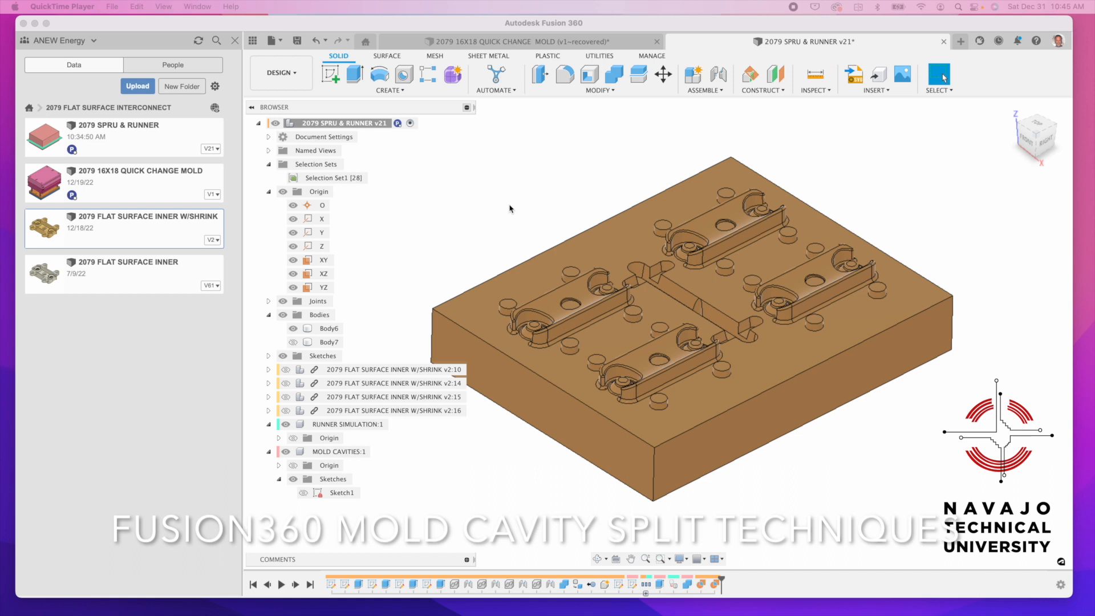
{"action": "mouse_move", "coordinate": [517, 273]}
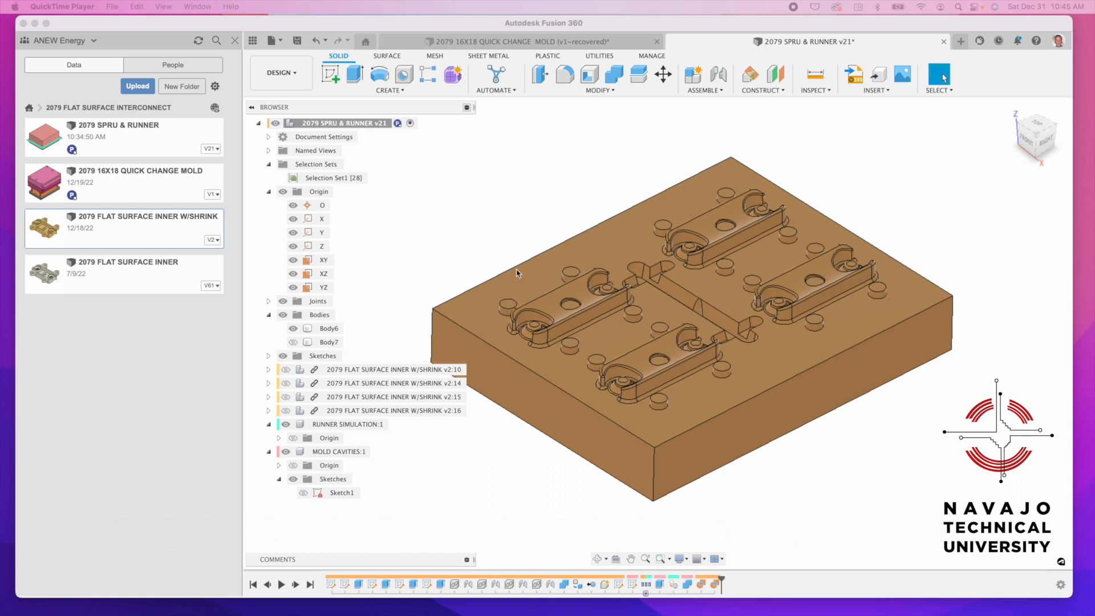
{"action": "mouse_move", "coordinate": [718, 582]}
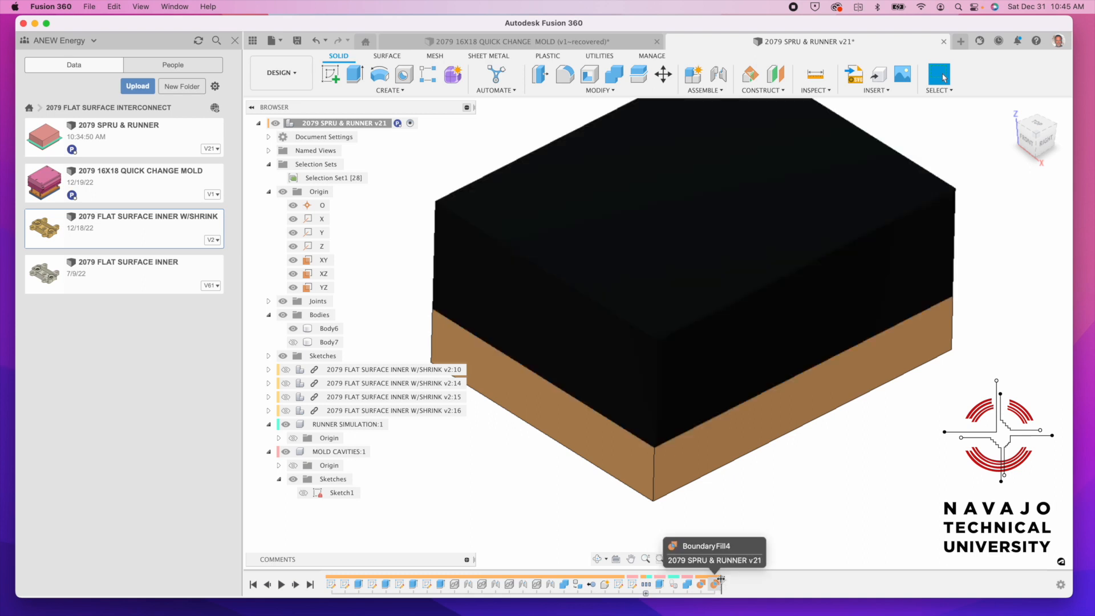
Step the timeline back to the first sketch, then jump to the end of history
{"action": "left_click", "coordinate": [562, 579]}
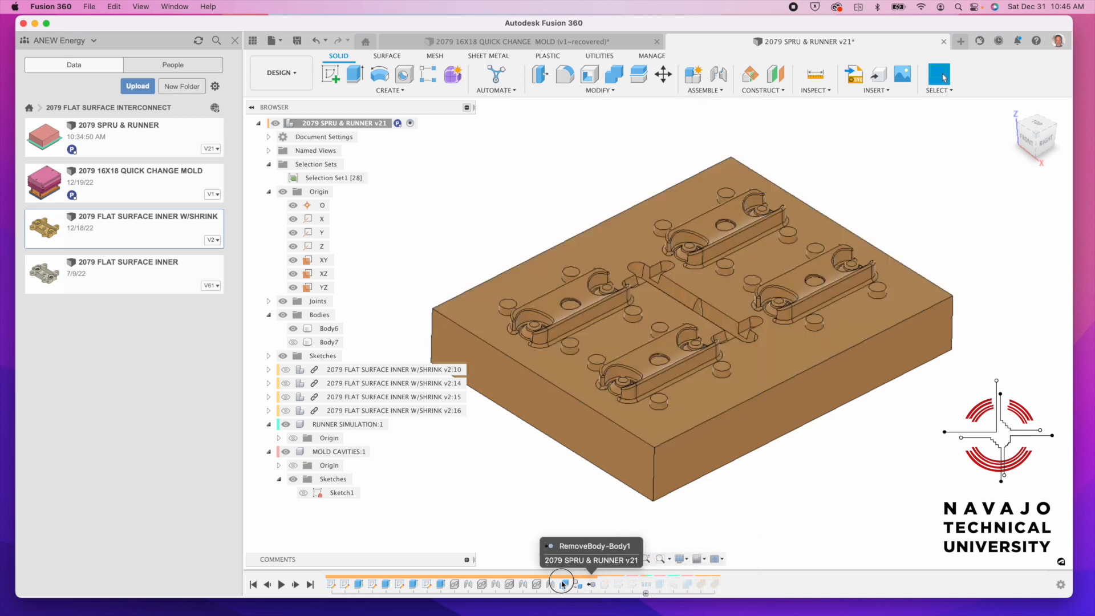
{"action": "mouse_move", "coordinate": [343, 584]}
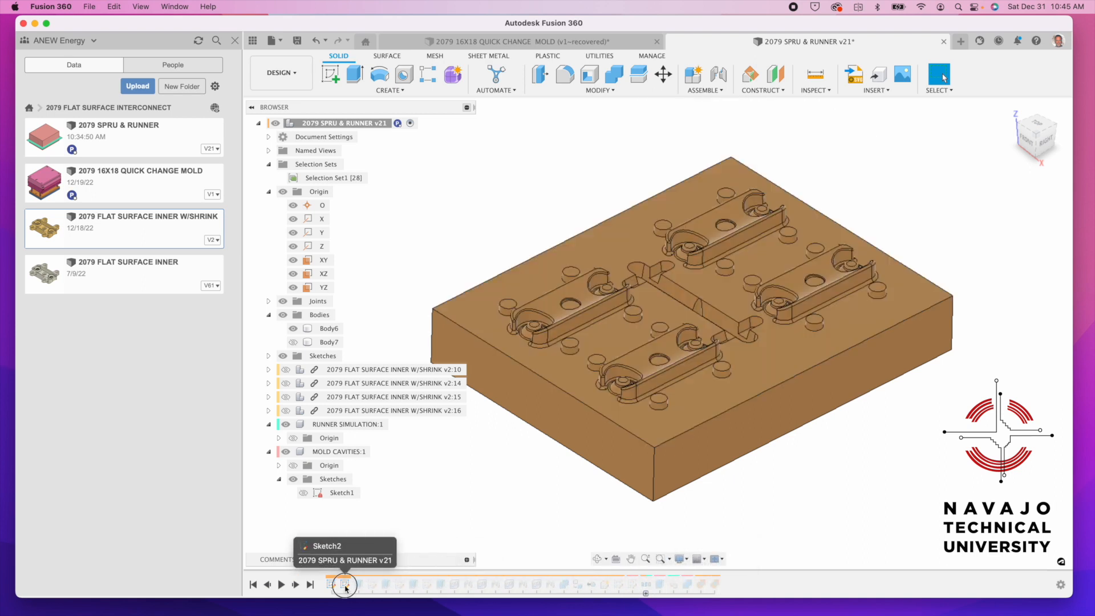
{"action": "left_click", "coordinate": [343, 585]}
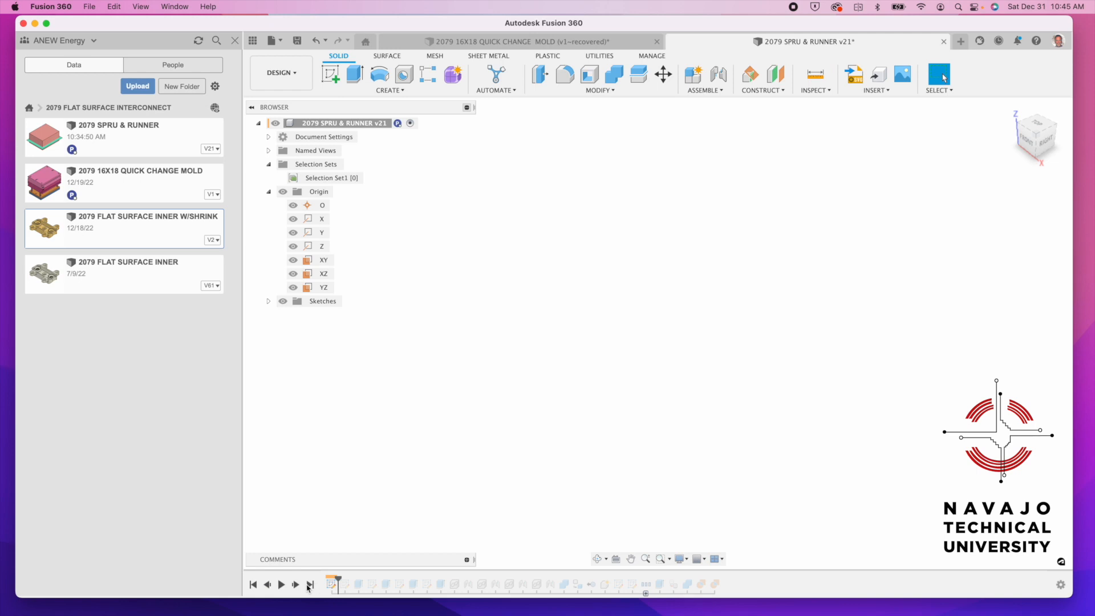
{"action": "left_click", "coordinate": [310, 584]}
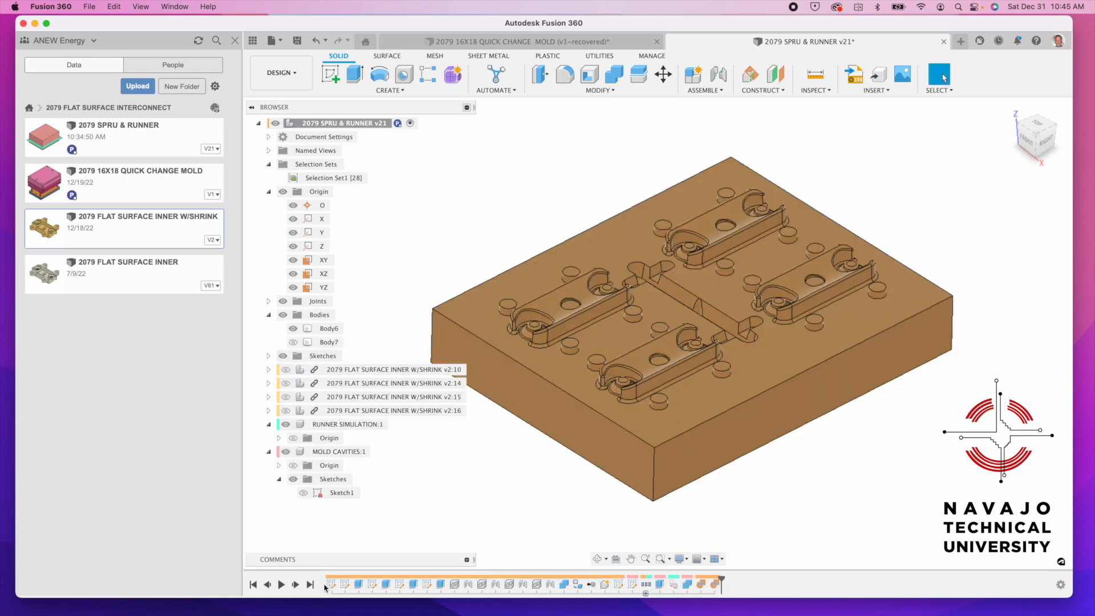
{"action": "mouse_move", "coordinate": [712, 578]}
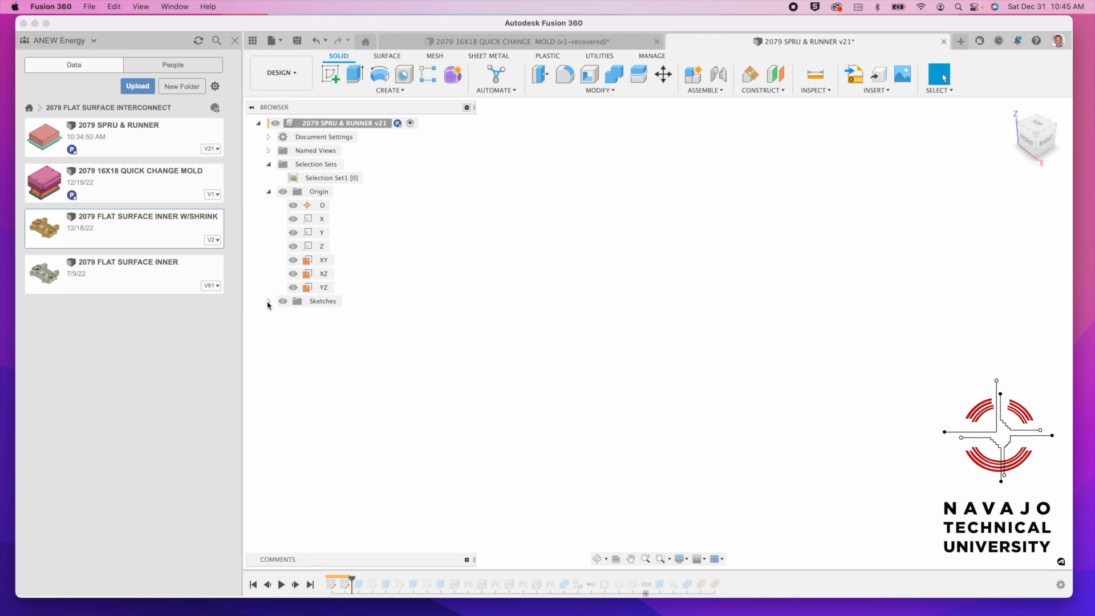
Hide Sketch3, advance the timeline to Body1, and view the tapered sprue from Right
{"action": "left_click", "coordinate": [268, 300]}
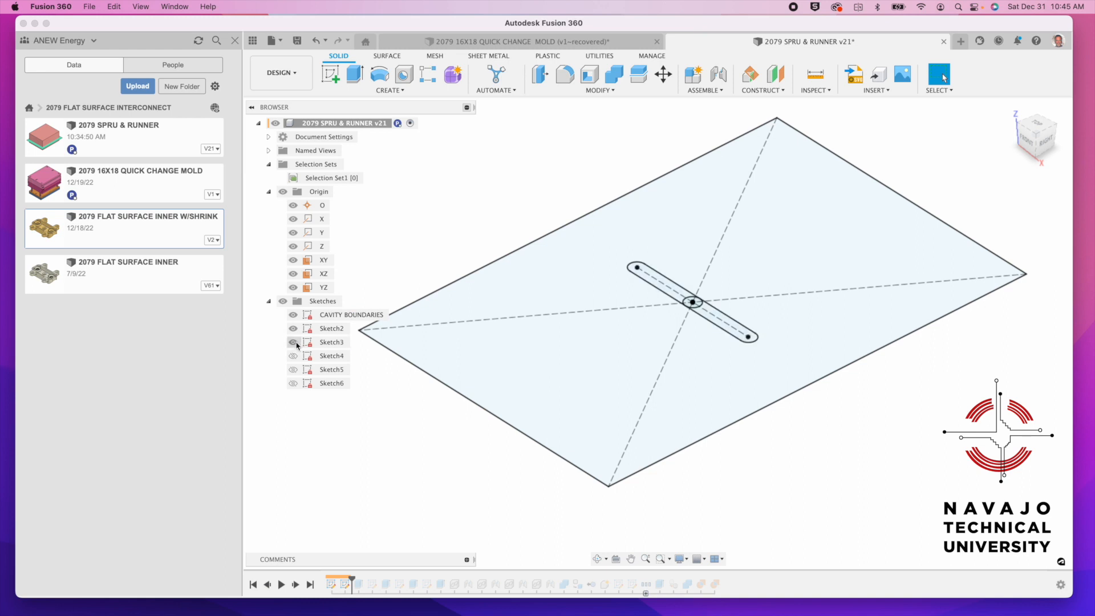
{"action": "left_click", "coordinate": [331, 342]}
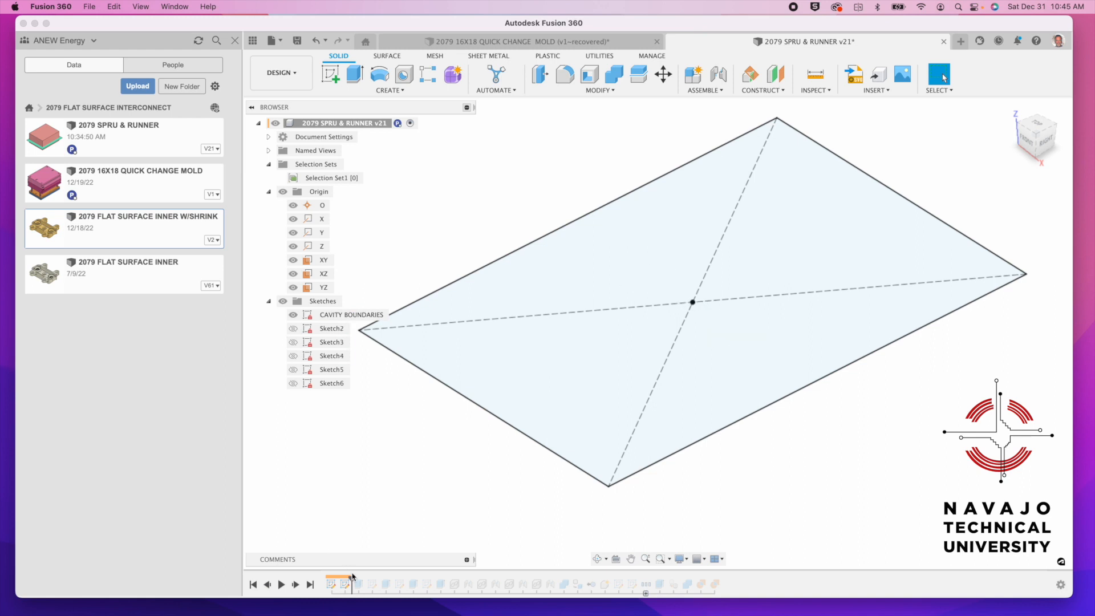
{"action": "mouse_move", "coordinate": [355, 583]}
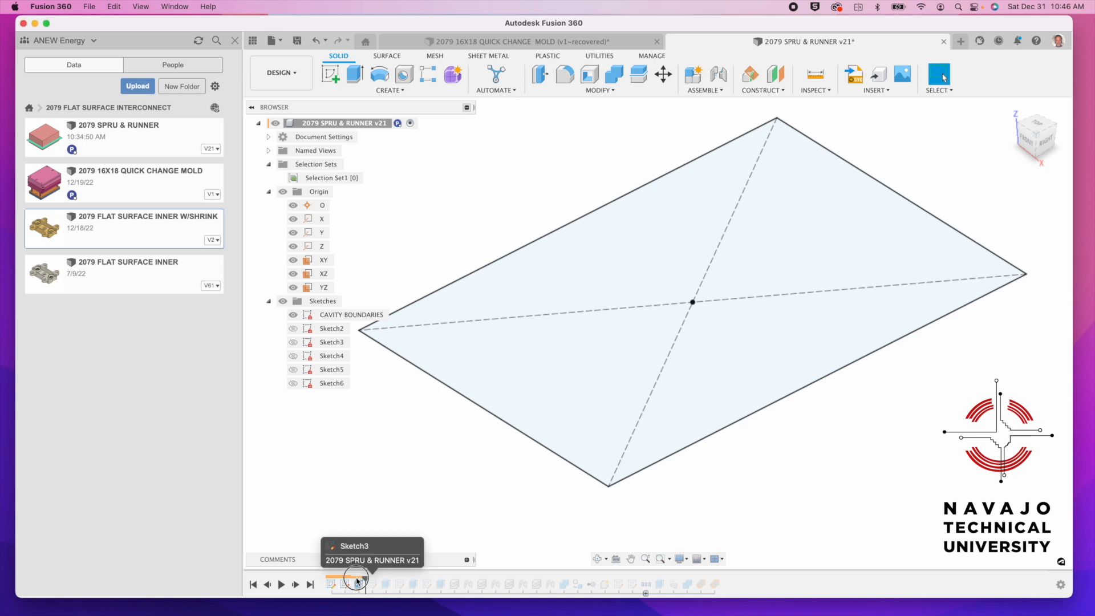
{"action": "left_click", "coordinate": [356, 585]}
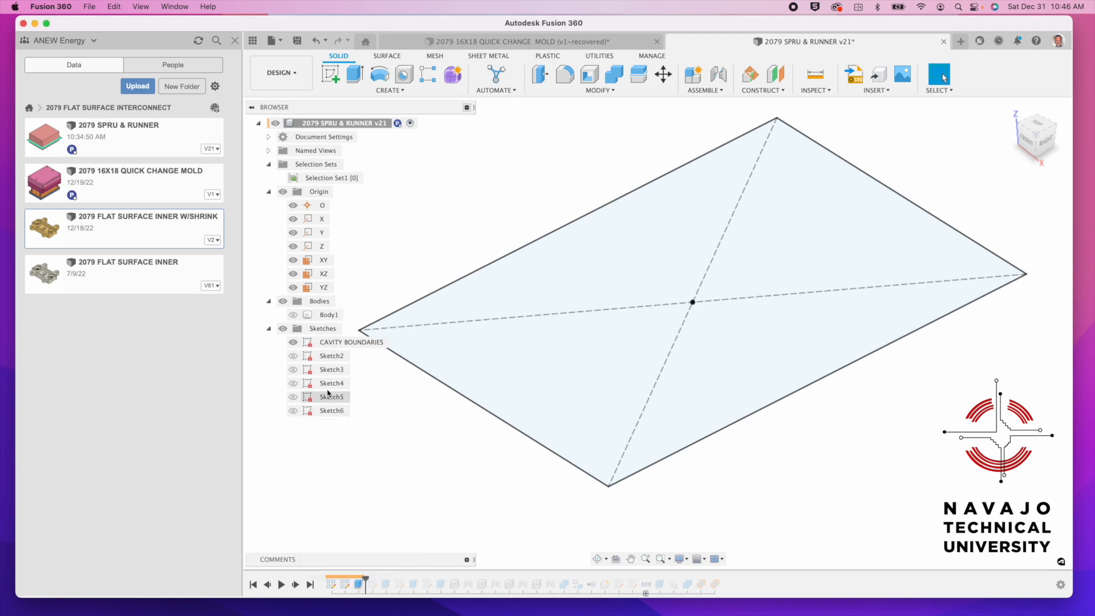
{"action": "left_click", "coordinate": [292, 315]}
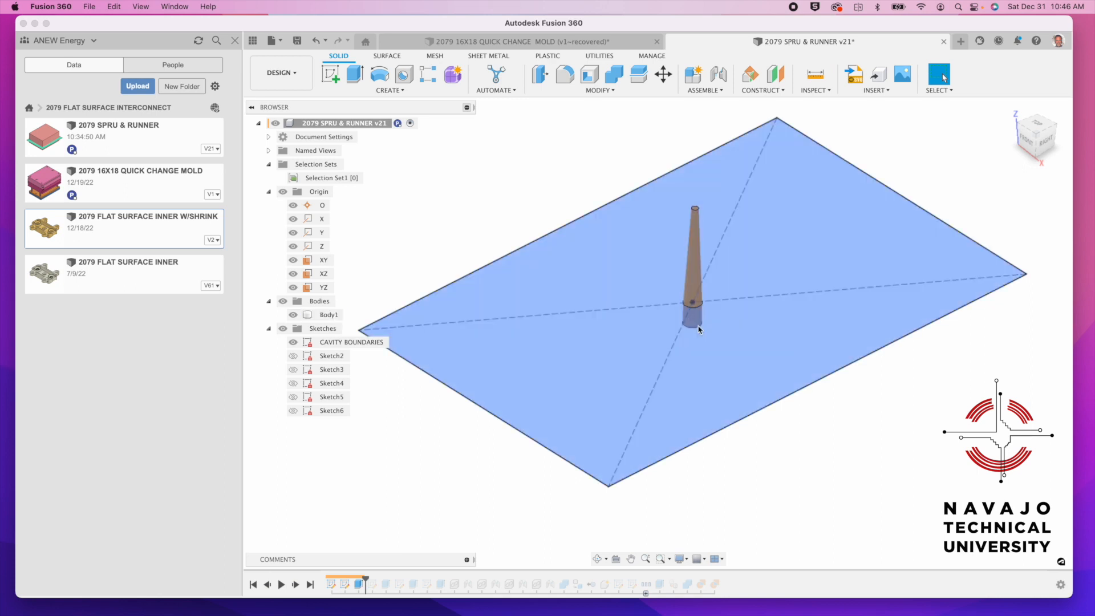
{"action": "mouse_move", "coordinate": [1009, 253]}
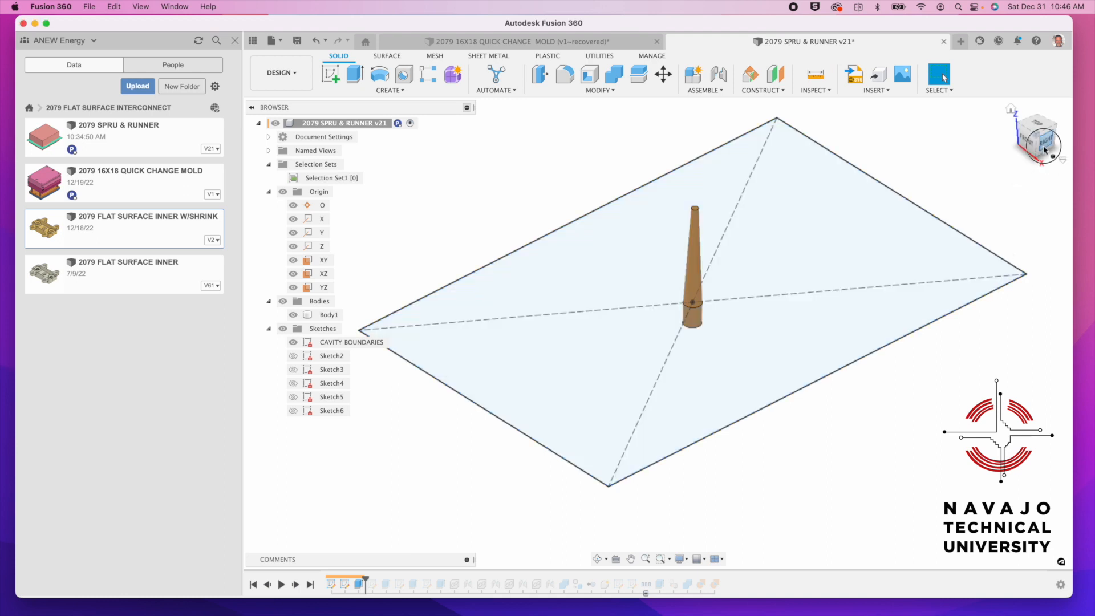
{"action": "left_click", "coordinate": [1043, 140]}
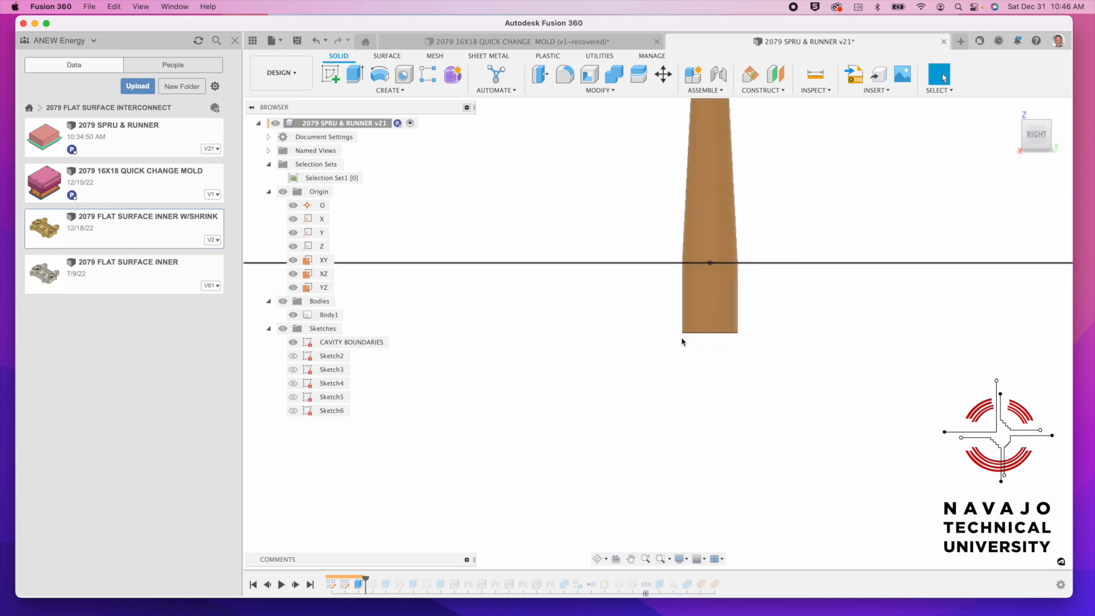
{"action": "mouse_move", "coordinate": [979, 136]}
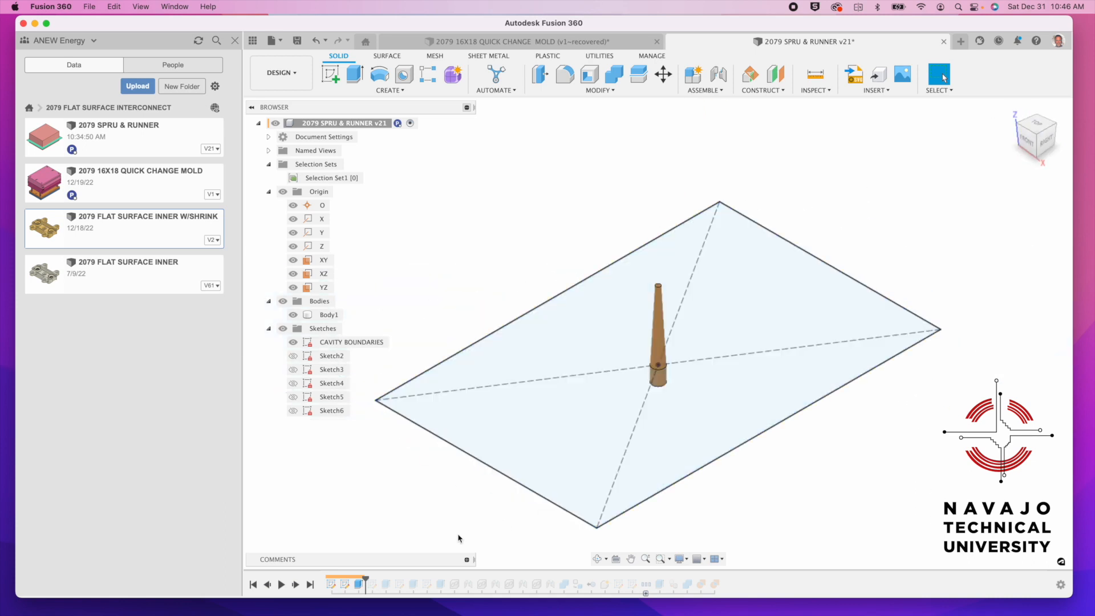
{"action": "mouse_move", "coordinate": [295, 585]}
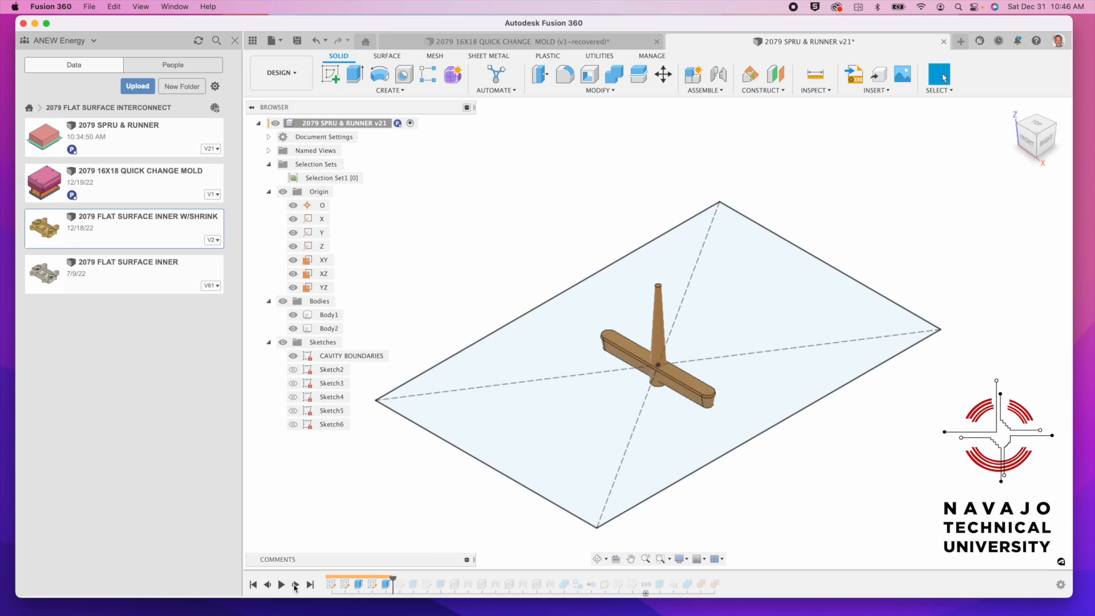
{"action": "mouse_move", "coordinate": [294, 585]}
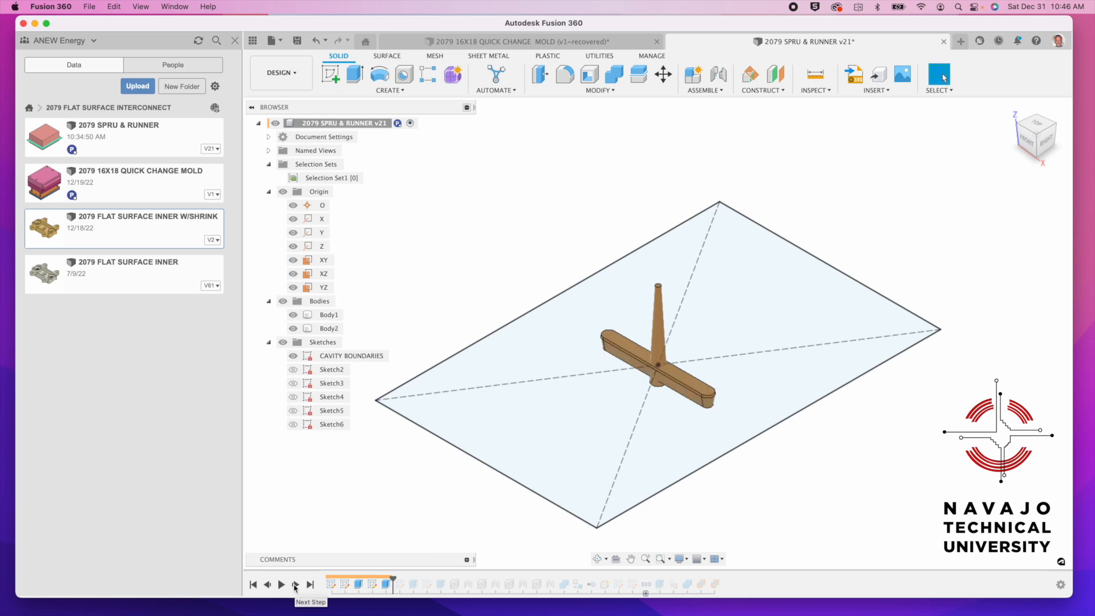
Play the runner features with cross-shaped end branches, then the first inserted part
{"action": "left_click", "coordinate": [280, 584]}
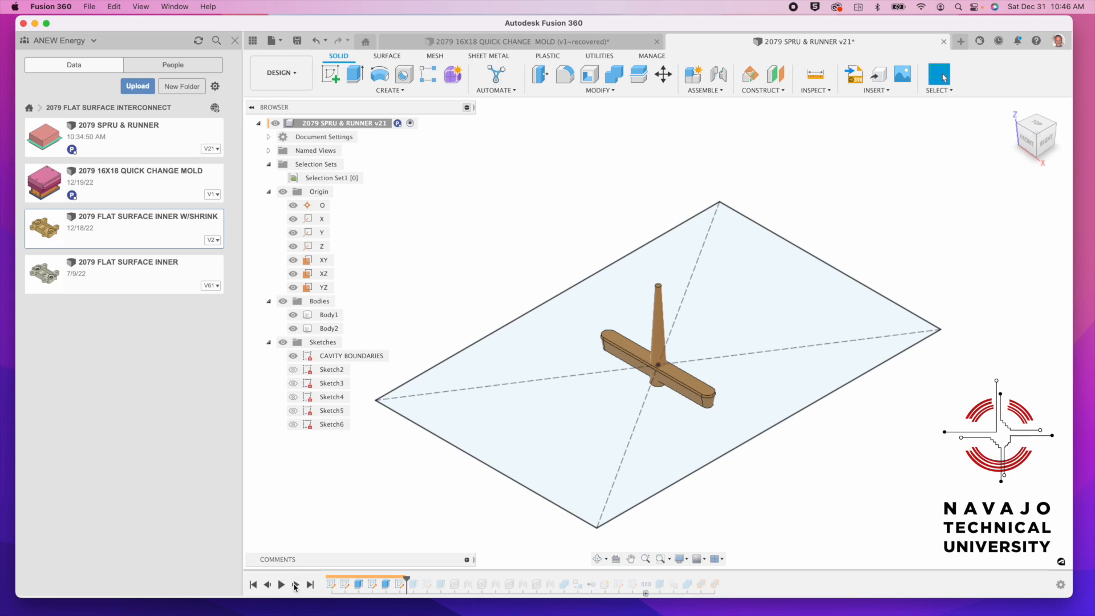
{"action": "left_click", "coordinate": [415, 584]}
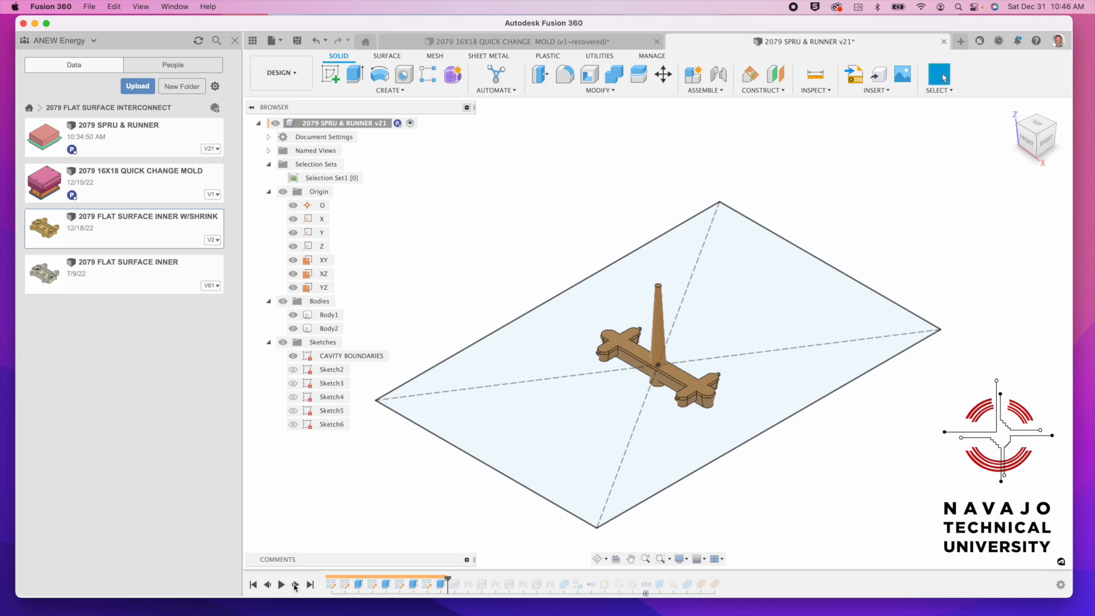
{"action": "left_click", "coordinate": [329, 328]}
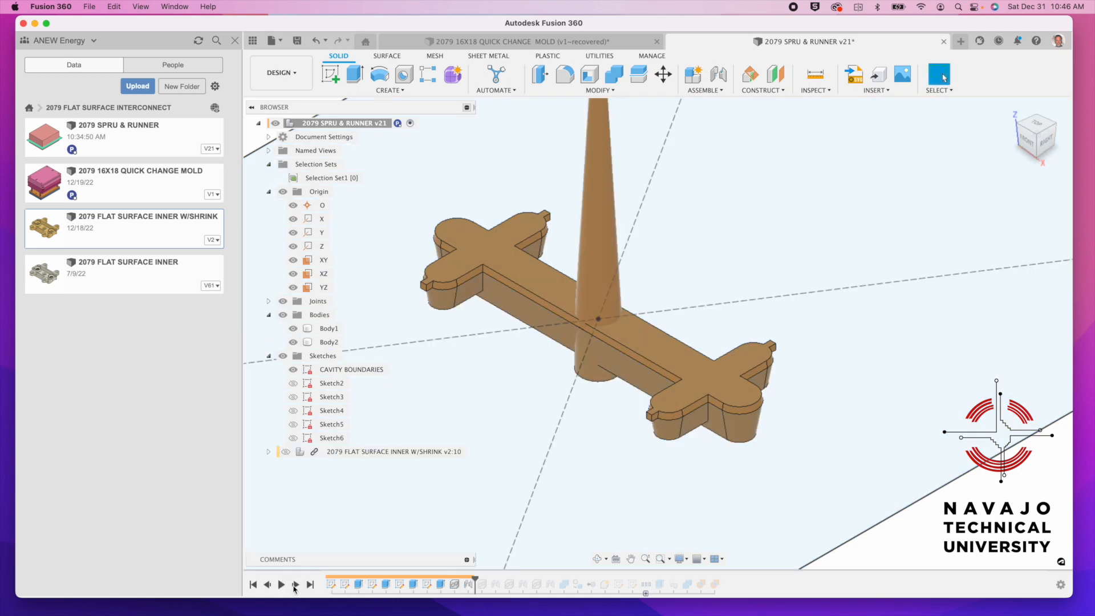
Bring in and show all four inserted parts, up to the Rigid9 joint
{"action": "left_click", "coordinate": [295, 585]}
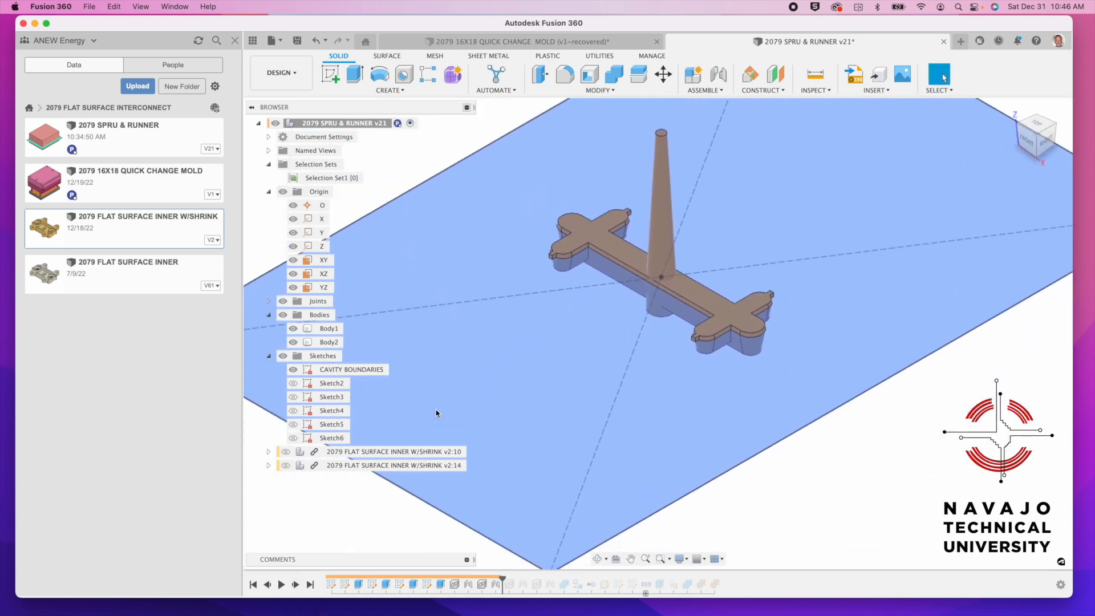
{"action": "left_click", "coordinate": [285, 465]}
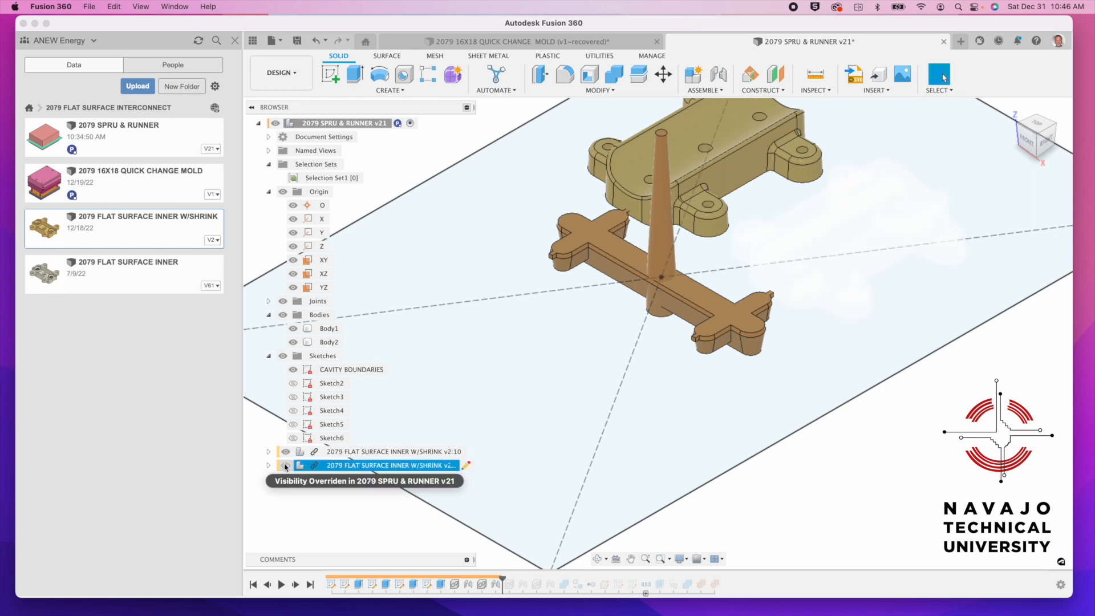
{"action": "left_click", "coordinate": [285, 466]}
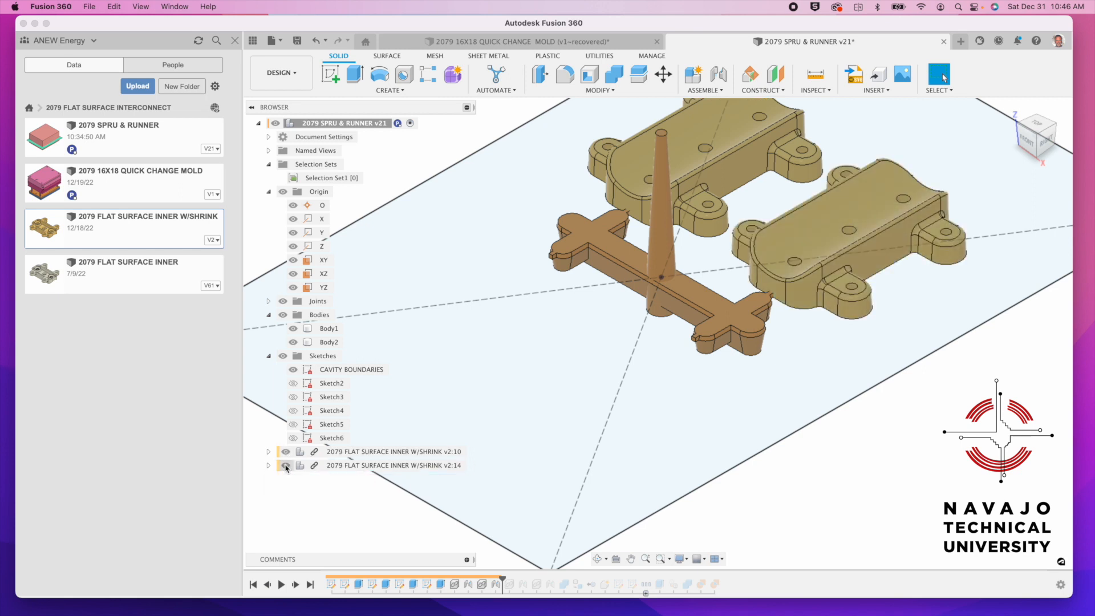
{"action": "left_click", "coordinate": [284, 466]}
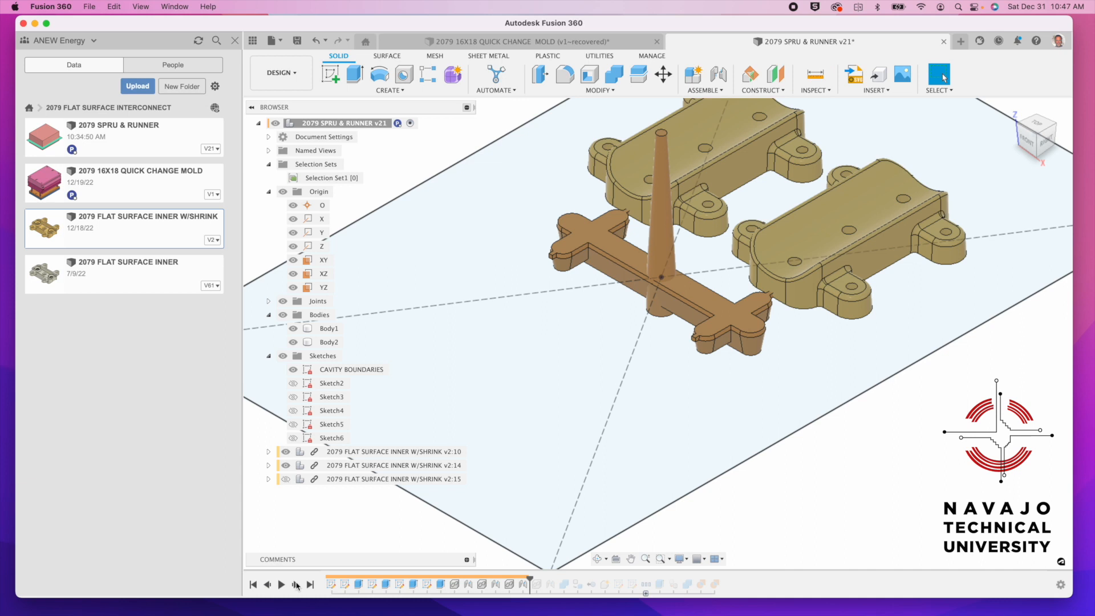
{"action": "left_click", "coordinate": [284, 478]}
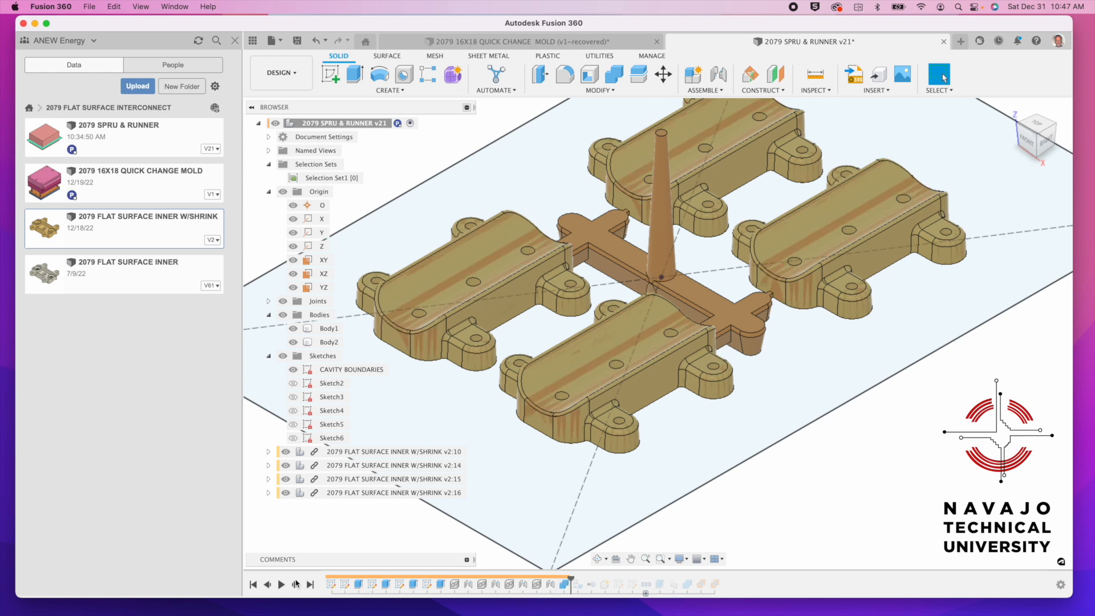
{"action": "mouse_move", "coordinate": [296, 584]}
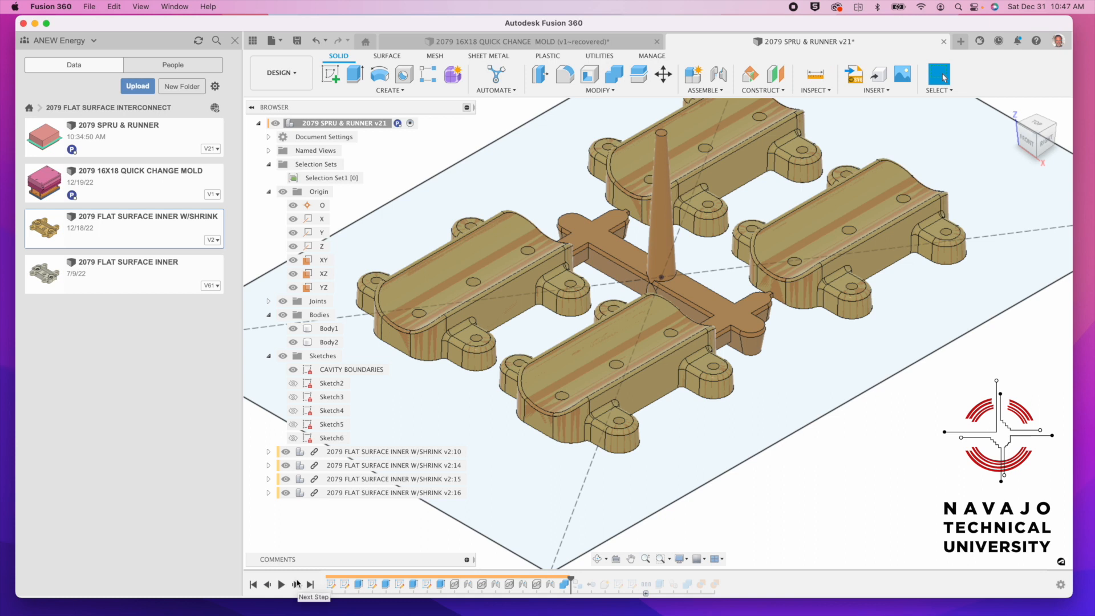
{"action": "mouse_move", "coordinate": [557, 585]}
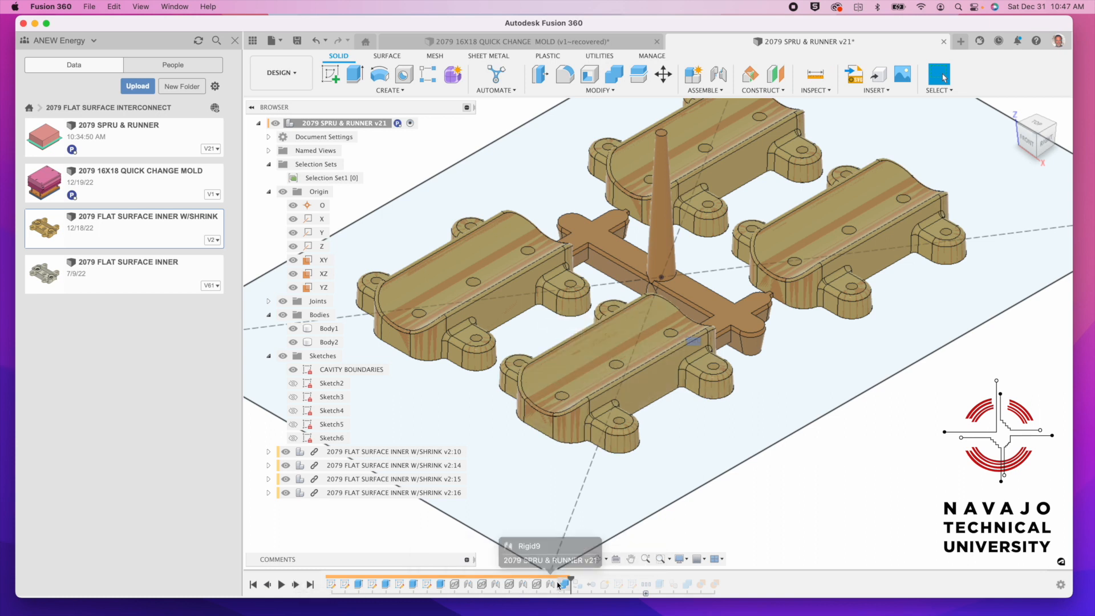
Play the history forward to Combine1, creating the Runner Simulation component
{"action": "left_click", "coordinate": [562, 584]}
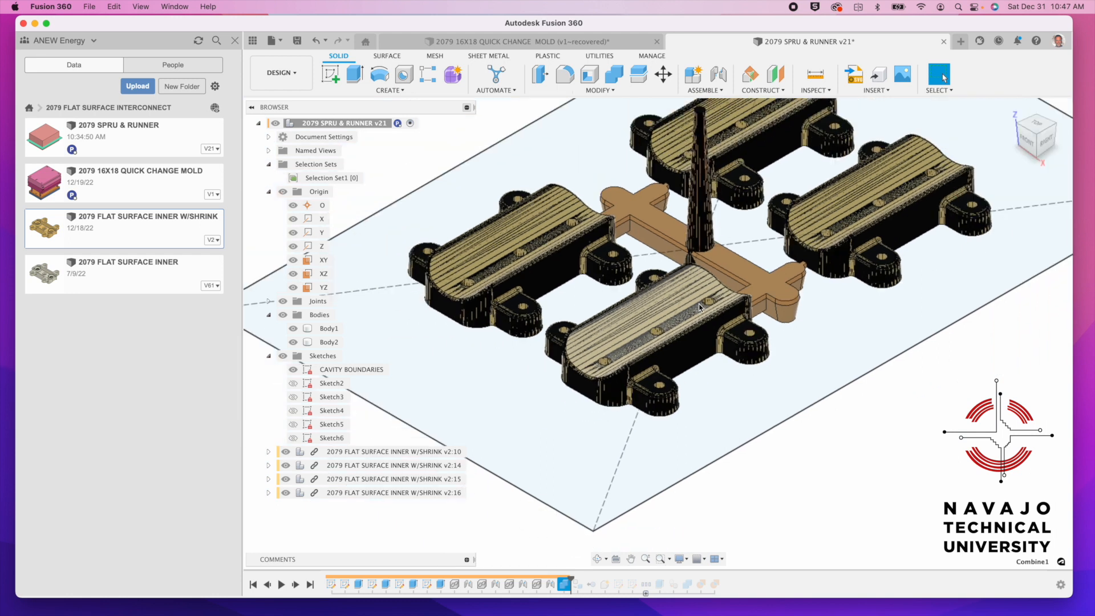
{"action": "left_click", "coordinate": [328, 342]}
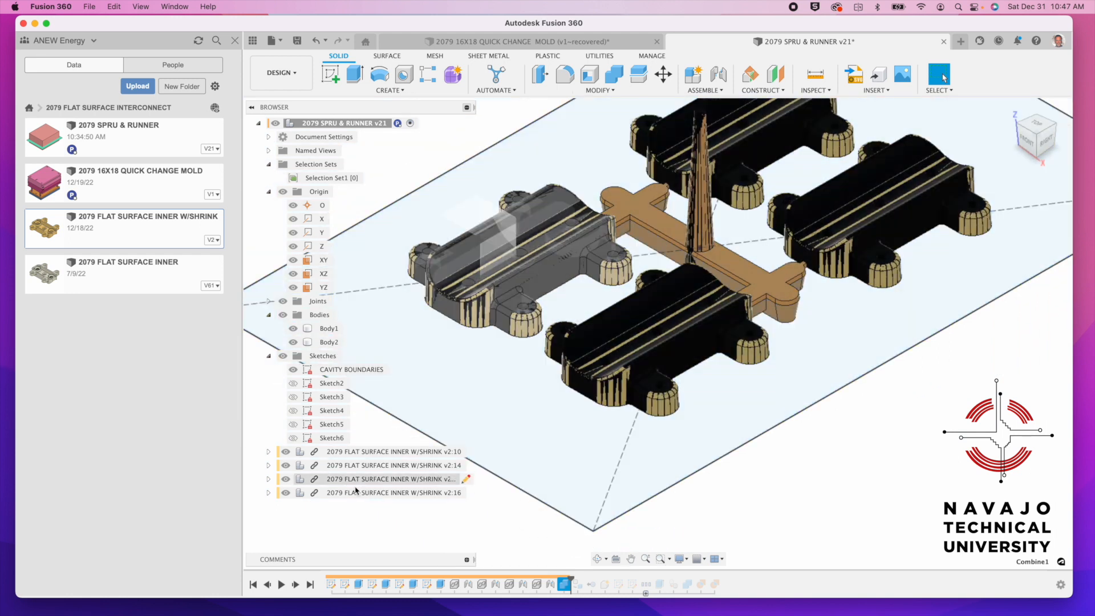
{"action": "left_click", "coordinate": [296, 585]}
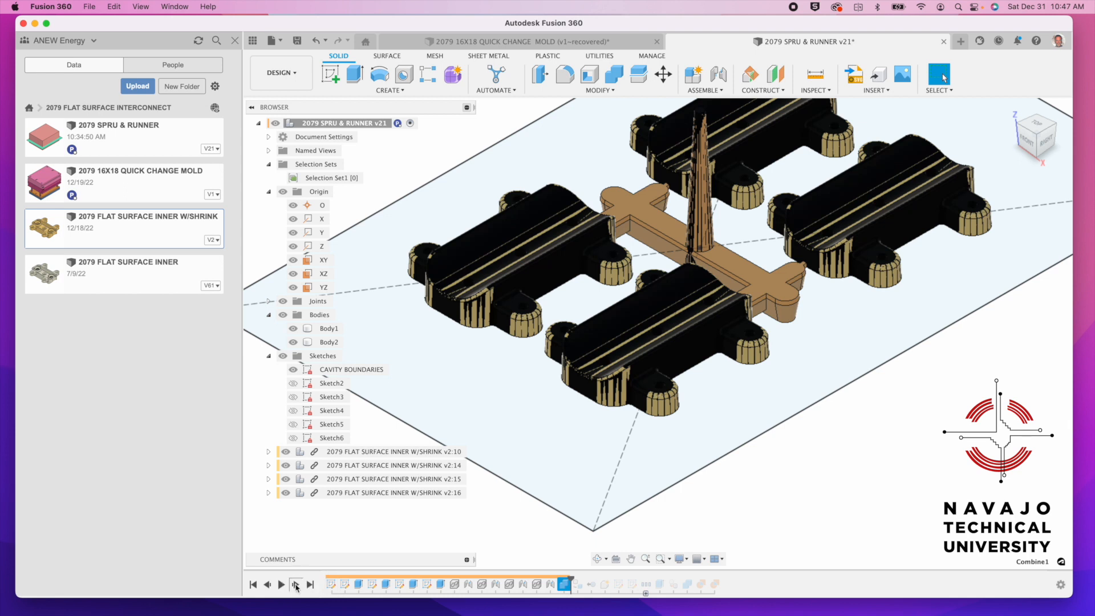
{"action": "left_click", "coordinate": [295, 585]}
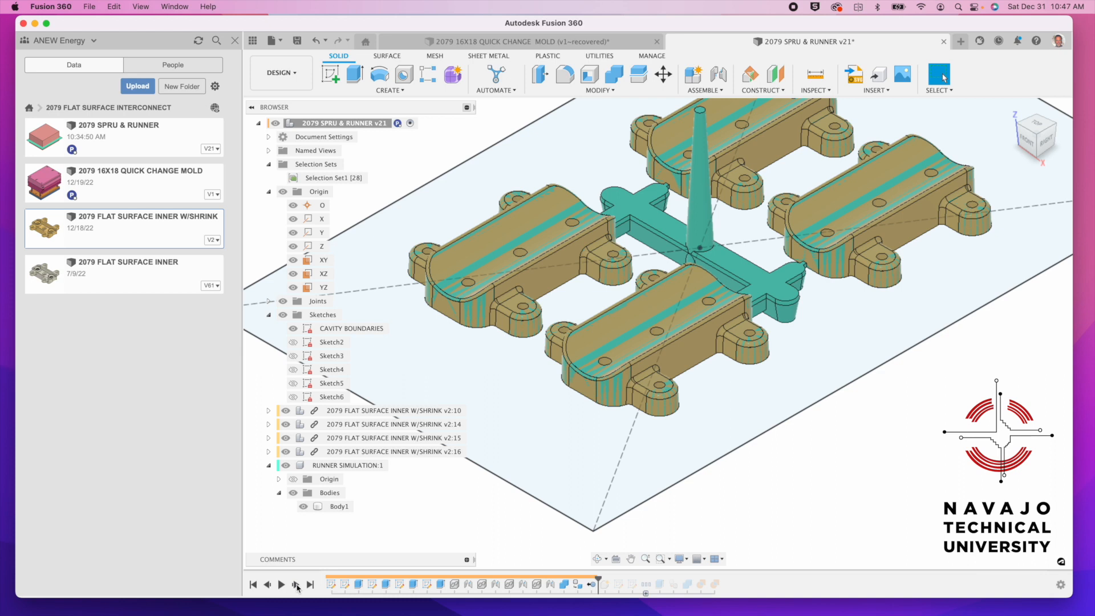
{"action": "mouse_move", "coordinate": [592, 584]}
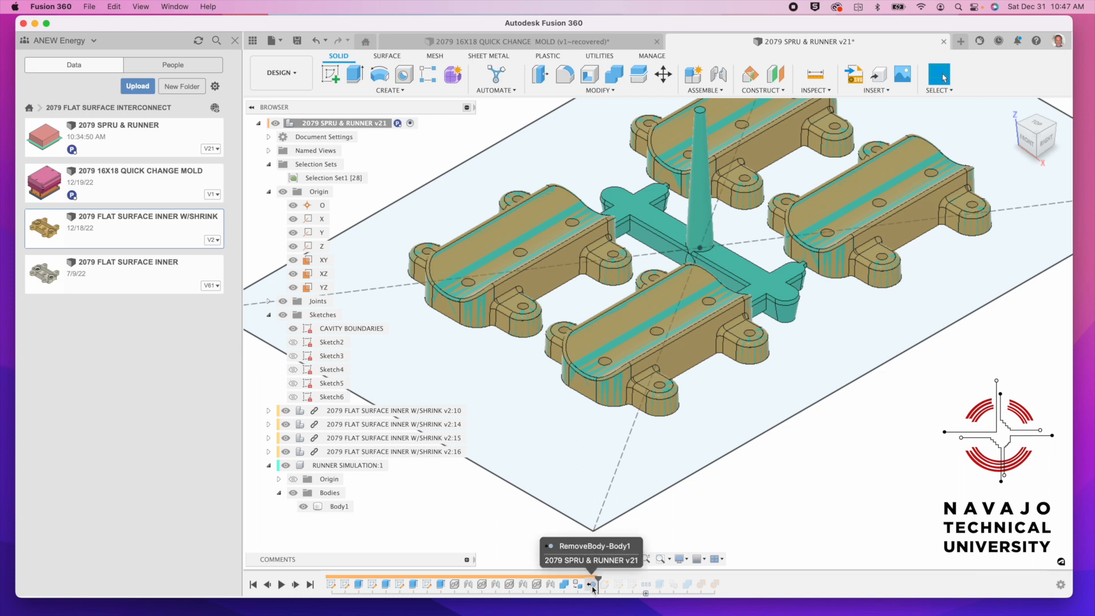
{"action": "mouse_move", "coordinate": [377, 598]}
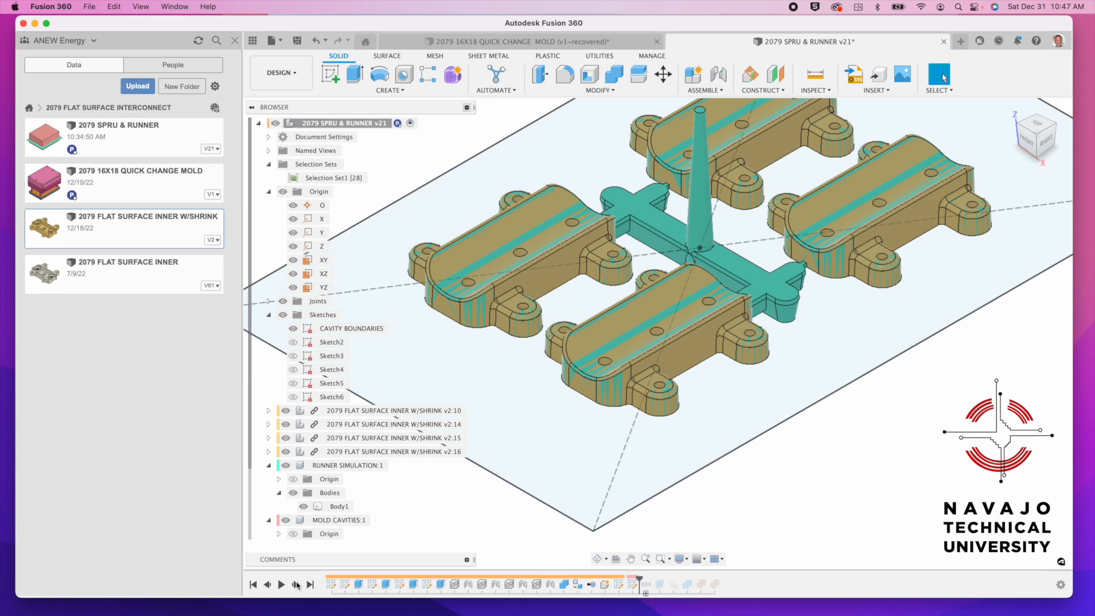
{"action": "mouse_move", "coordinate": [299, 585]}
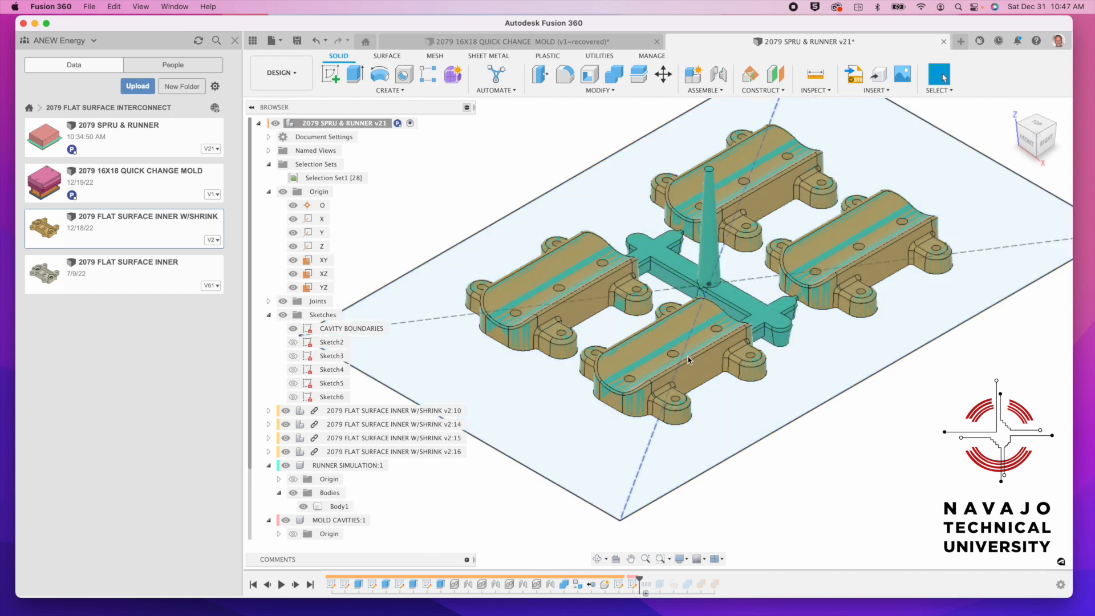
Zoom in on plate Body3 beneath the inserts, then switch to Surface tools
{"action": "scroll", "scroll_direction": "up", "scroll_amount": 3}
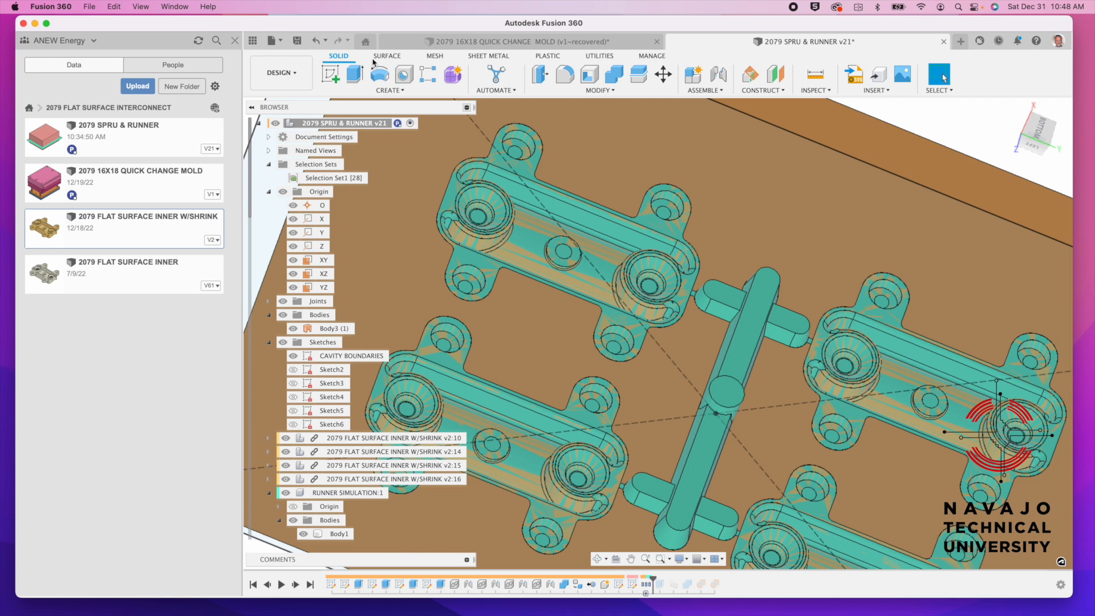
{"action": "left_click", "coordinate": [387, 56]}
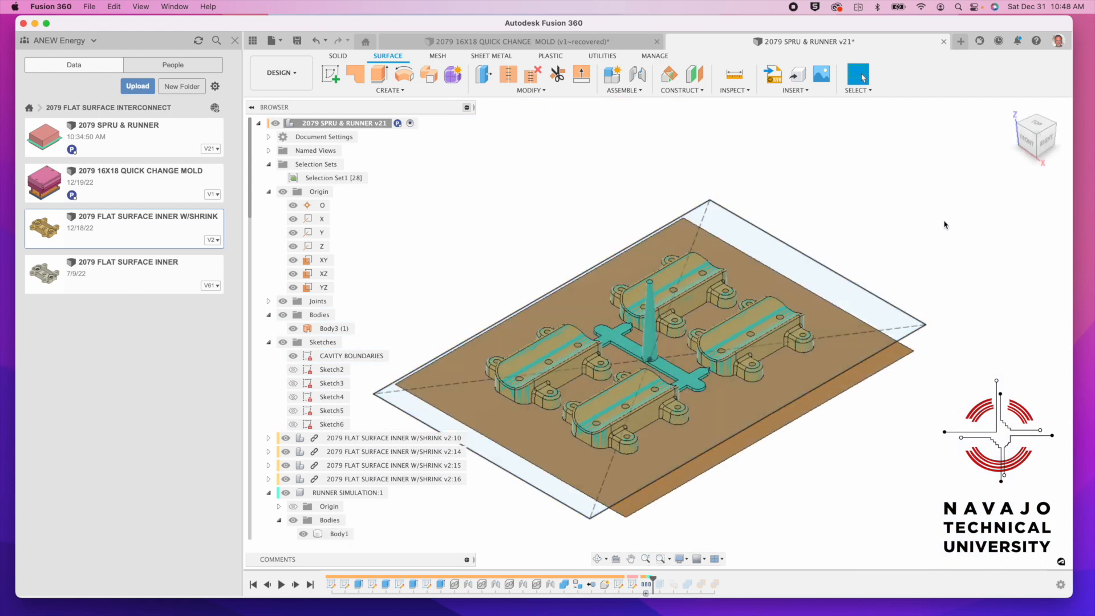
{"action": "left_click", "coordinate": [1036, 134]}
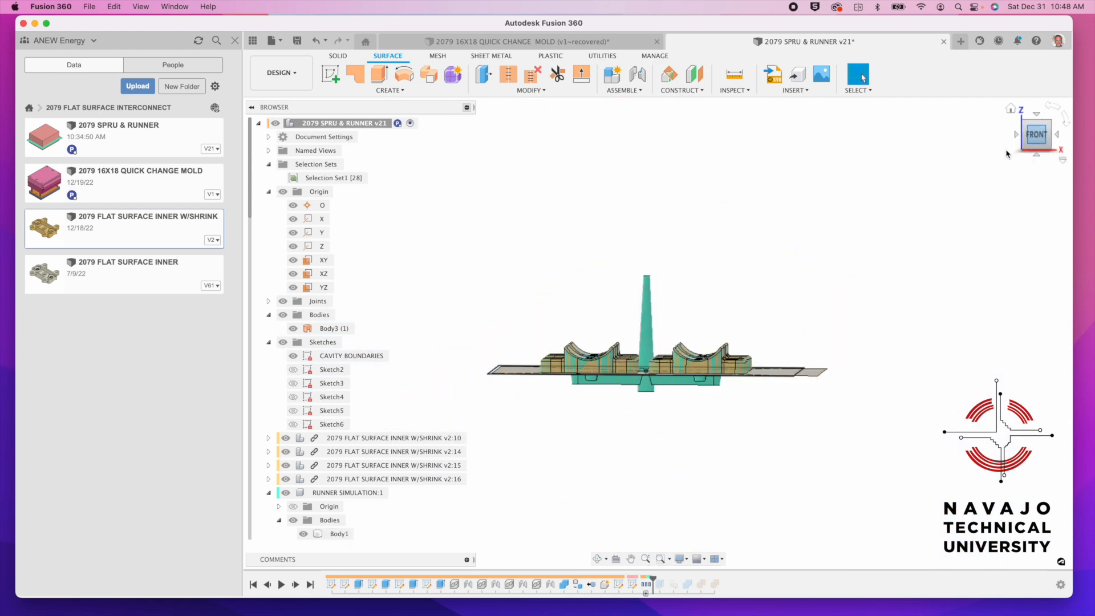
{"action": "left_click", "coordinate": [1035, 134]}
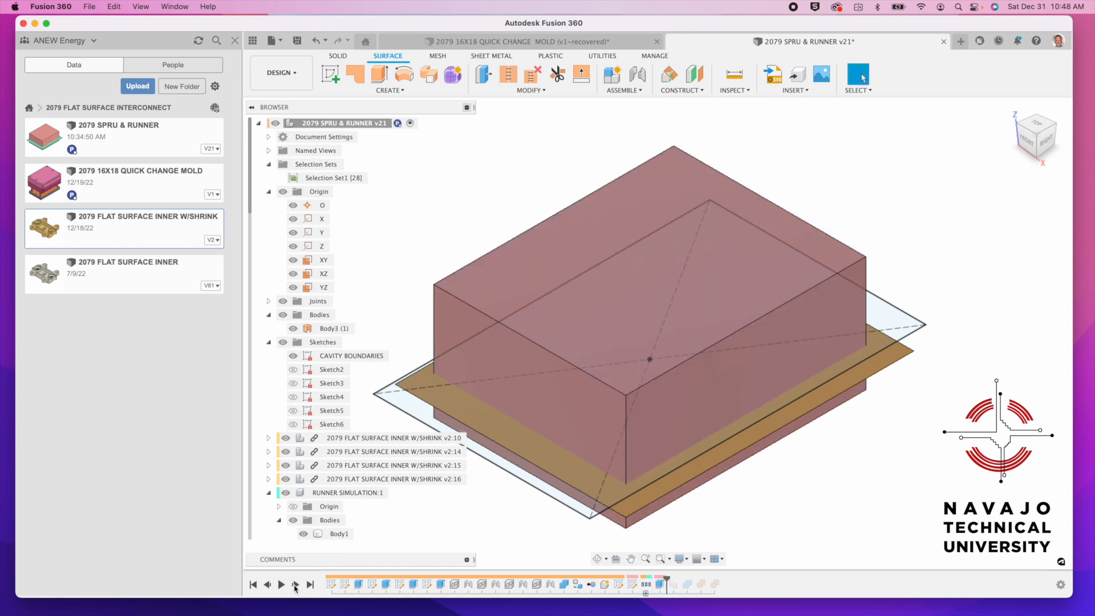
{"action": "mouse_move", "coordinate": [661, 558]}
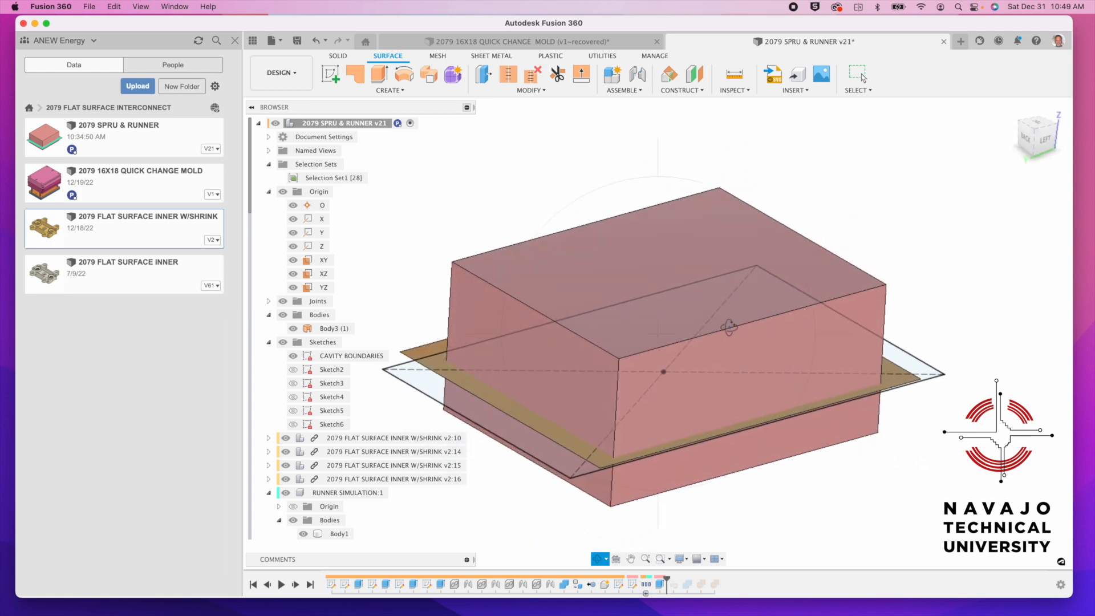
{"action": "mouse_move", "coordinate": [752, 348]}
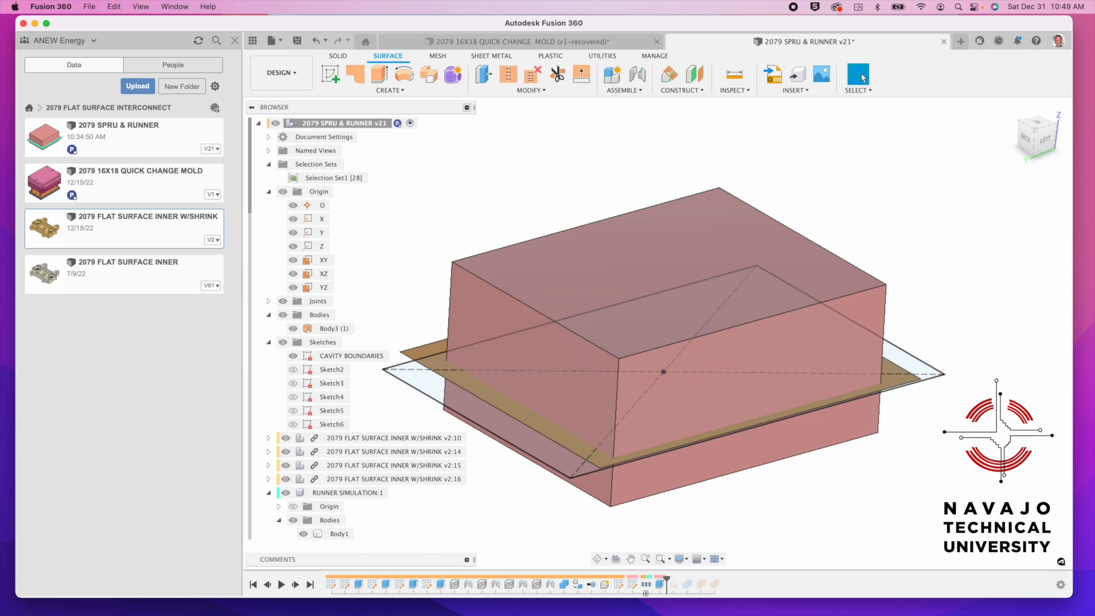
{"action": "mouse_move", "coordinate": [840, 463]}
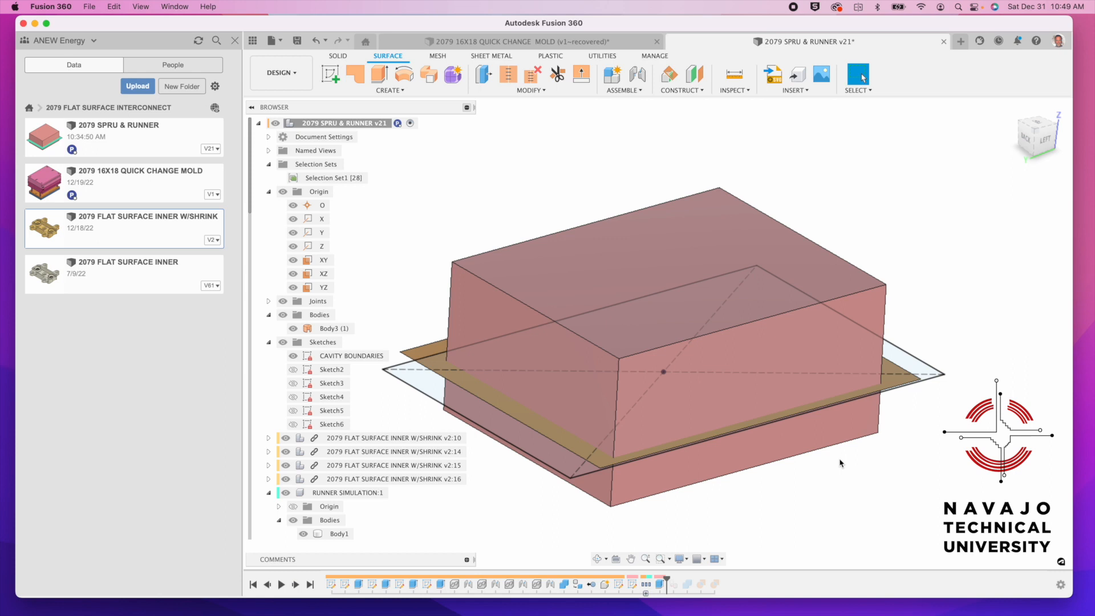
{"action": "mouse_move", "coordinate": [847, 476]}
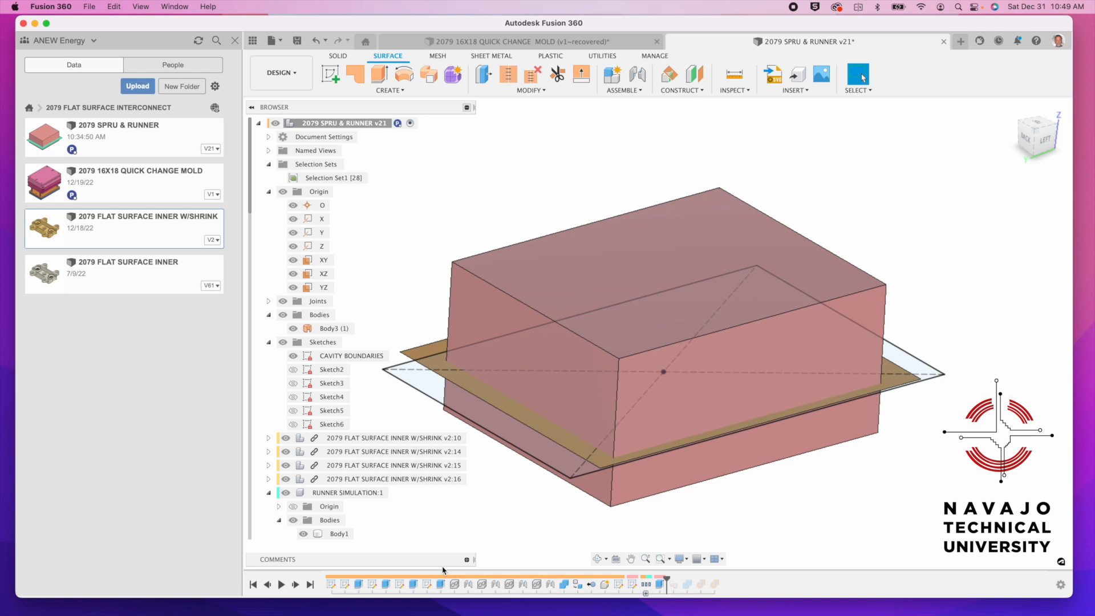
{"action": "mouse_move", "coordinate": [391, 570]}
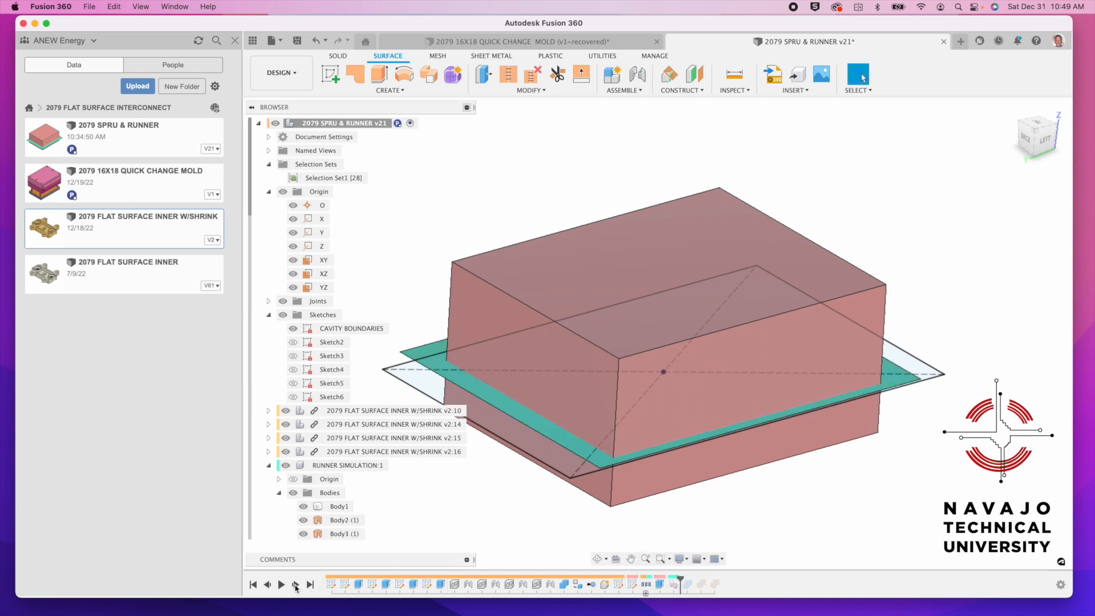
{"action": "mouse_move", "coordinate": [294, 585]}
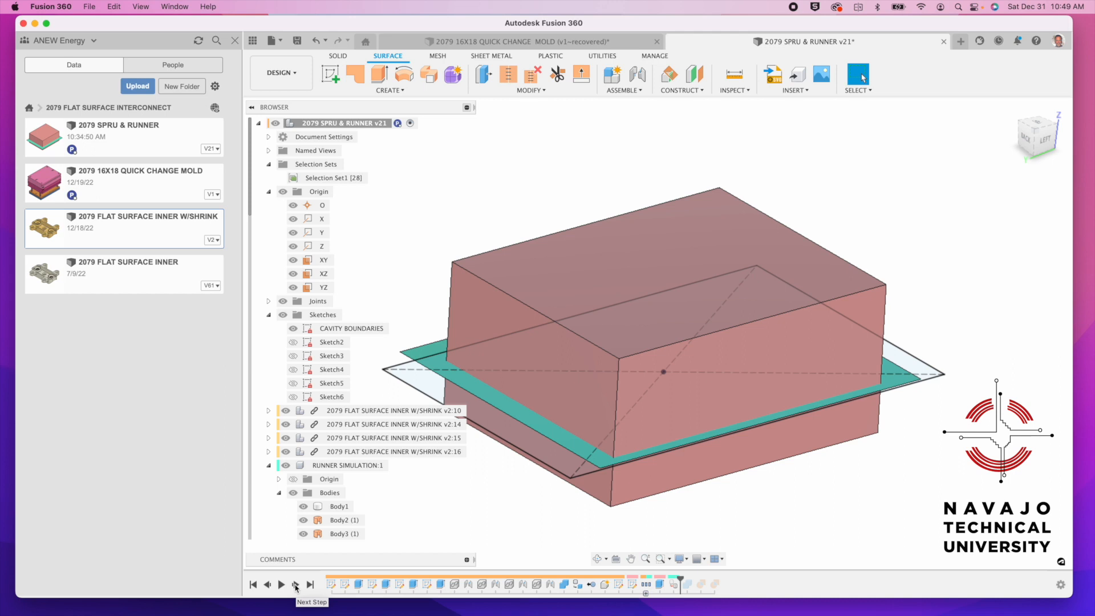
Advance past the combine, select Body3 in Runner Simulation, and return to Solid tools
{"action": "left_click", "coordinate": [294, 584]}
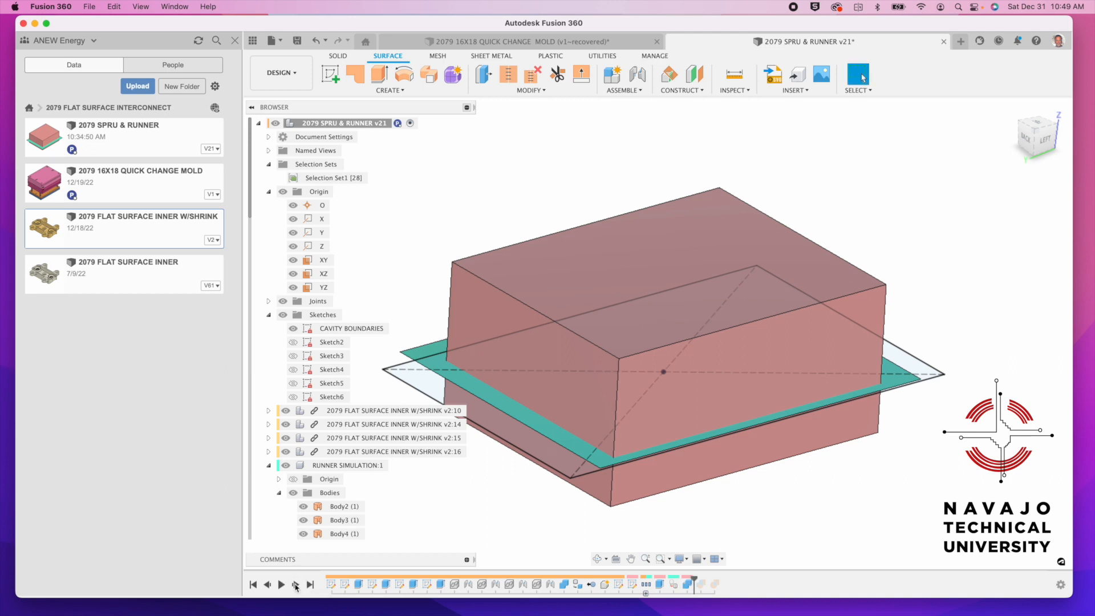
{"action": "mouse_move", "coordinate": [687, 584]}
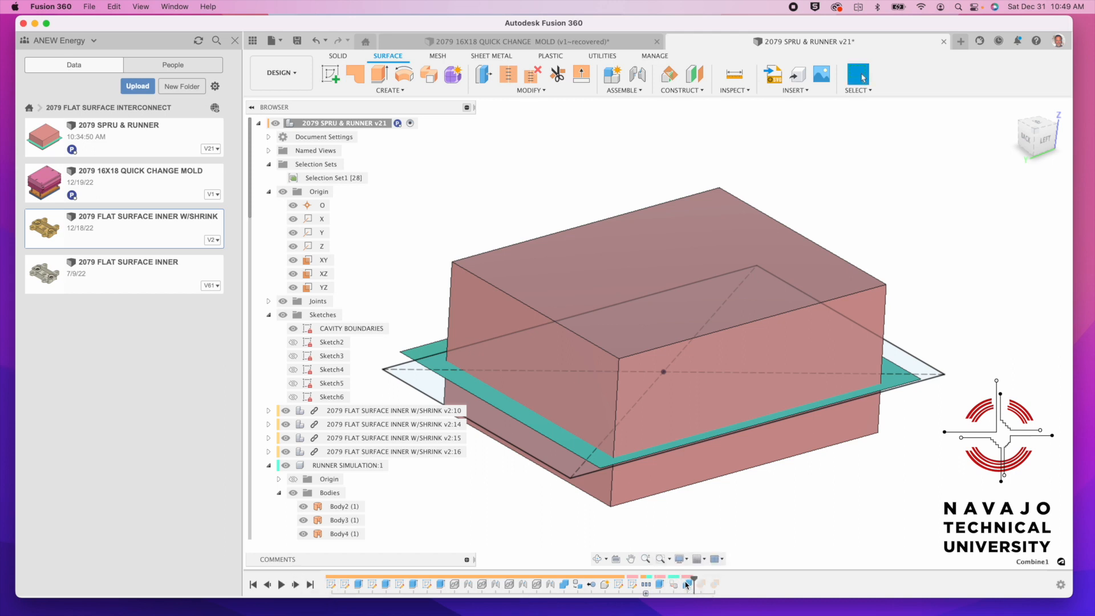
{"action": "mouse_move", "coordinate": [685, 585]}
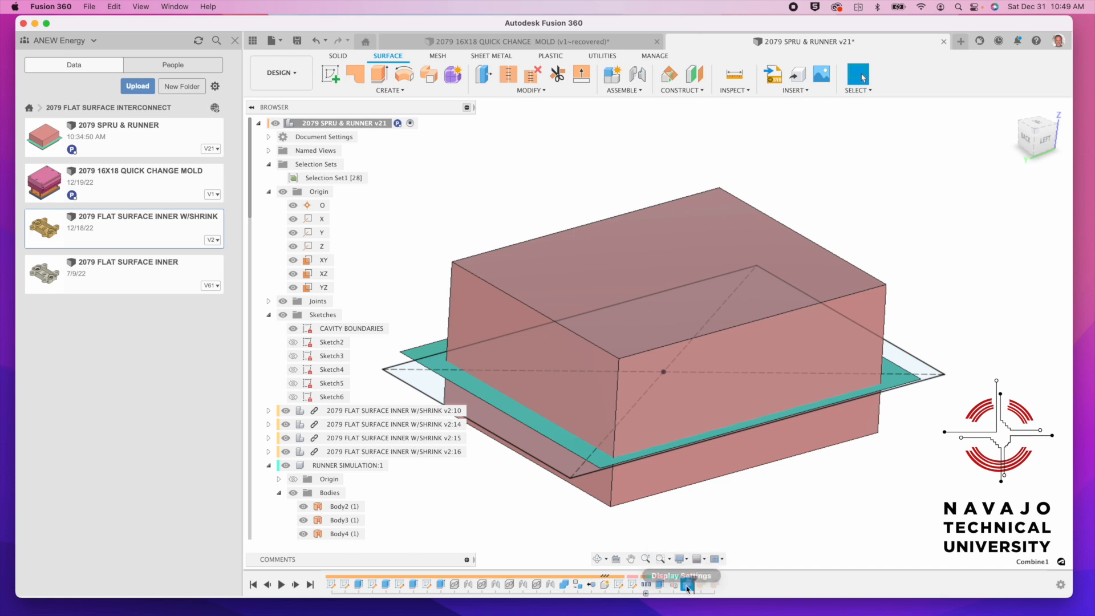
{"action": "right_click", "coordinate": [685, 583]}
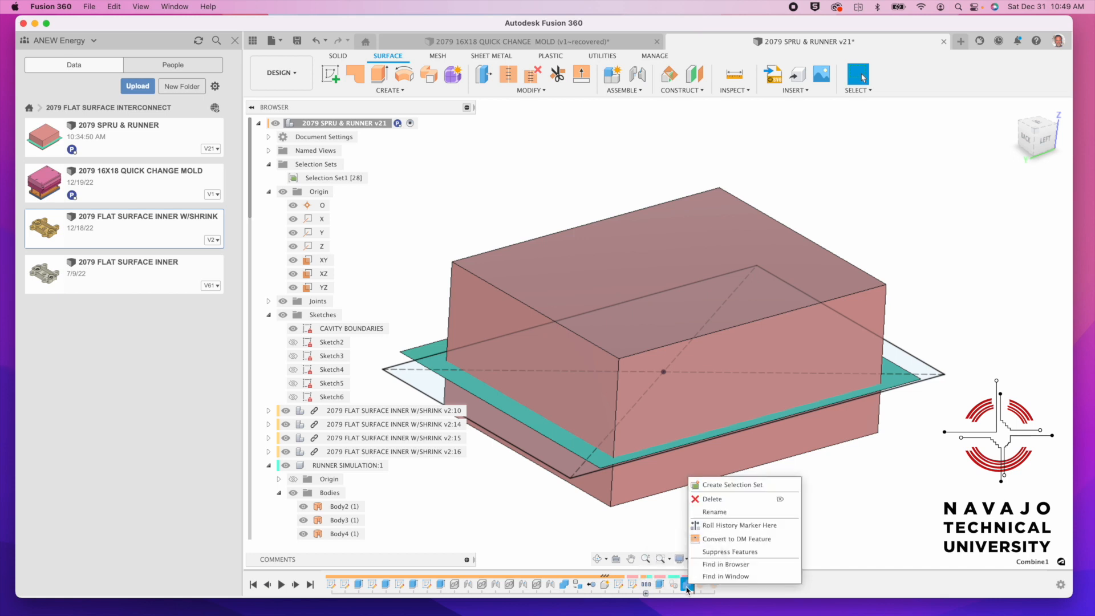
{"action": "mouse_move", "coordinate": [635, 544]}
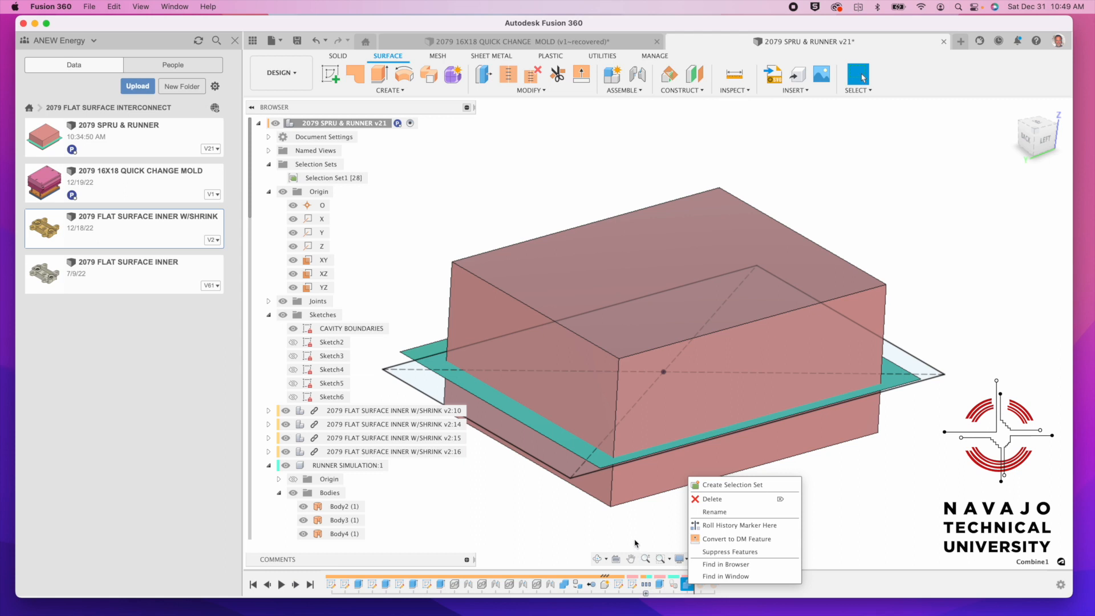
{"action": "left_click", "coordinate": [579, 333]}
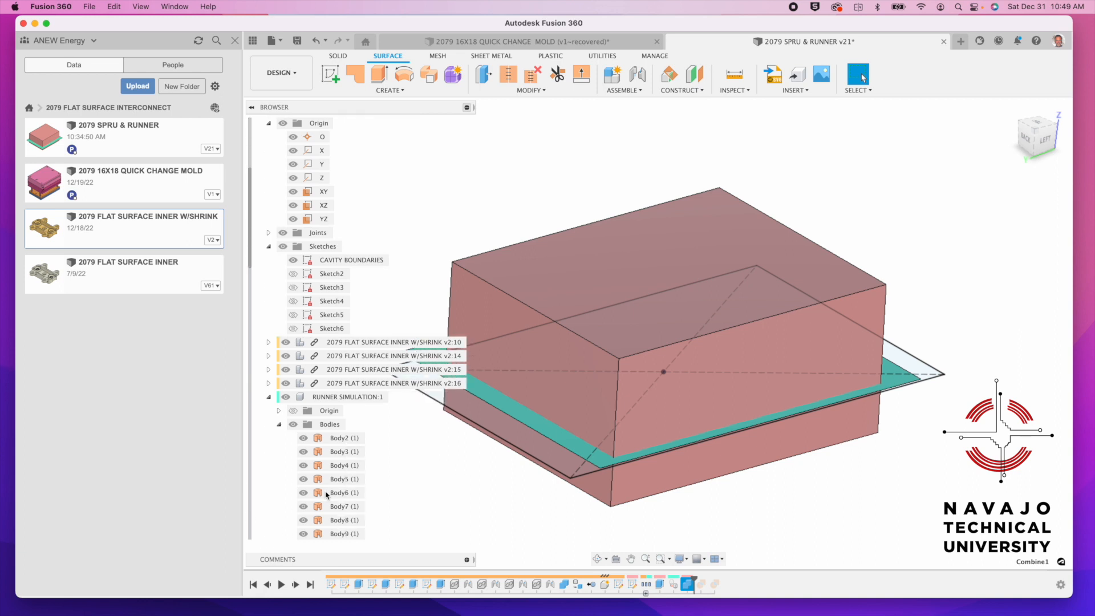
{"action": "scroll", "scroll_direction": "down", "scroll_amount": 3}
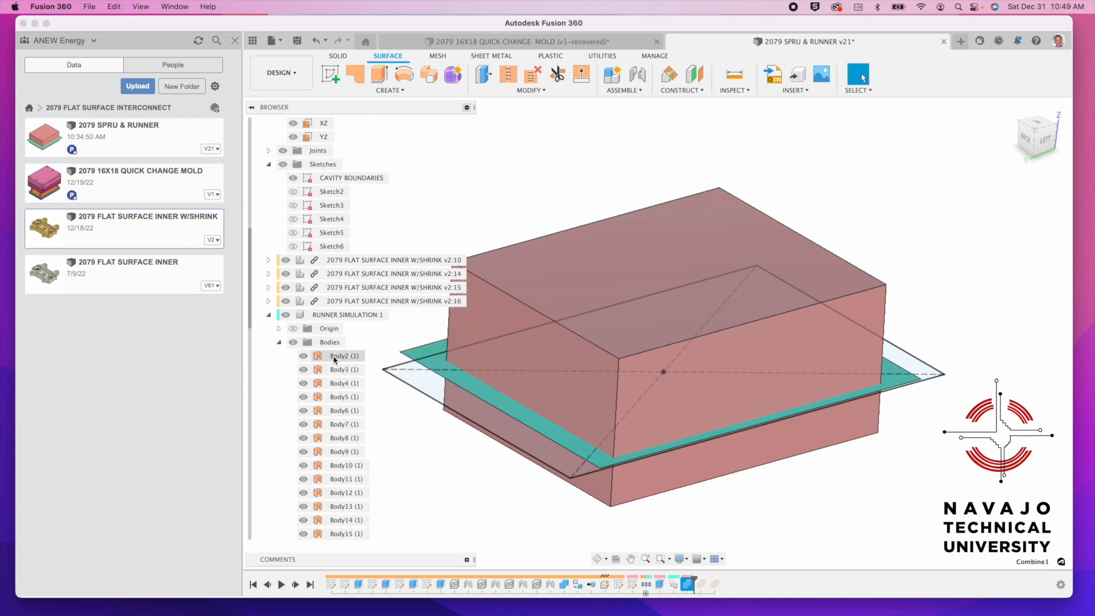
{"action": "left_click", "coordinate": [342, 369]}
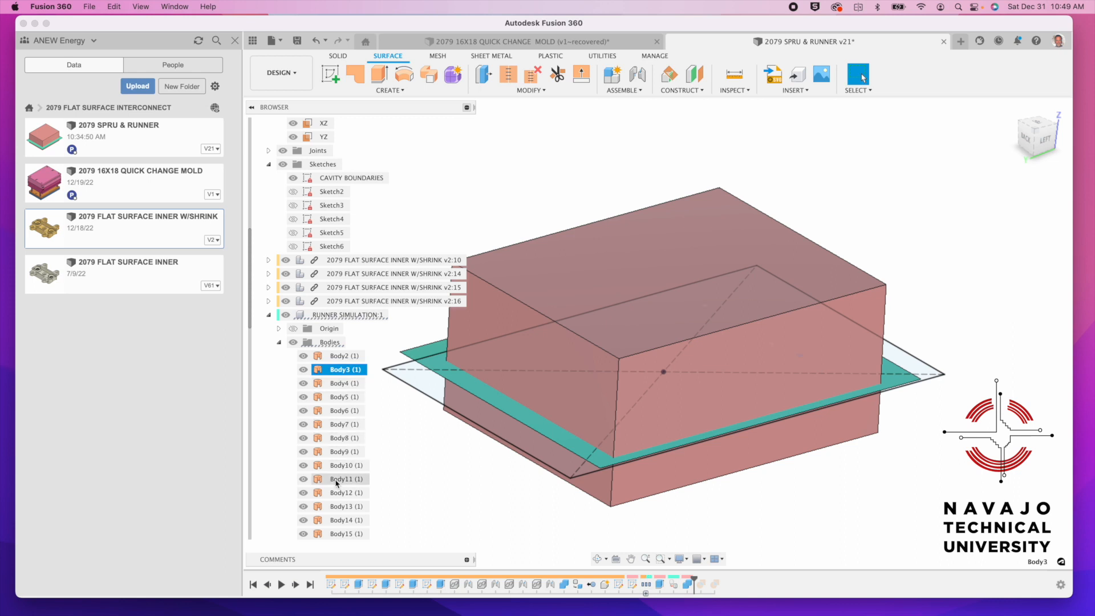
{"action": "scroll", "scroll_direction": "up", "scroll_amount": 3}
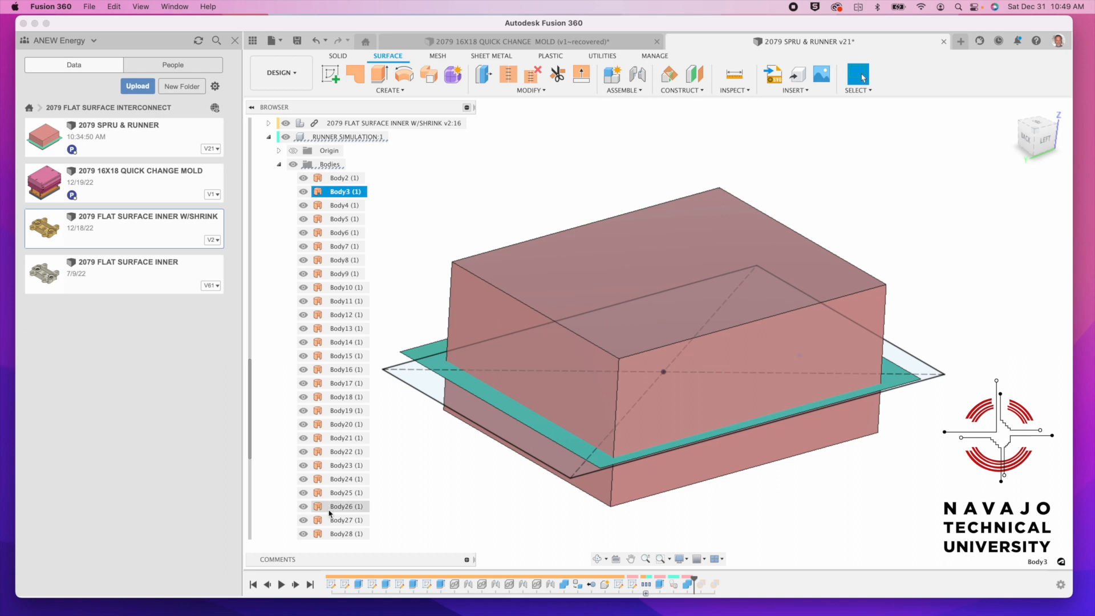
{"action": "mouse_move", "coordinate": [296, 576]}
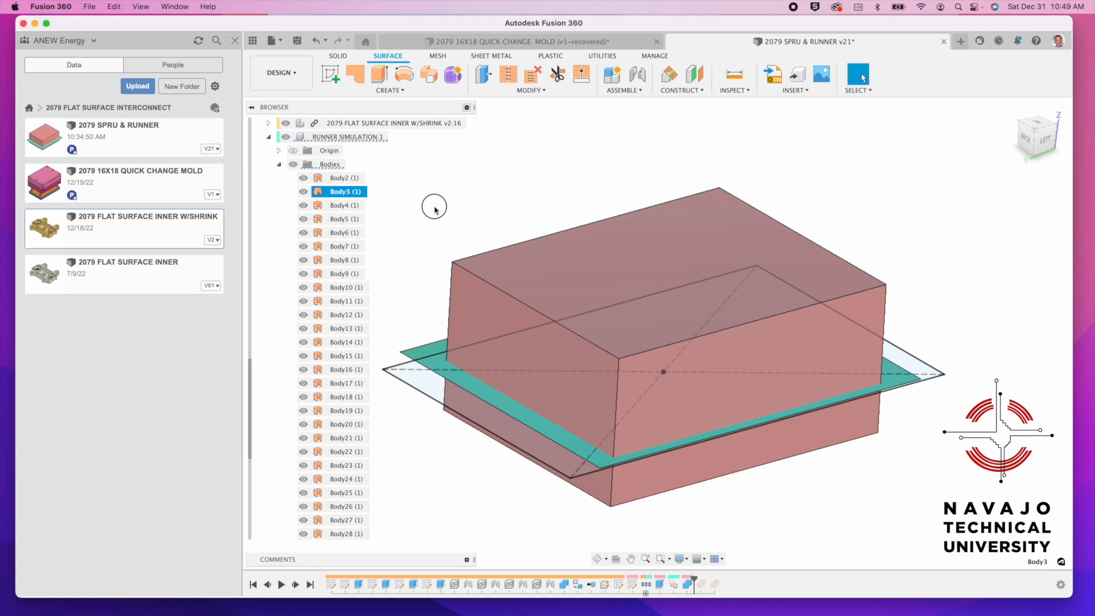
{"action": "left_click", "coordinate": [338, 56]}
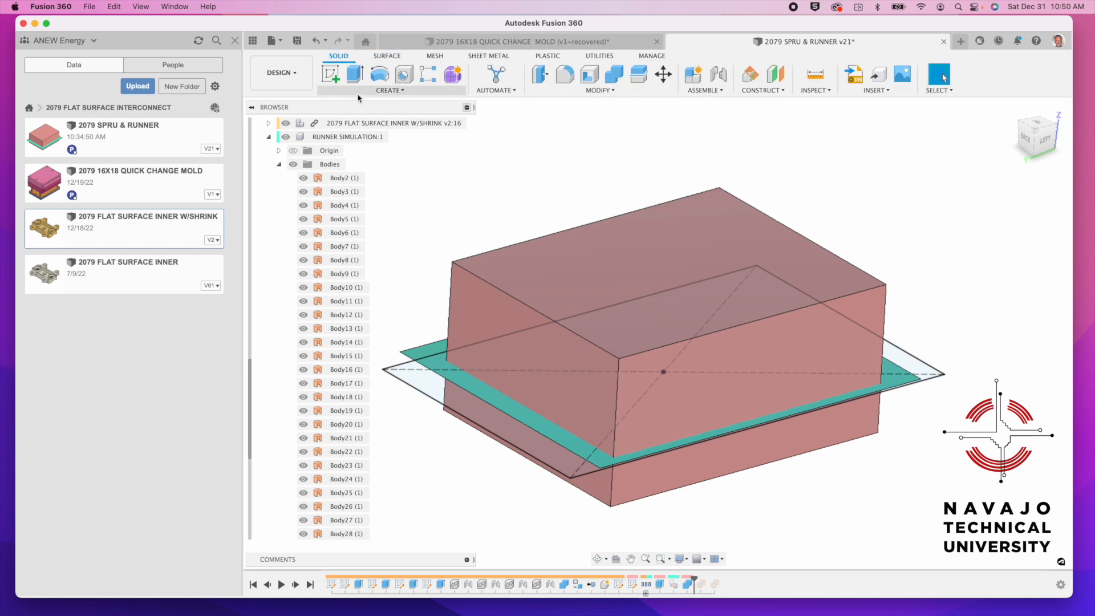
{"action": "left_click", "coordinate": [389, 90]}
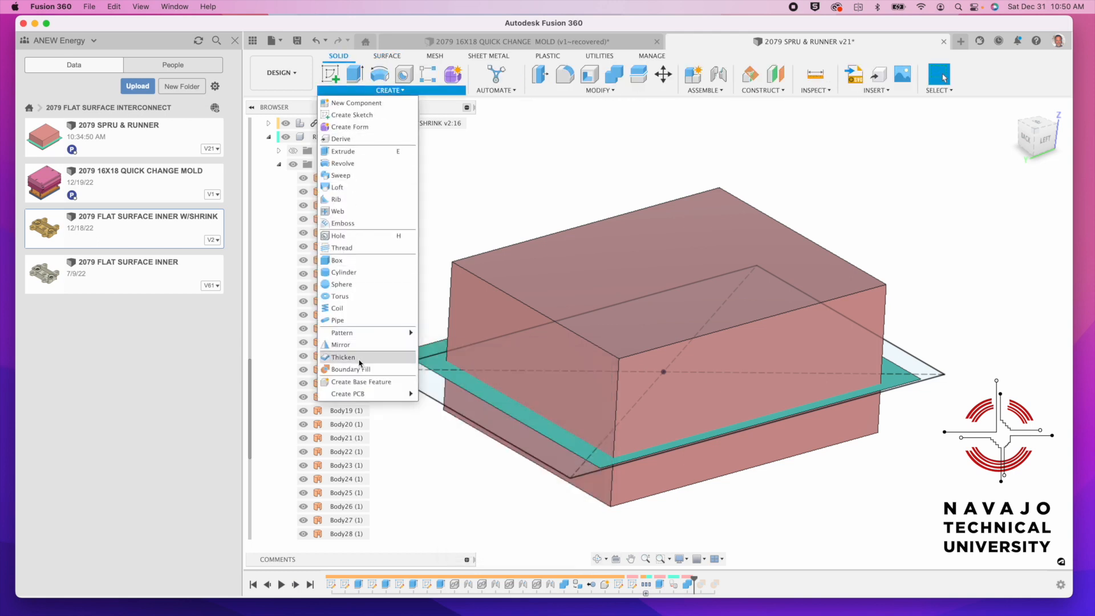
{"action": "mouse_move", "coordinate": [348, 369]}
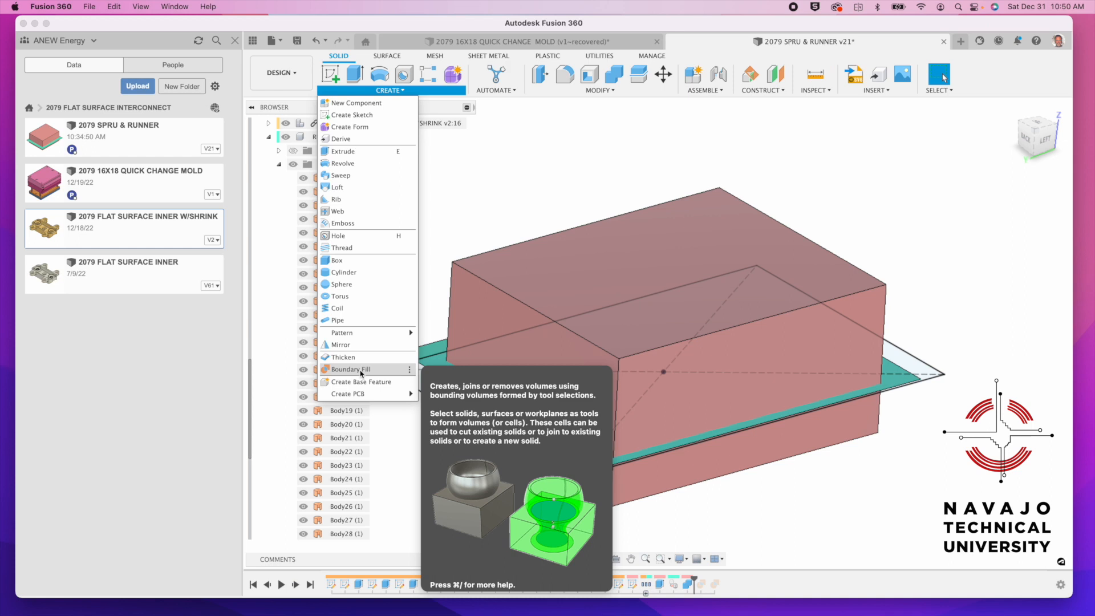
{"action": "mouse_move", "coordinate": [395, 361]}
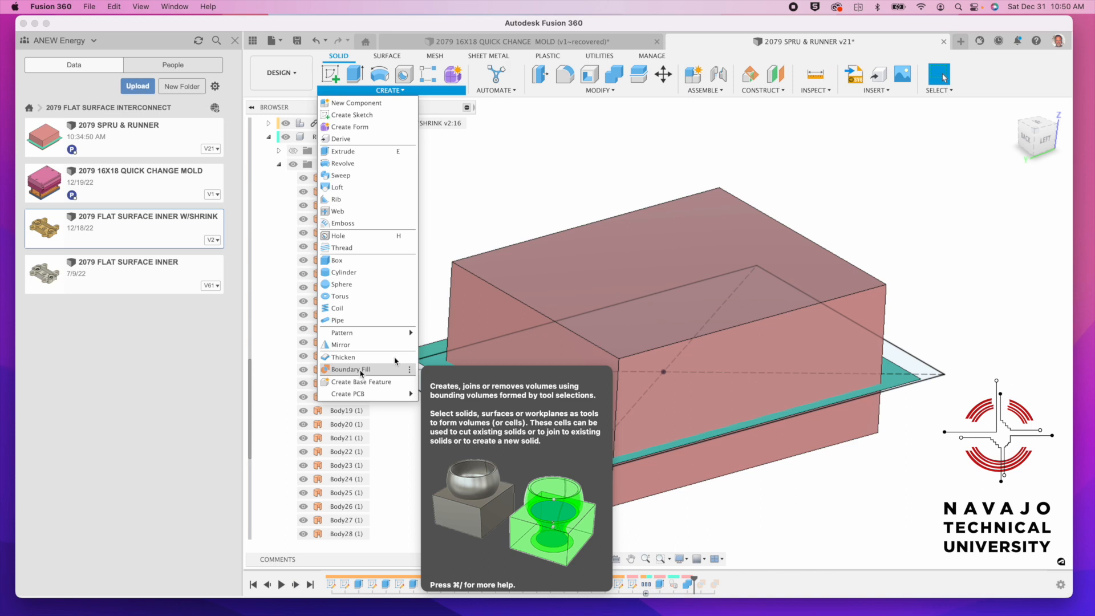
{"action": "left_click", "coordinate": [656, 245]}
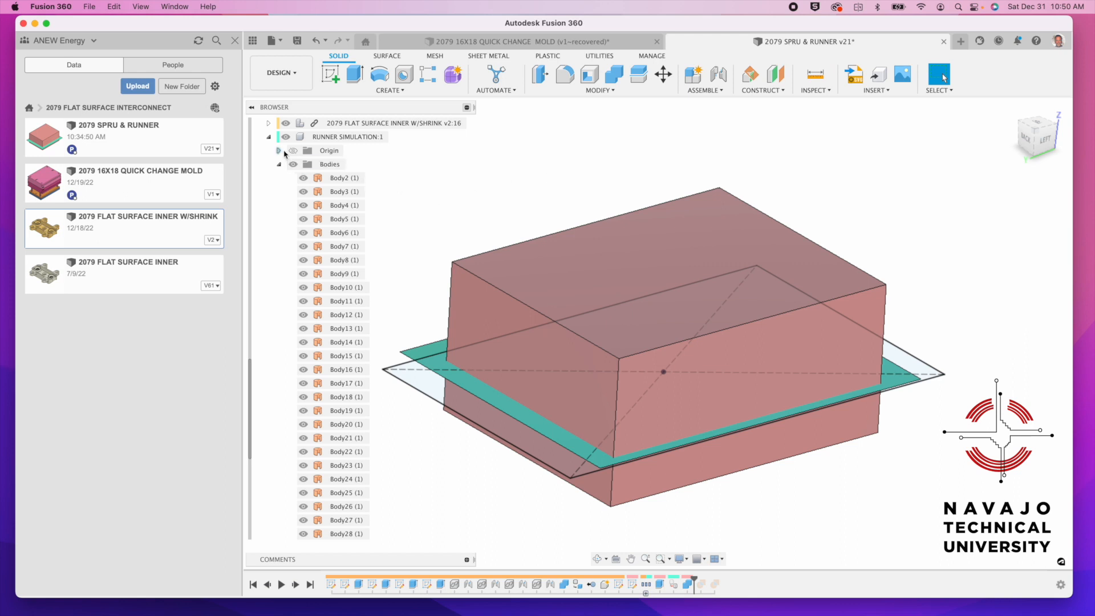
Add a Center of Mass analysis and advance the timeline to create Body6
{"action": "left_click", "coordinate": [277, 149]}
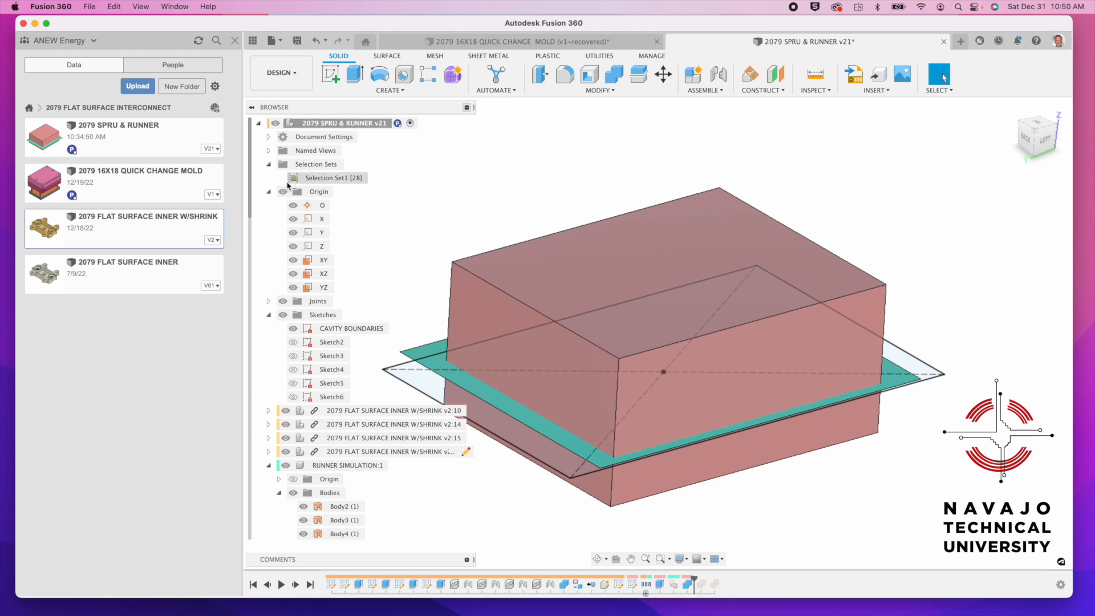
{"action": "mouse_move", "coordinate": [270, 152]}
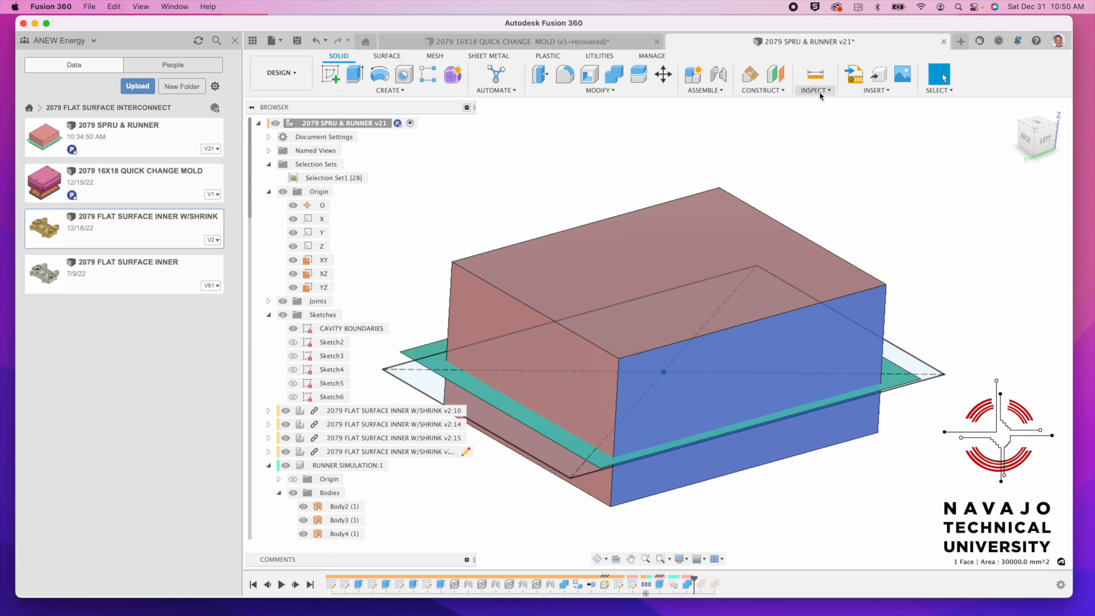
{"action": "left_click", "coordinate": [813, 90]}
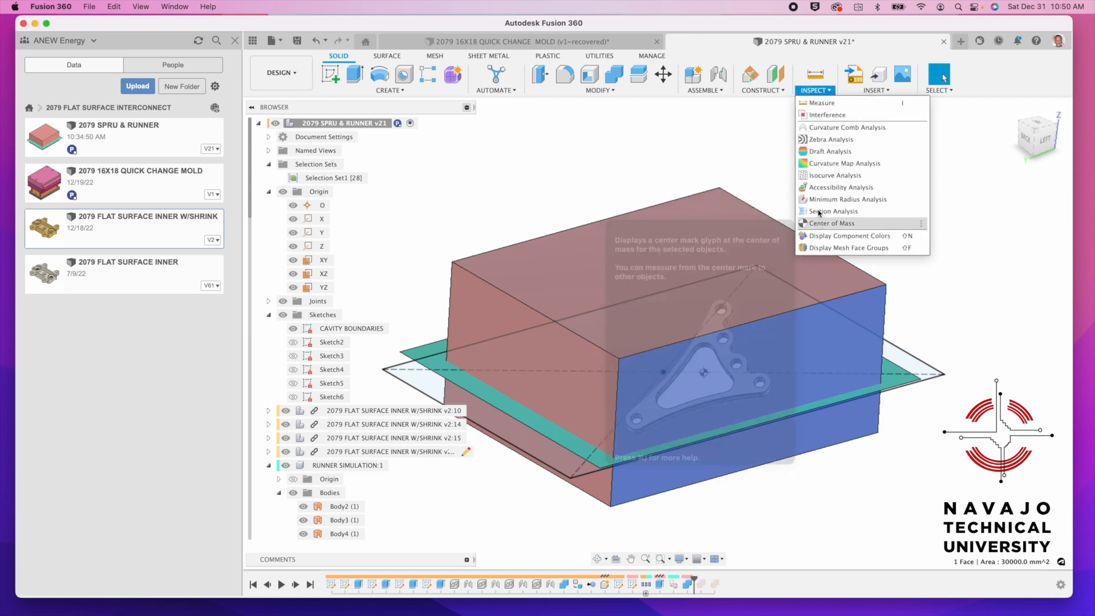
{"action": "left_click", "coordinate": [832, 211]}
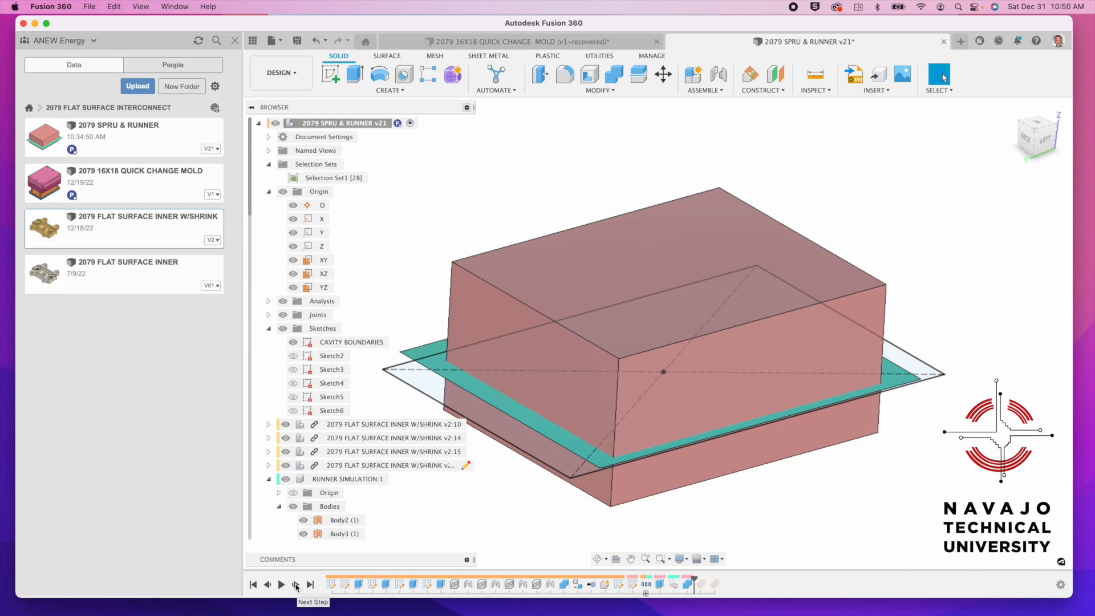
{"action": "left_click", "coordinate": [295, 585]}
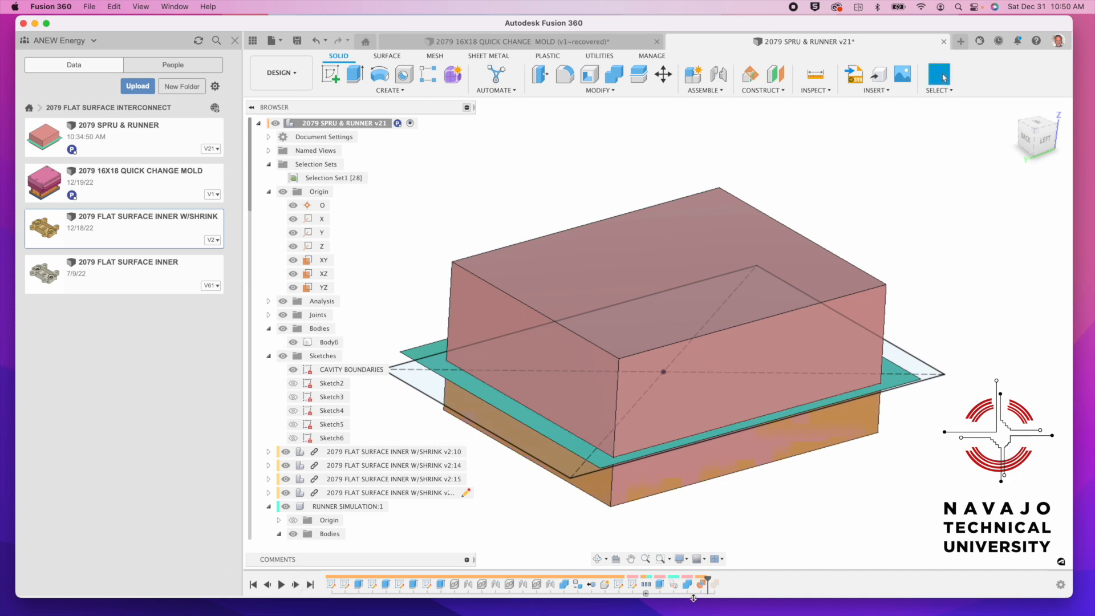
{"action": "mouse_move", "coordinate": [700, 585]}
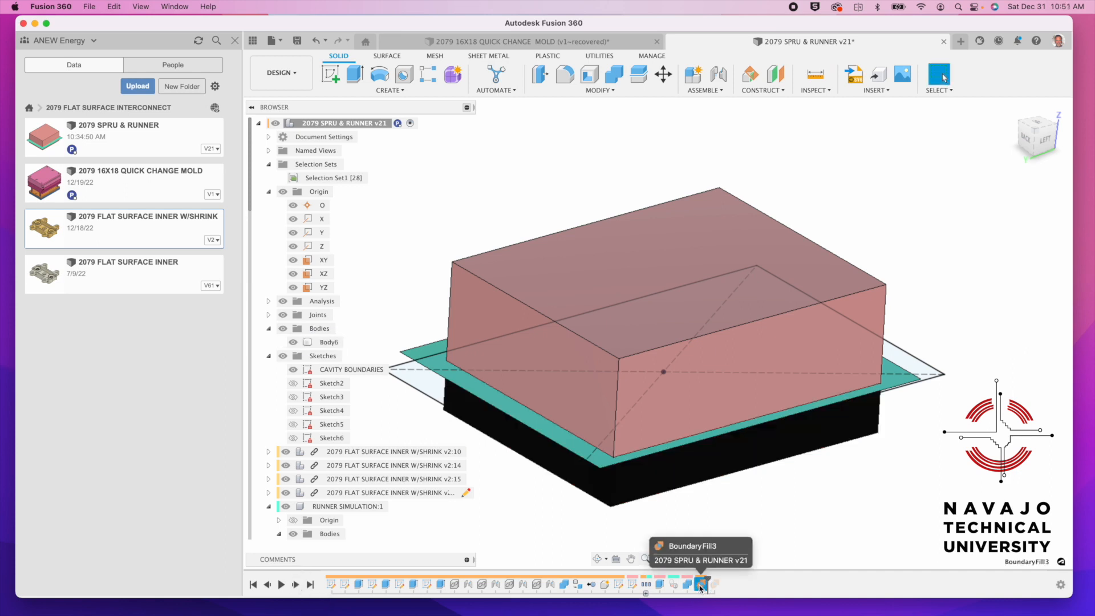
Re-edit BoundaryFill3 from the Back view, keeping 30 tools and one cell
{"action": "right_click", "coordinate": [701, 584]}
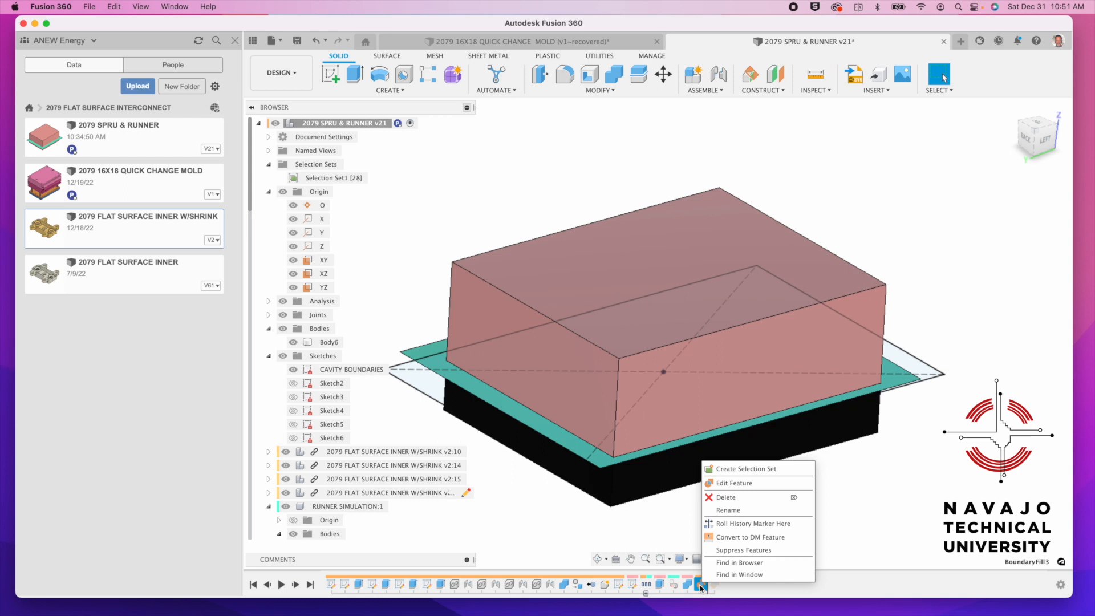
{"action": "mouse_move", "coordinate": [758, 483]}
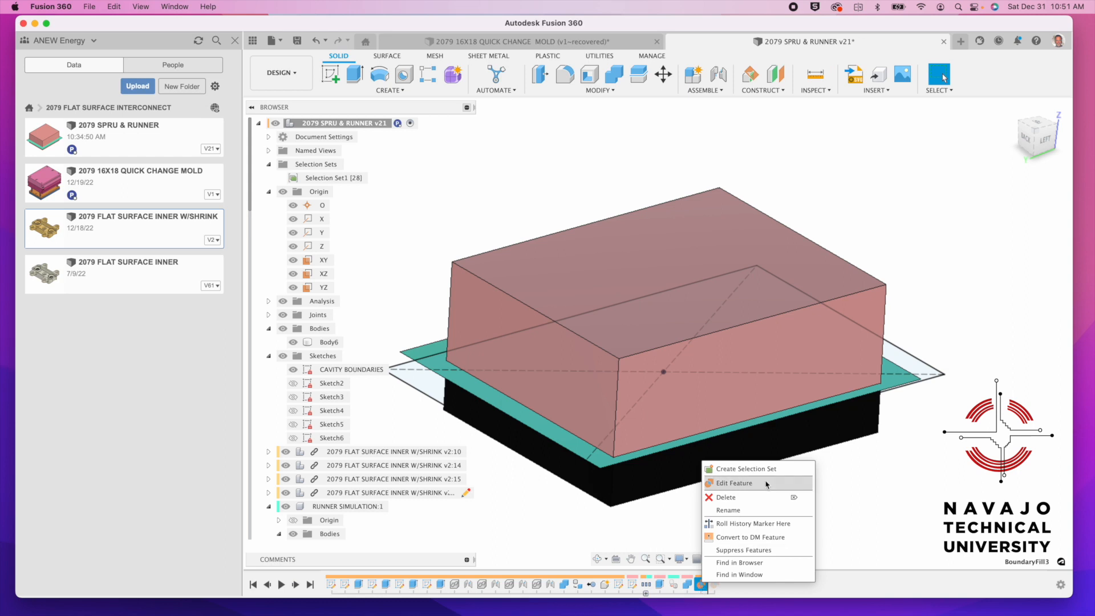
{"action": "left_click", "coordinate": [733, 483]}
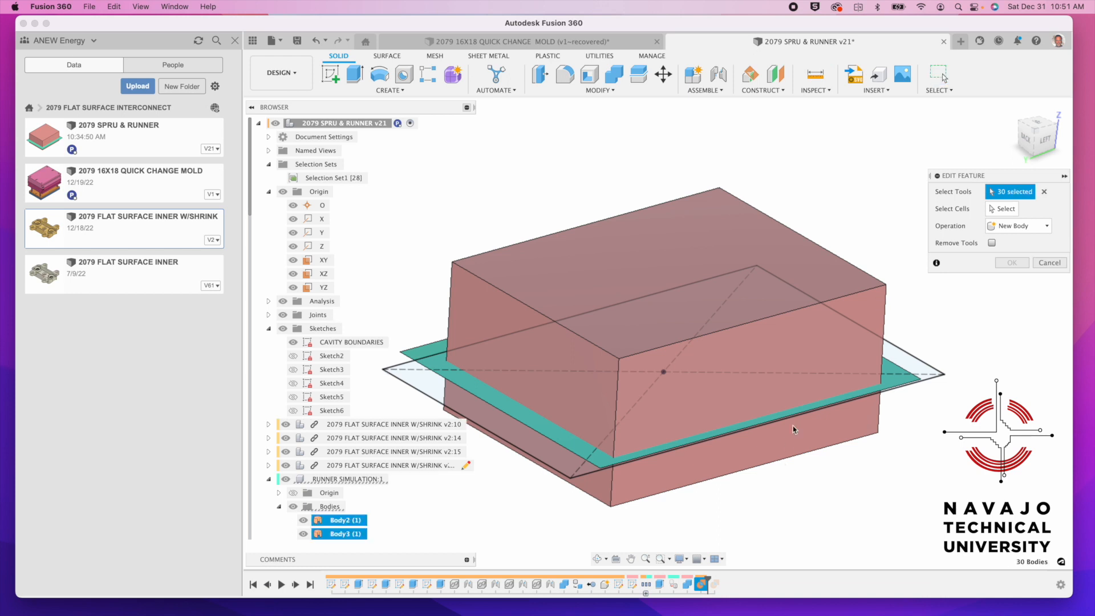
{"action": "mouse_move", "coordinate": [1004, 195]}
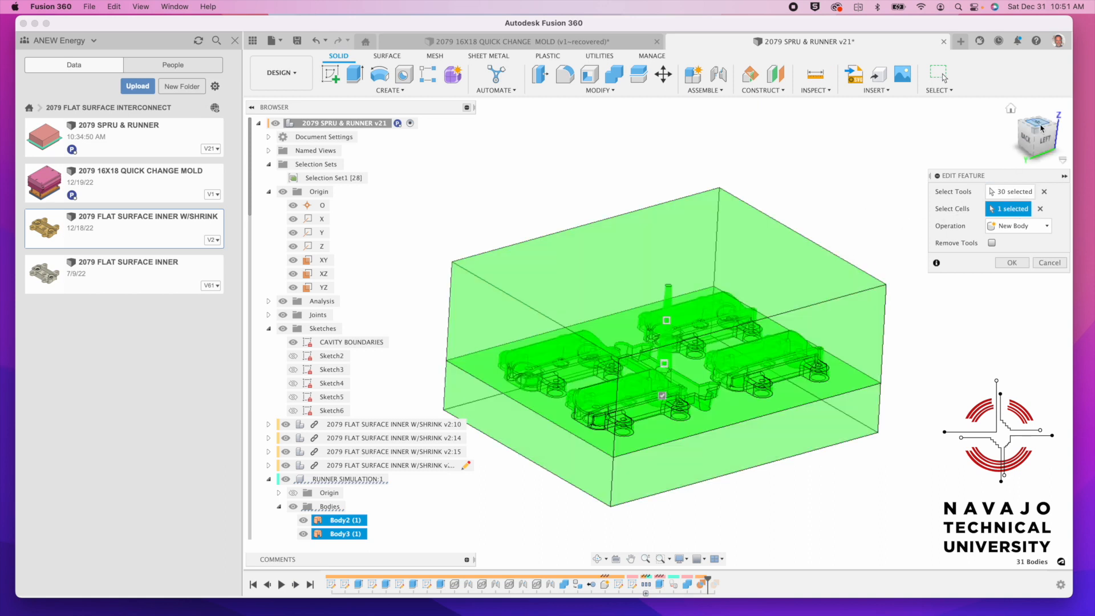
{"action": "left_click", "coordinate": [1041, 138]}
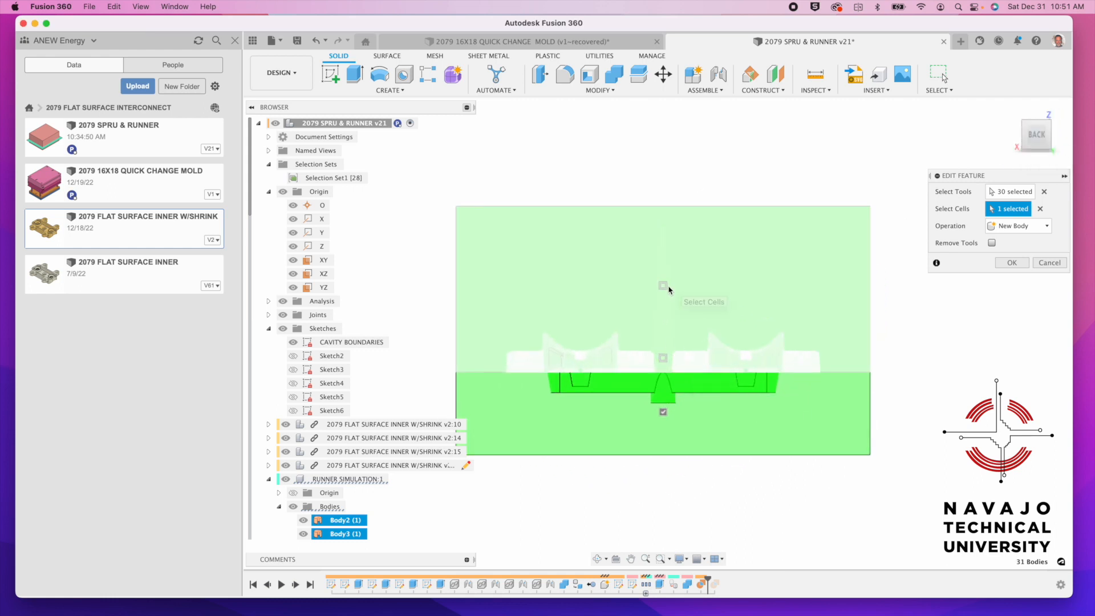
{"action": "mouse_move", "coordinate": [665, 355]}
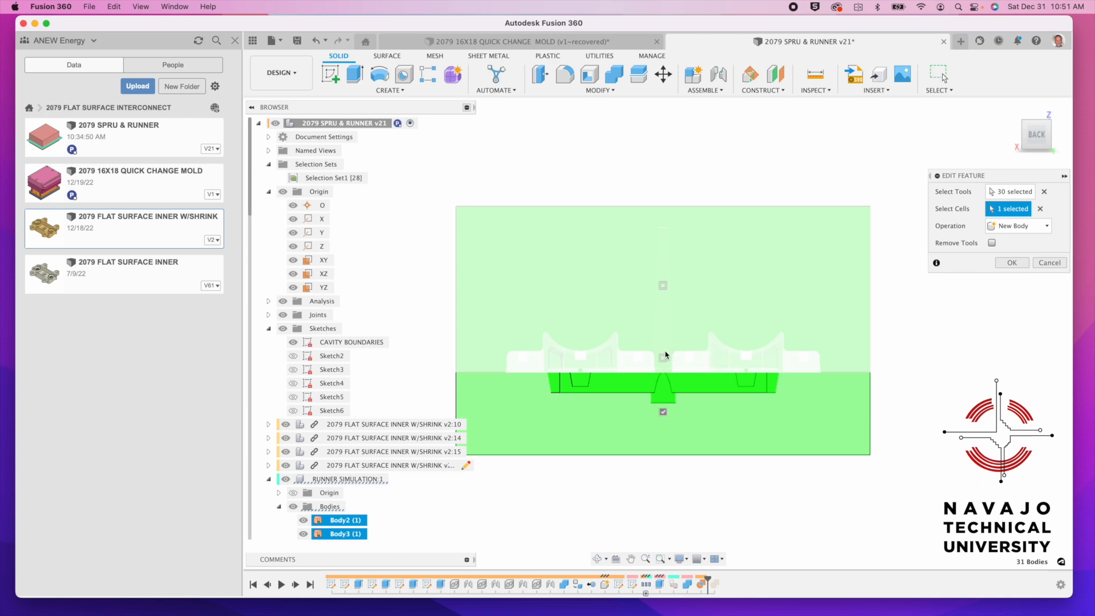
{"action": "mouse_move", "coordinate": [663, 358]}
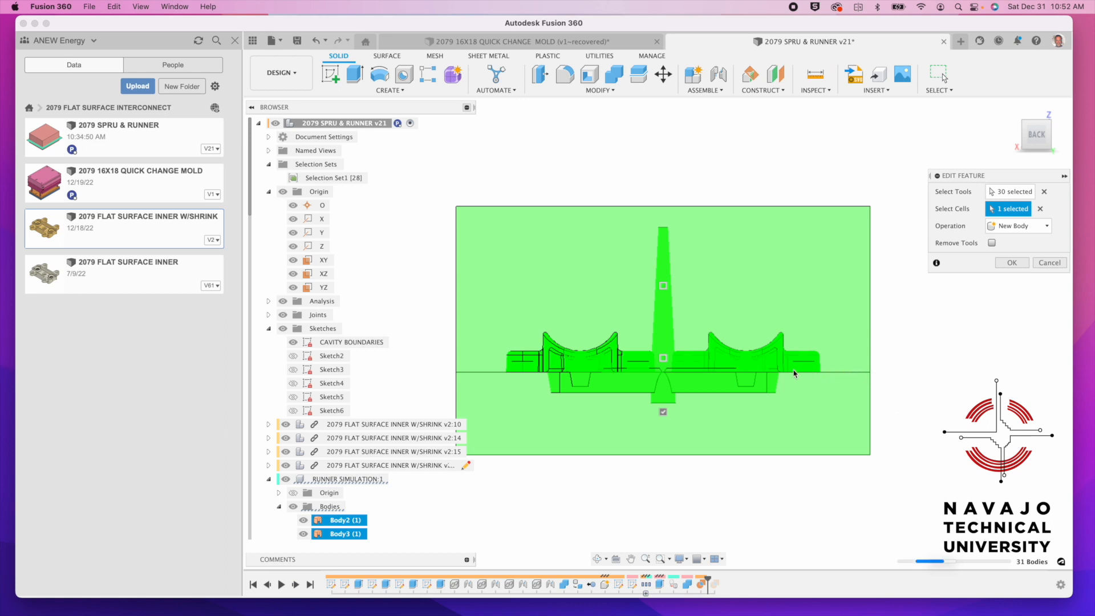
{"action": "mouse_move", "coordinate": [1009, 314]}
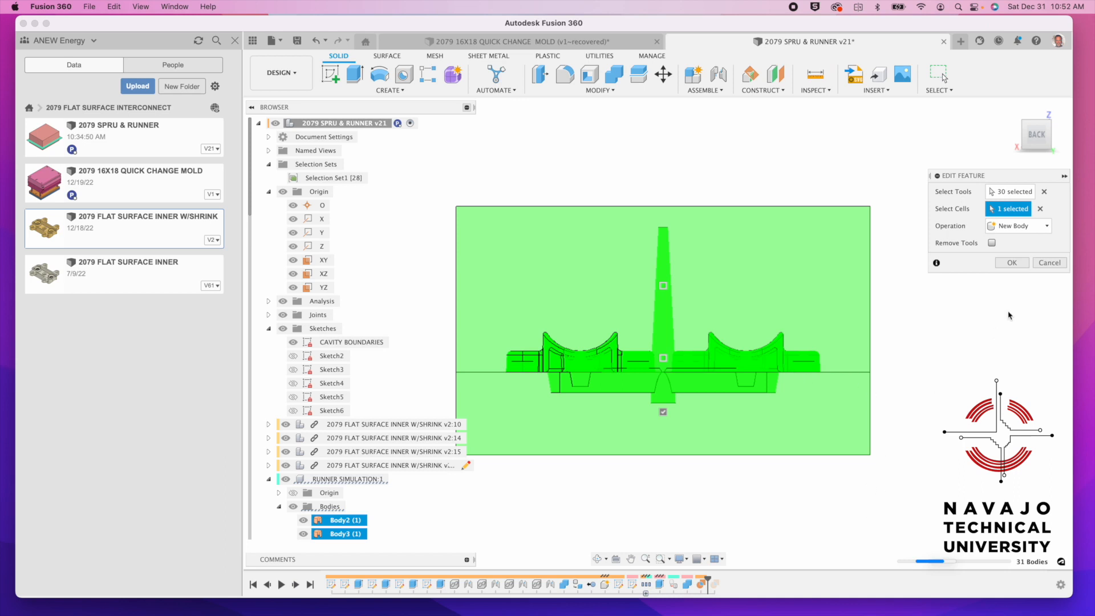
{"action": "mouse_move", "coordinate": [1012, 310]}
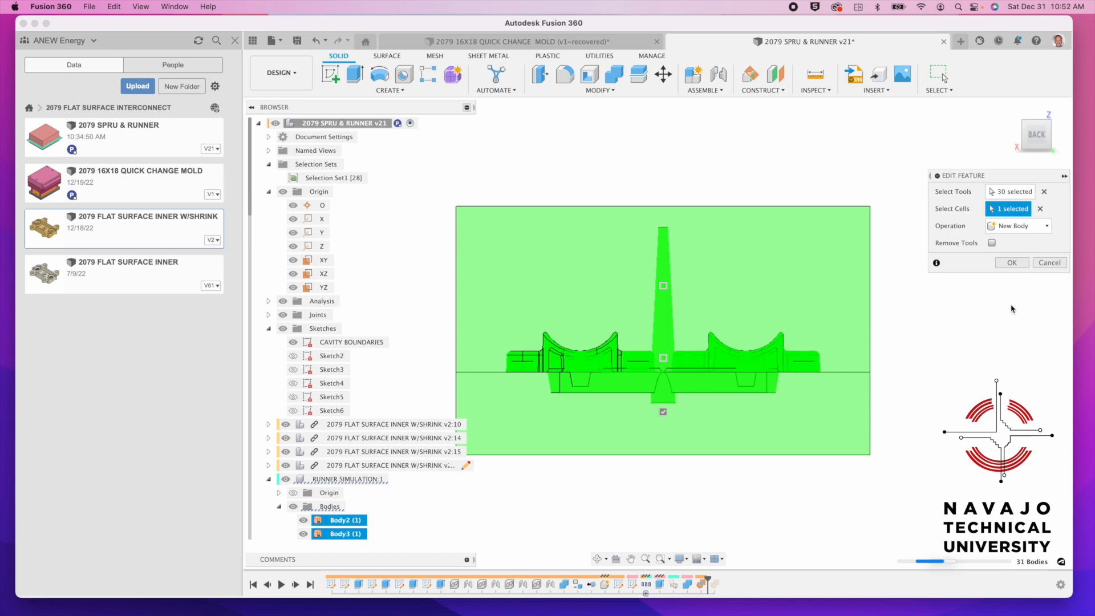
{"action": "mouse_move", "coordinate": [1002, 314]}
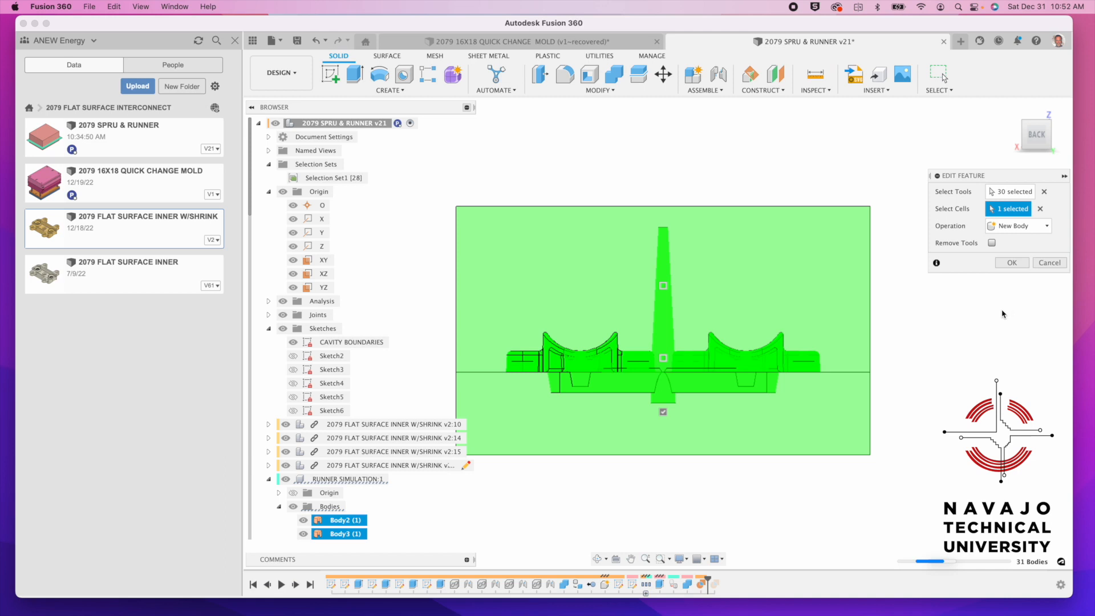
{"action": "mouse_move", "coordinate": [985, 326]}
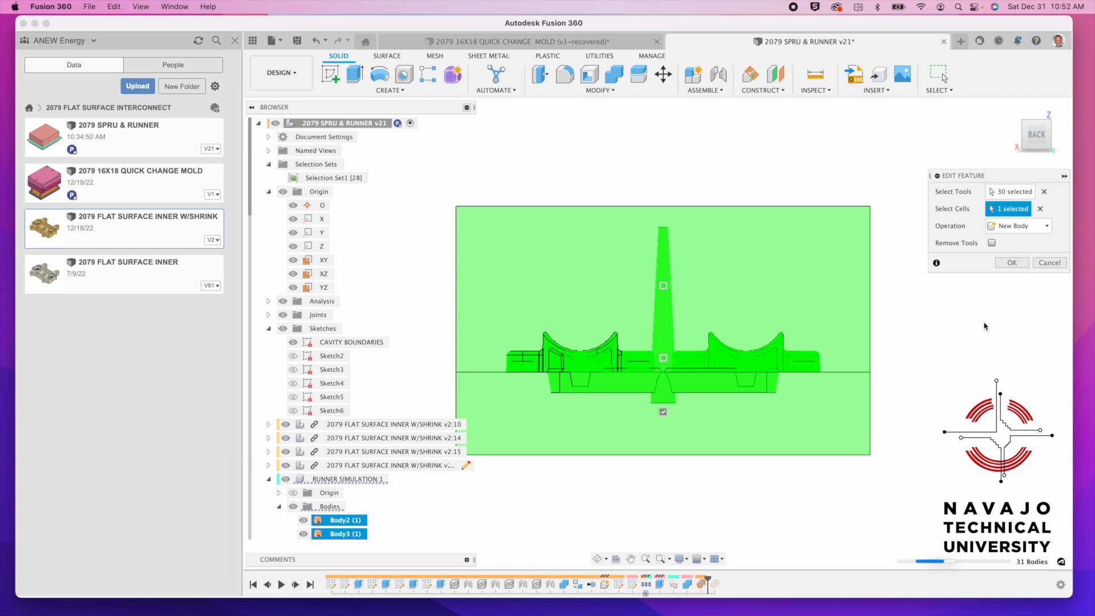
{"action": "mouse_move", "coordinate": [754, 553]}
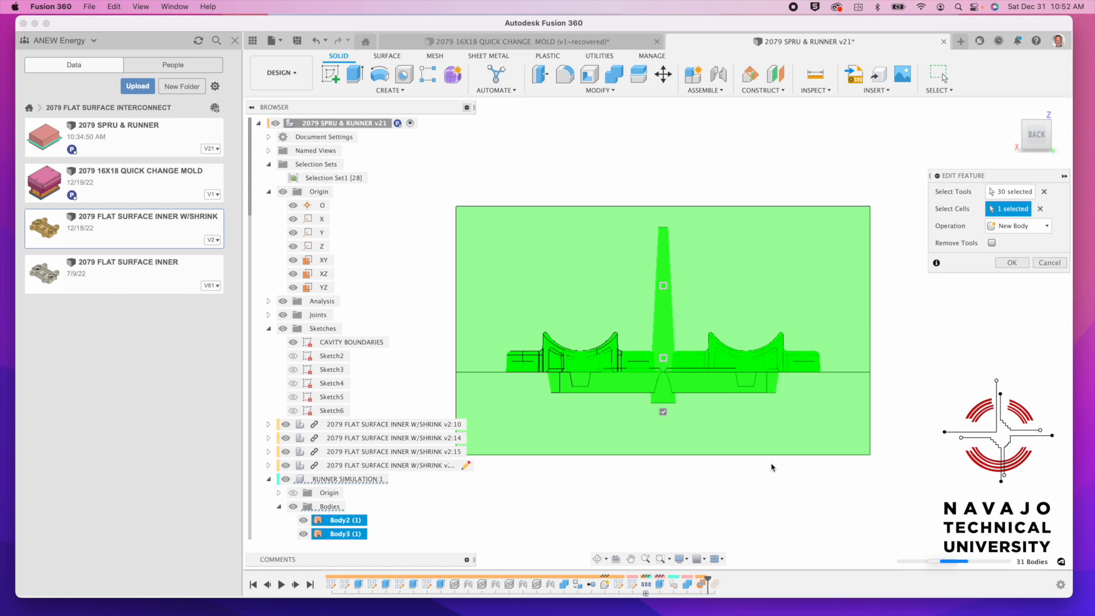
{"action": "mouse_move", "coordinate": [962, 370]}
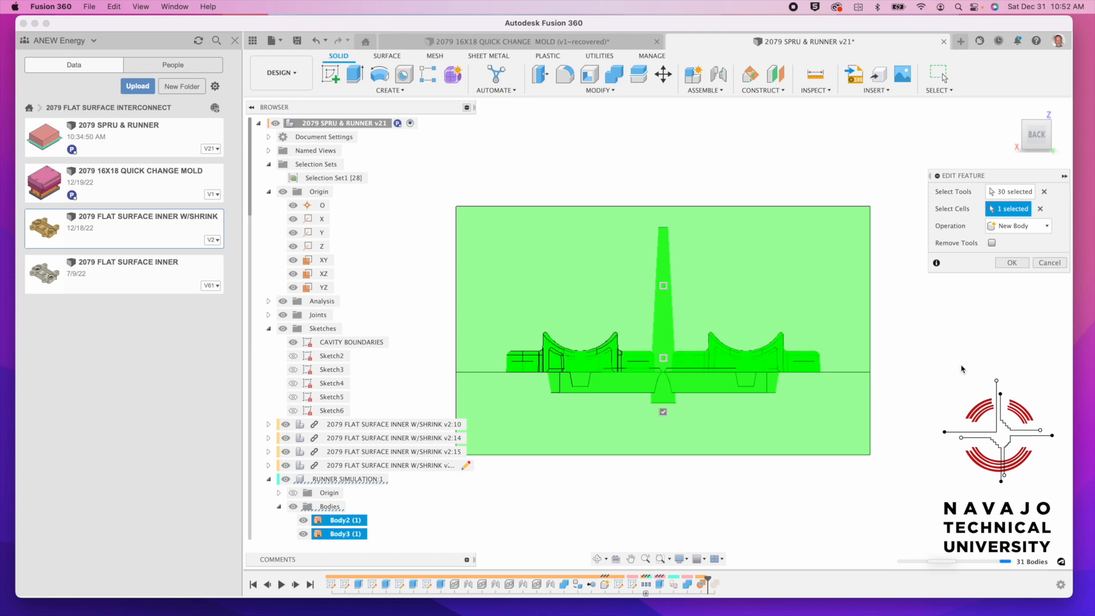
{"action": "left_click", "coordinate": [1010, 262]}
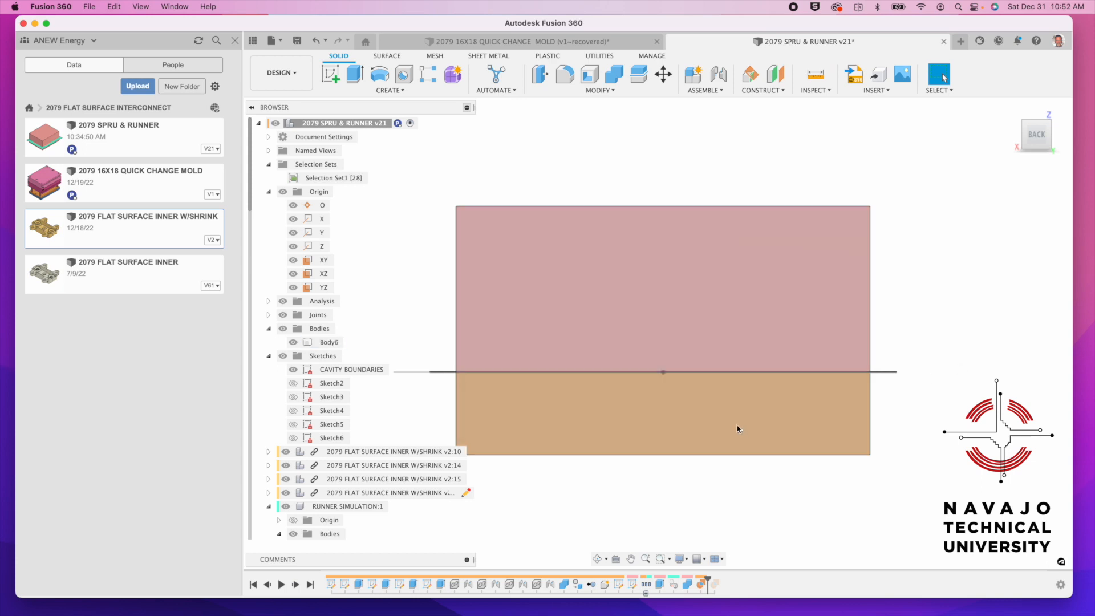
Split Body6 along the parting surface, producing Body7 with the raised insert shapes
{"action": "left_click", "coordinate": [329, 341]}
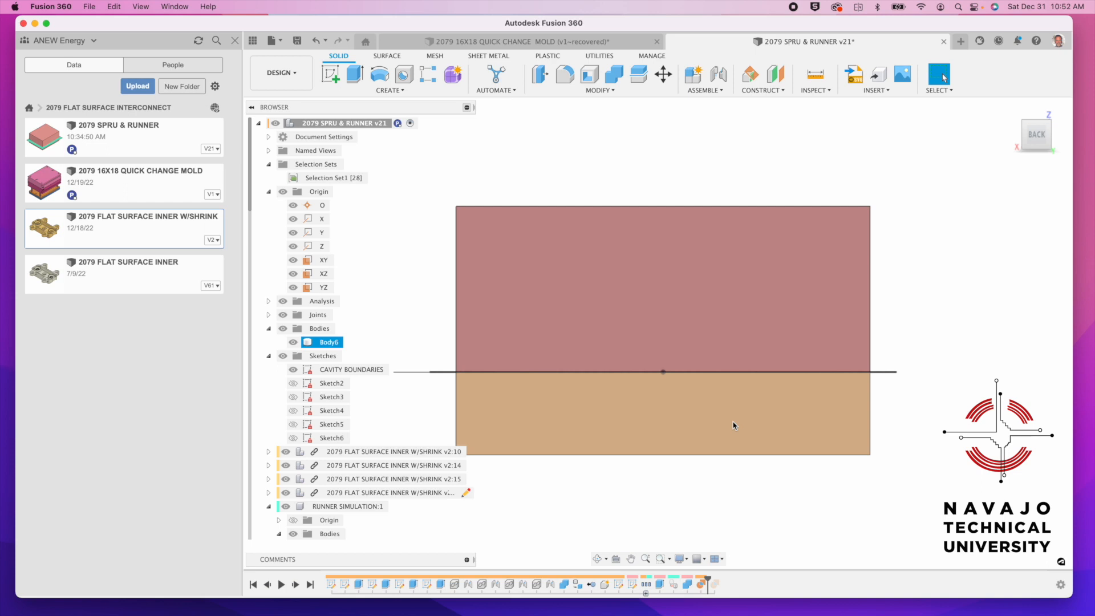
{"action": "left_click", "coordinate": [328, 342]}
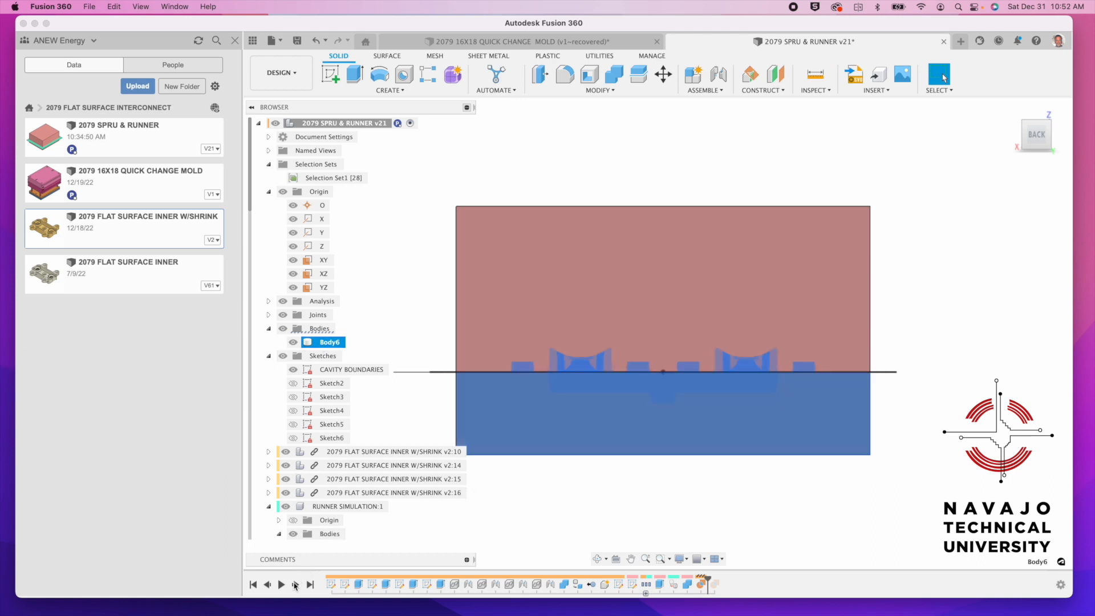
{"action": "left_click", "coordinate": [295, 584]}
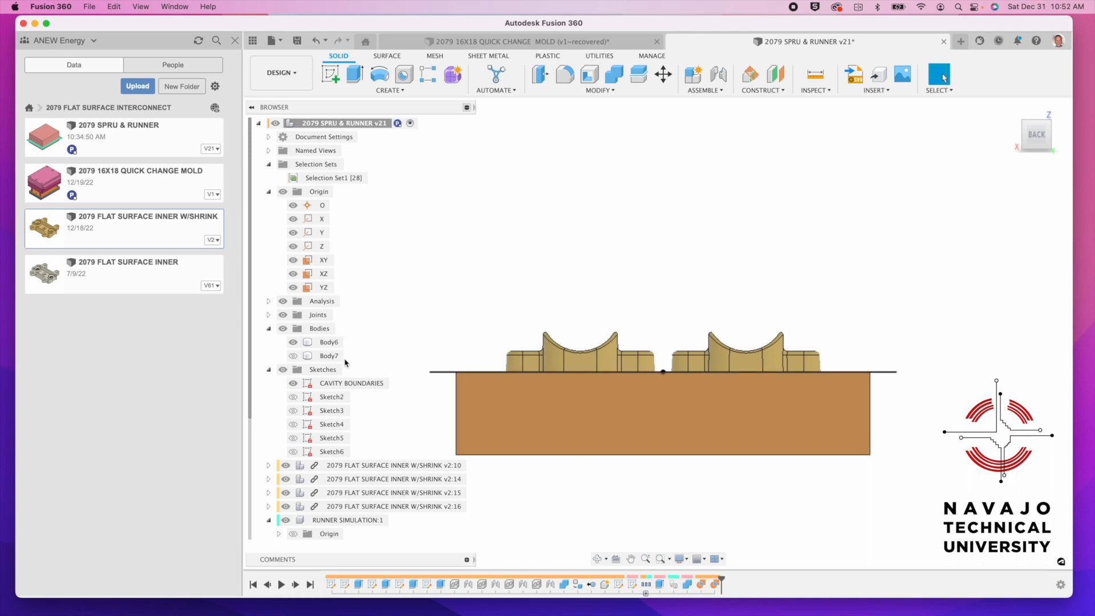
{"action": "mouse_move", "coordinate": [989, 125]}
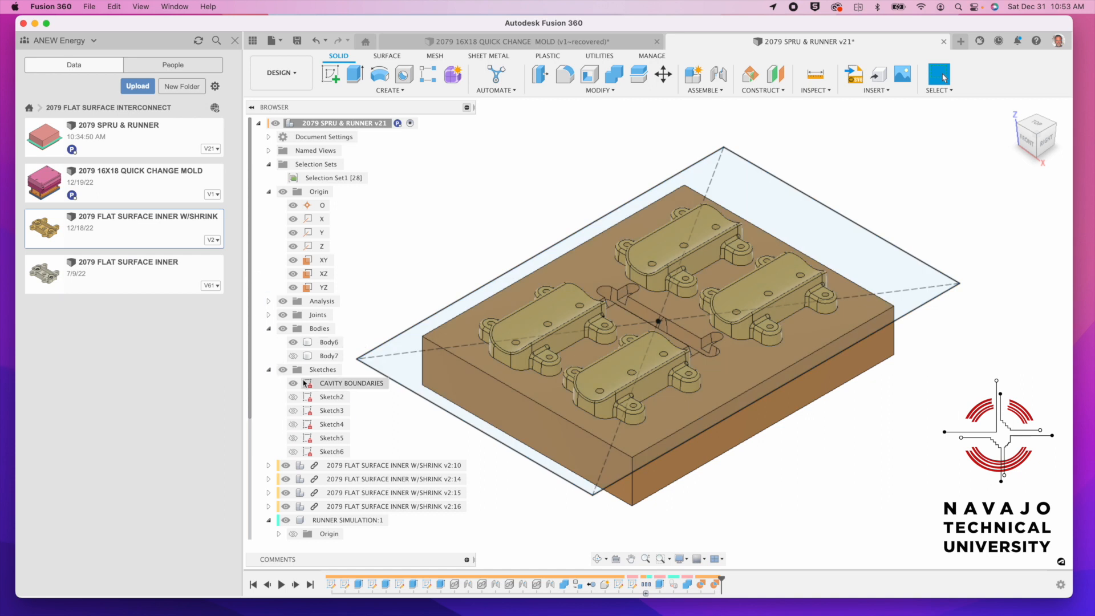
Hide the CAVITY BOUNDARIES sketch and the four FLAT SURFACE INNER W/SHRINK part copies
{"action": "left_click", "coordinate": [292, 382]}
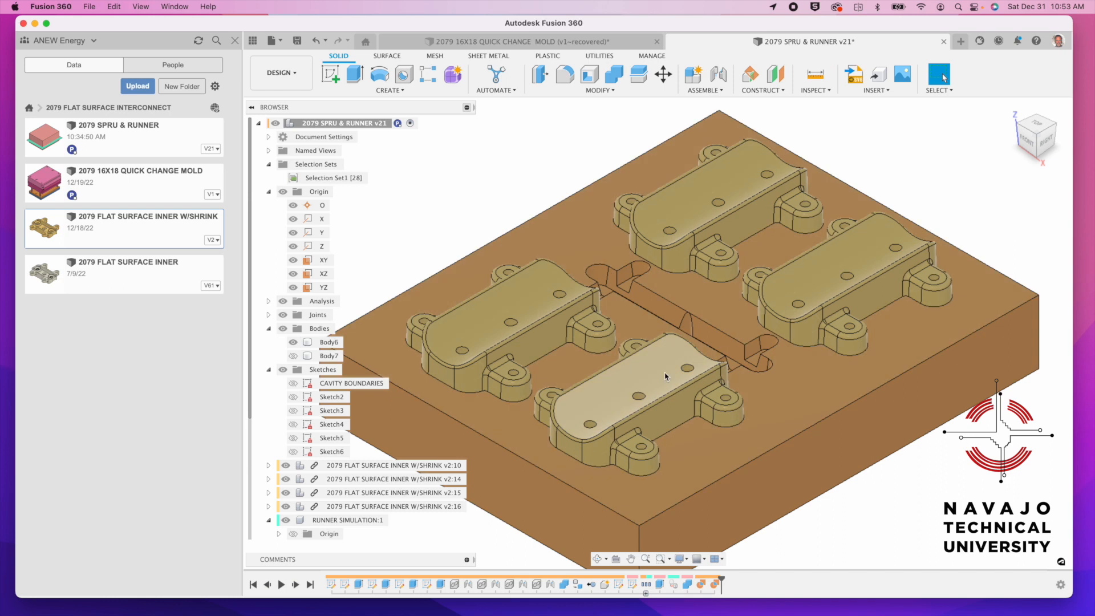
{"action": "left_click", "coordinate": [377, 281]}
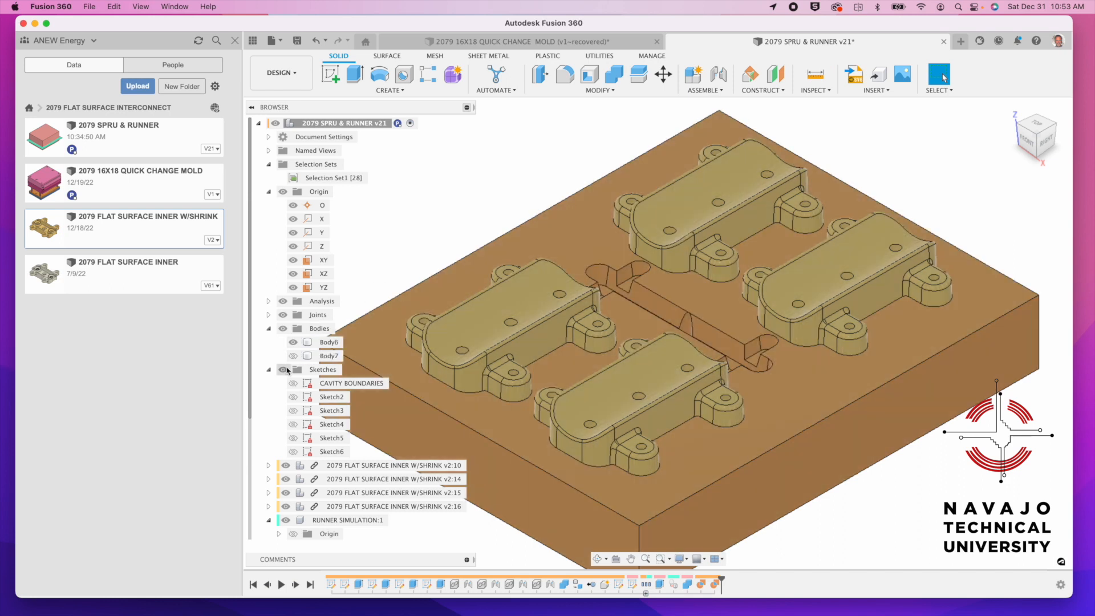
{"action": "left_click", "coordinate": [489, 315]}
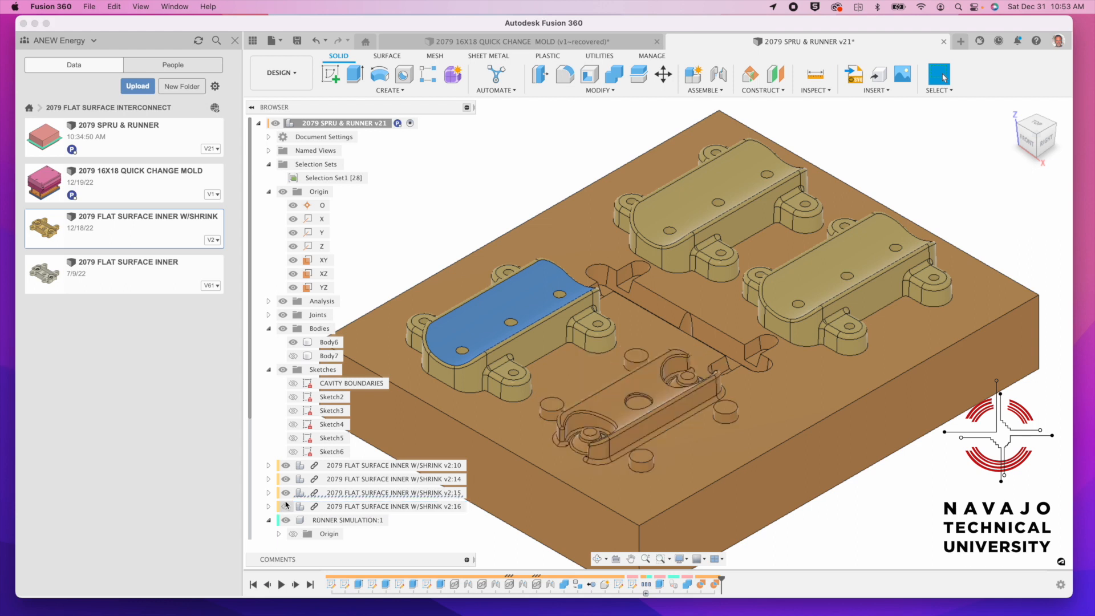
{"action": "left_click", "coordinate": [285, 465]}
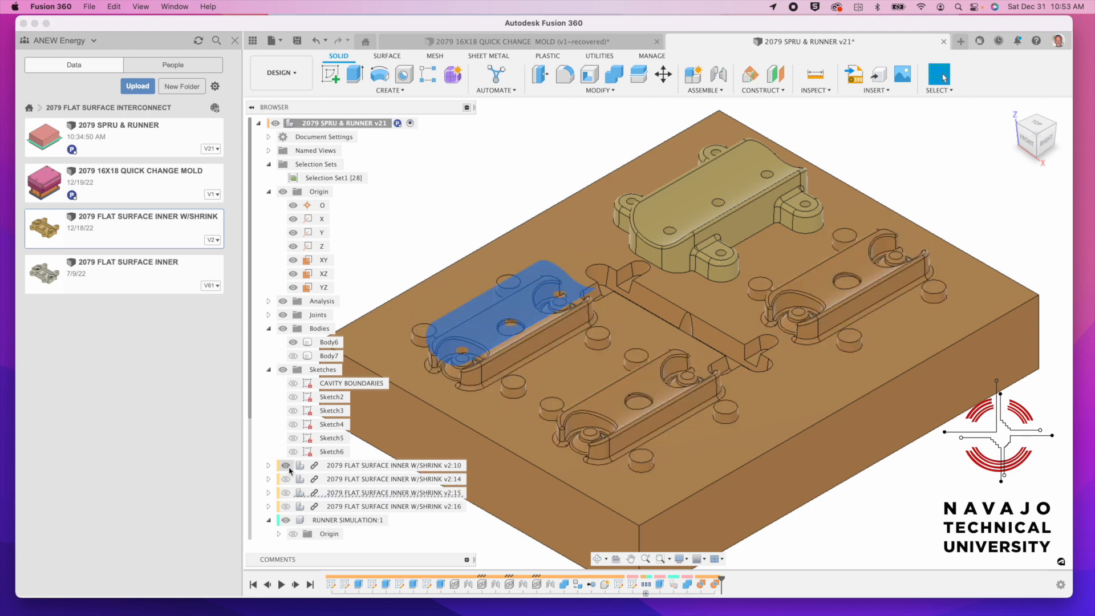
{"action": "left_click", "coordinate": [284, 465]}
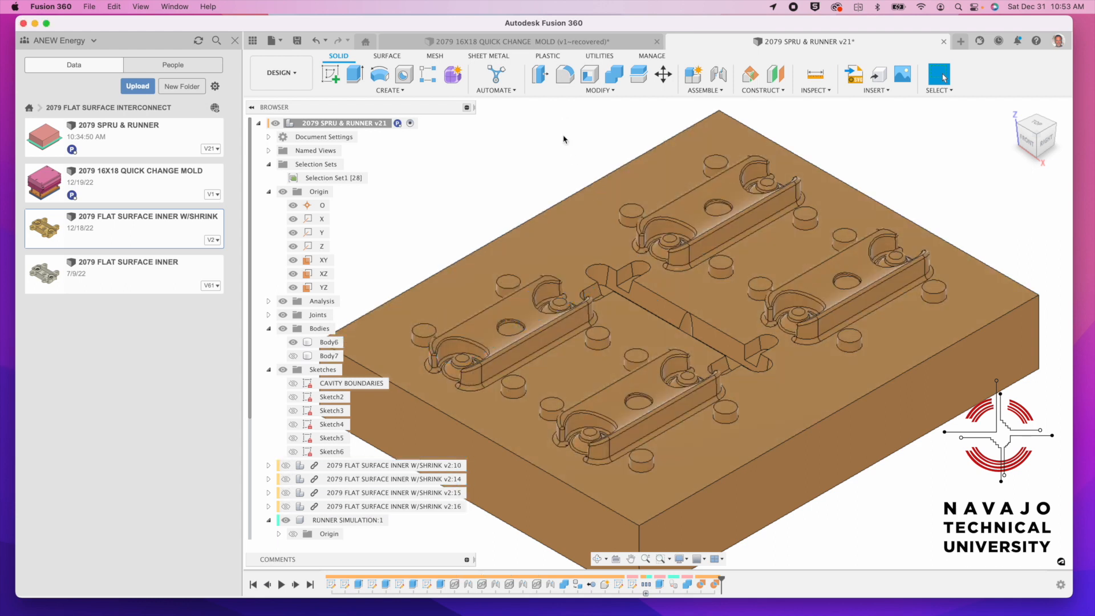
{"action": "left_click", "coordinate": [329, 341]}
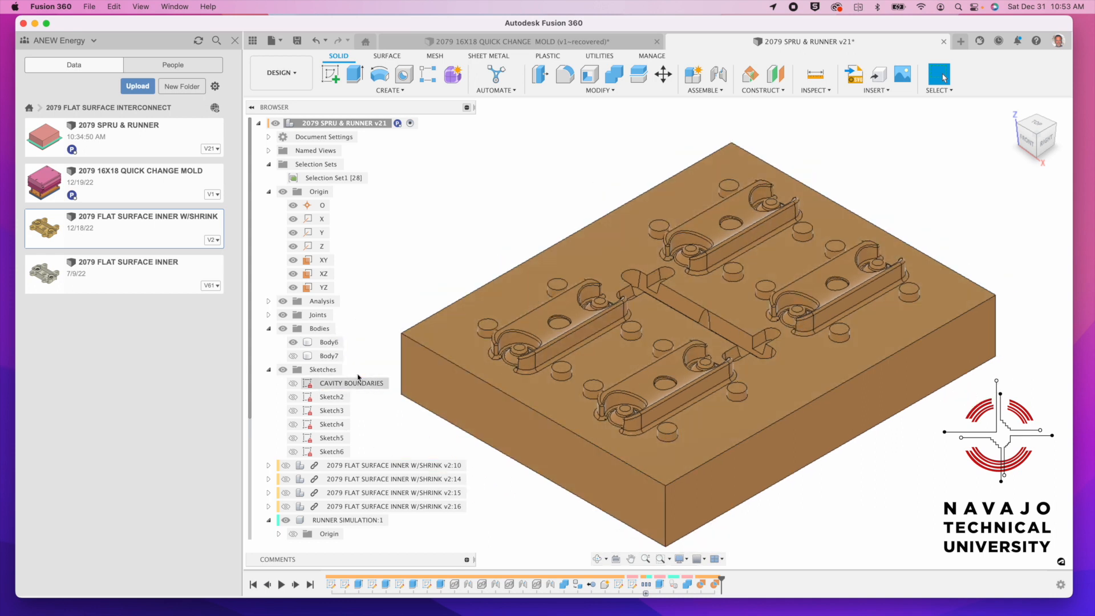
Turn off Body6's visibility so Body7's cavity pockets and runner show alone
{"action": "left_click", "coordinate": [293, 355]}
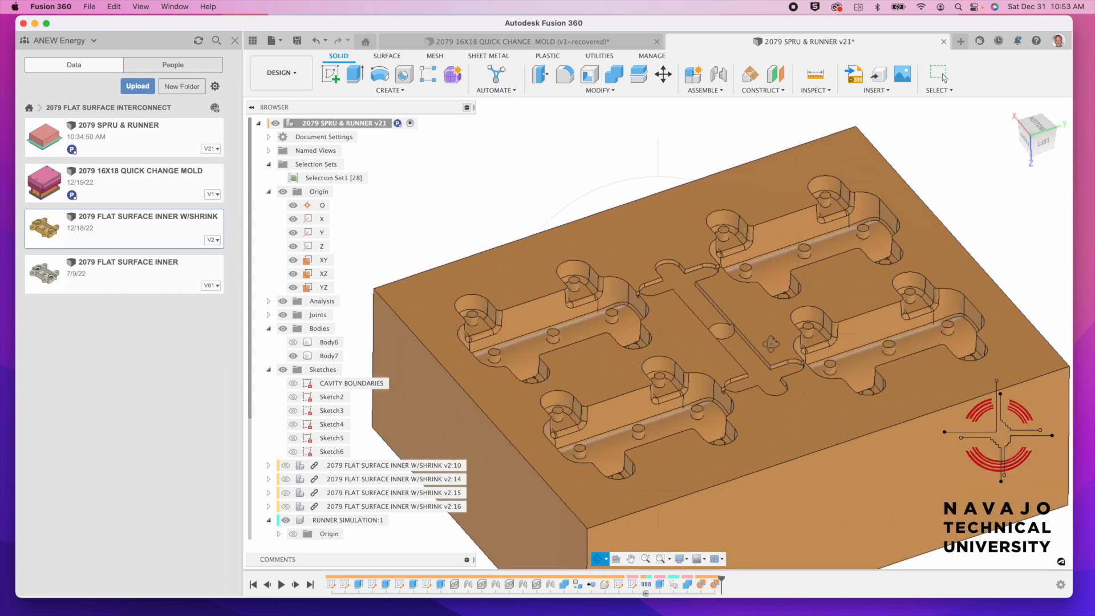
{"action": "mouse_move", "coordinate": [660, 309]}
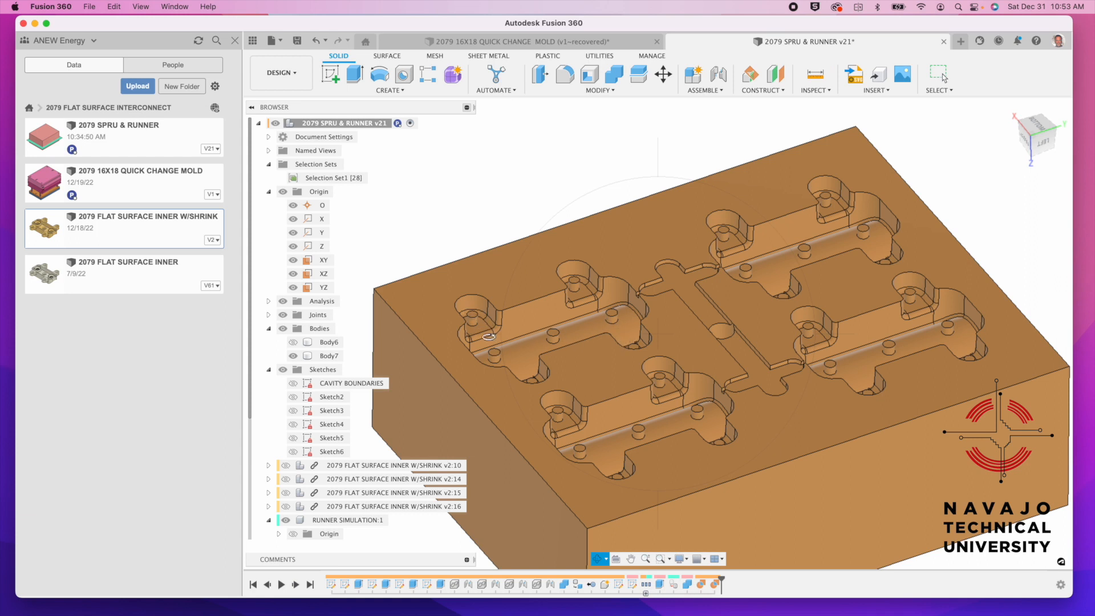
{"action": "mouse_move", "coordinate": [555, 410]}
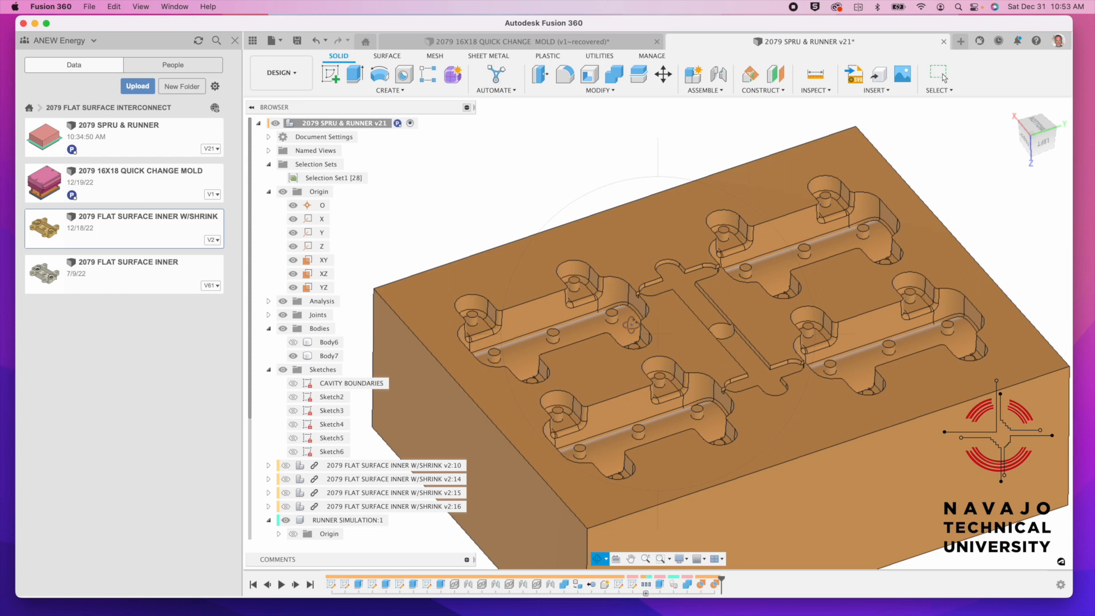
{"action": "mouse_move", "coordinate": [746, 154]}
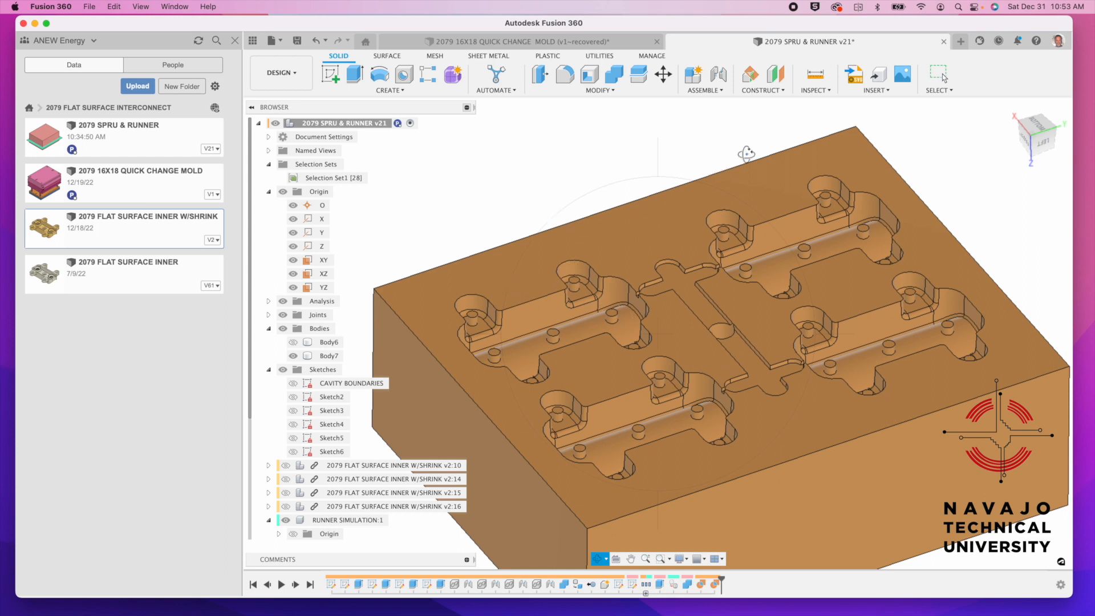
{"action": "mouse_move", "coordinate": [529, 485]}
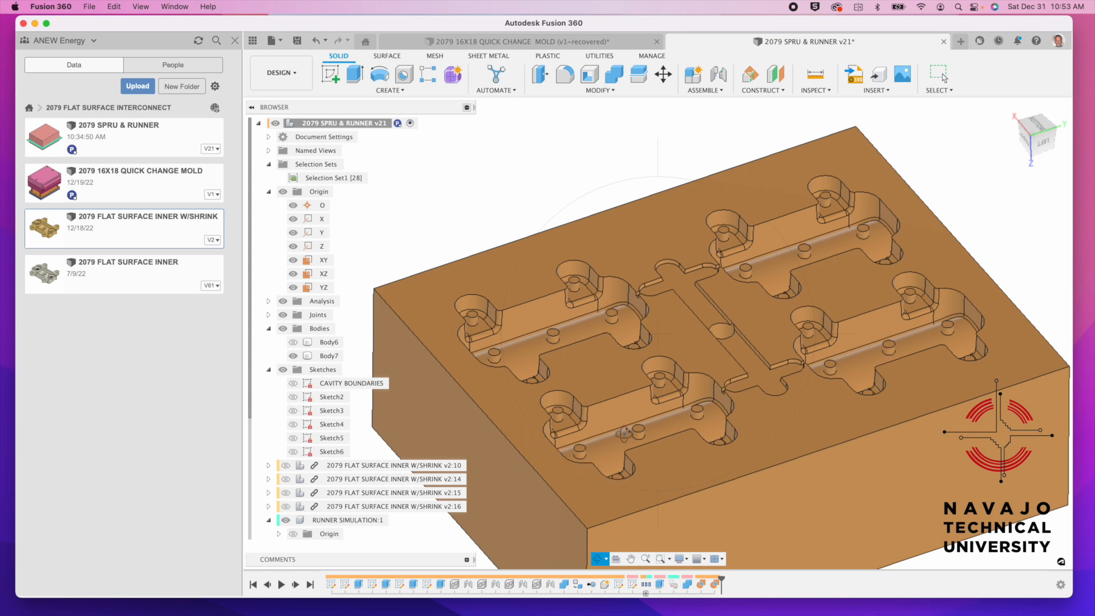
{"action": "mouse_move", "coordinate": [825, 431]}
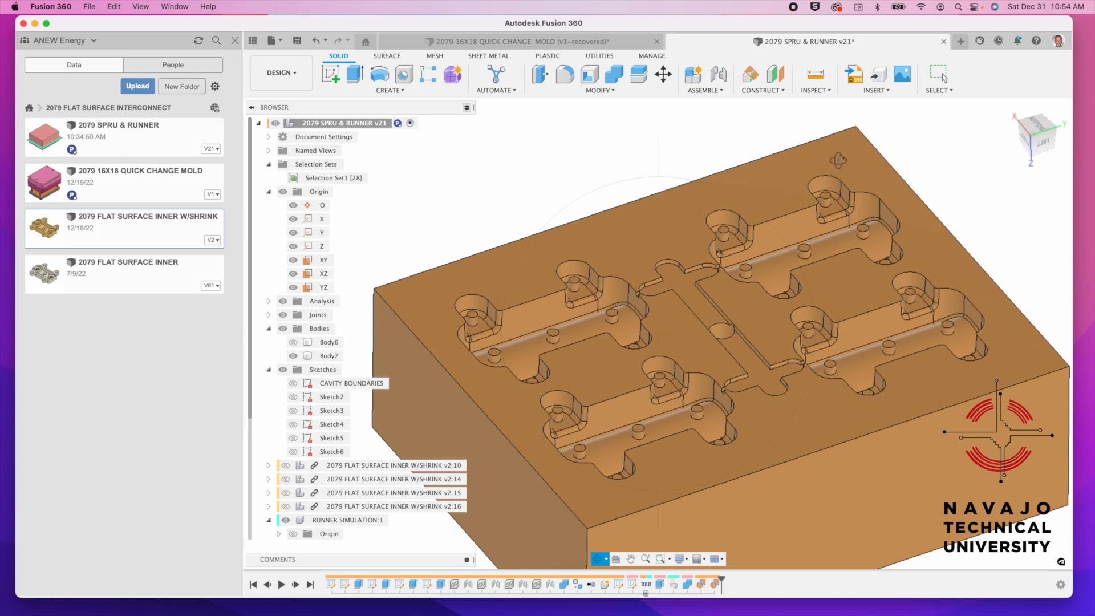
{"action": "mouse_move", "coordinate": [436, 183]}
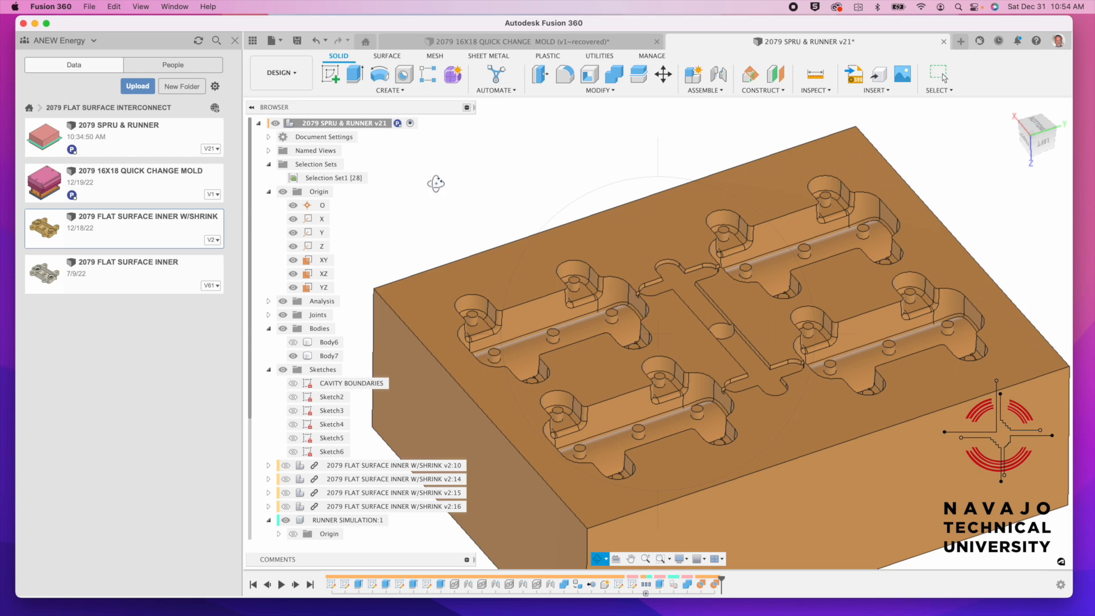
{"action": "mouse_move", "coordinate": [869, 492]}
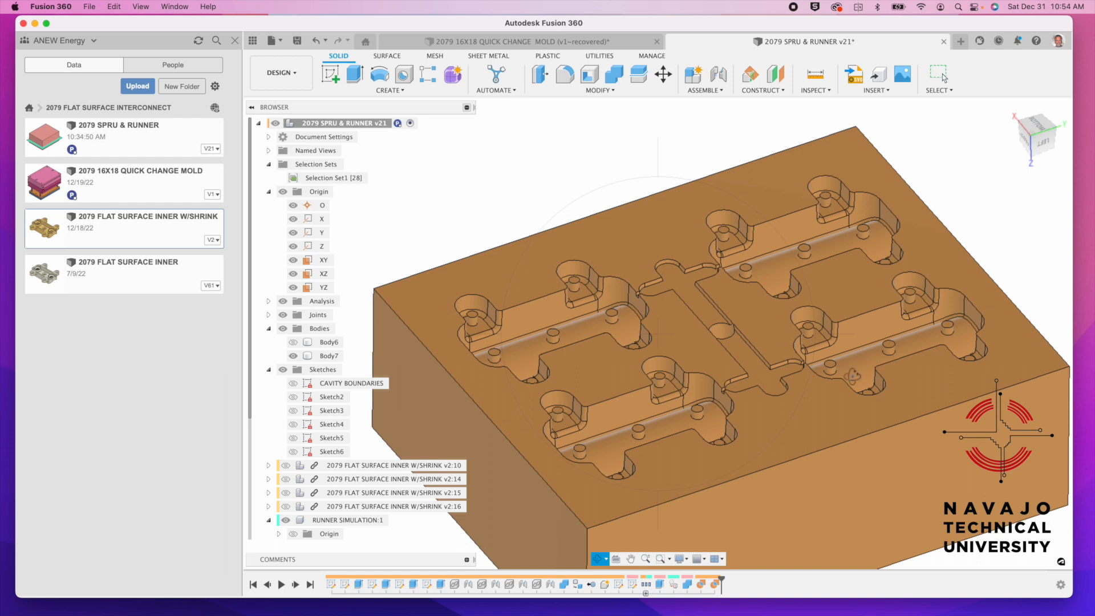
{"action": "mouse_move", "coordinate": [659, 327]}
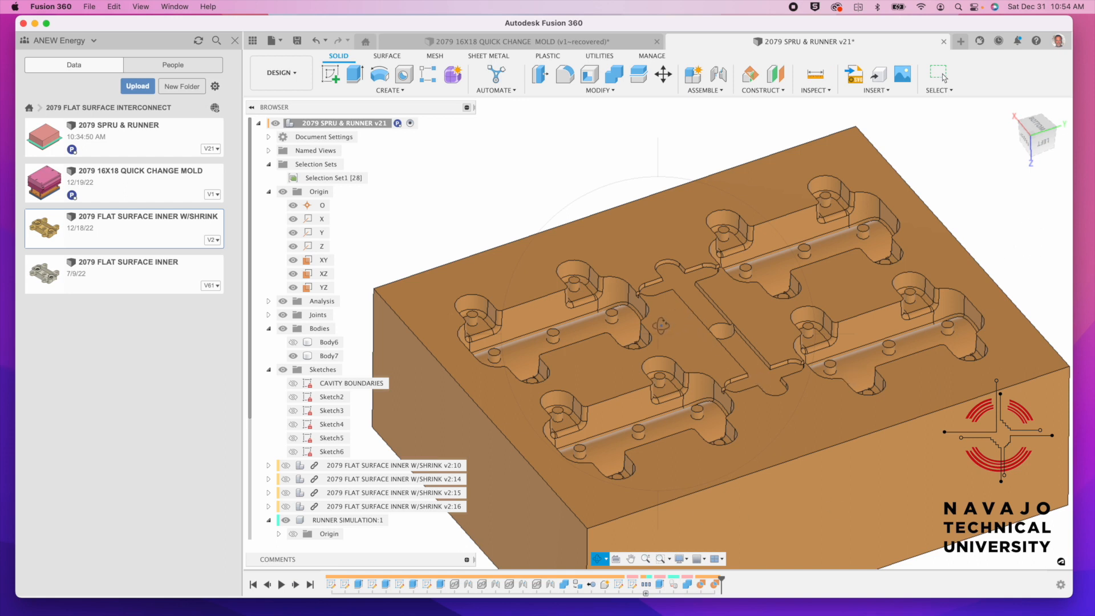
{"action": "mouse_move", "coordinate": [696, 599]}
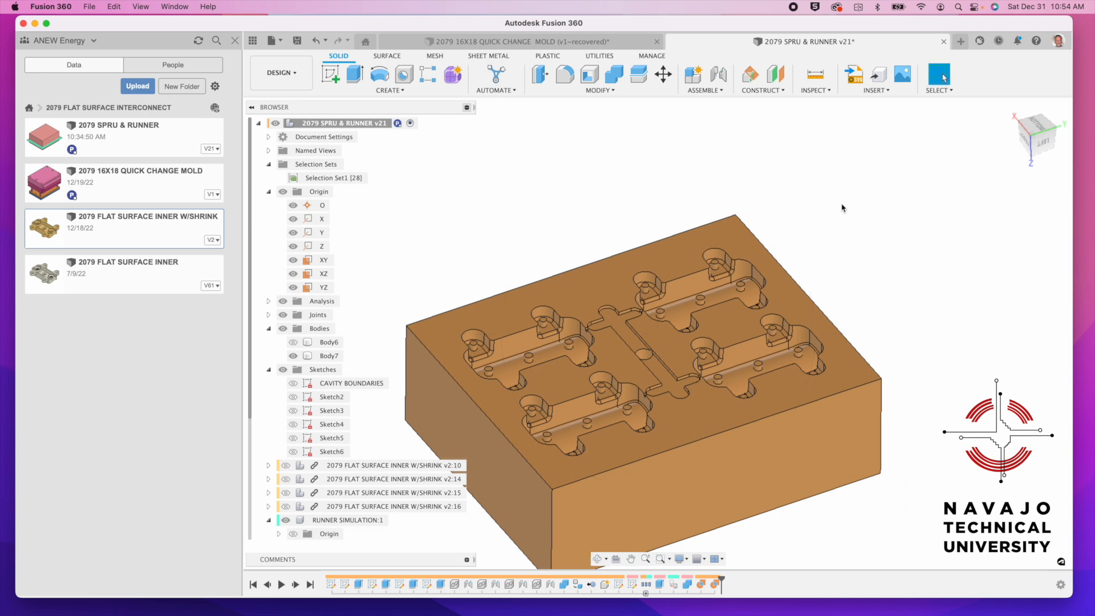
Show Body6 and hide Body7, exposing the raised part shapes and runner ridge
{"action": "left_click", "coordinate": [329, 342]}
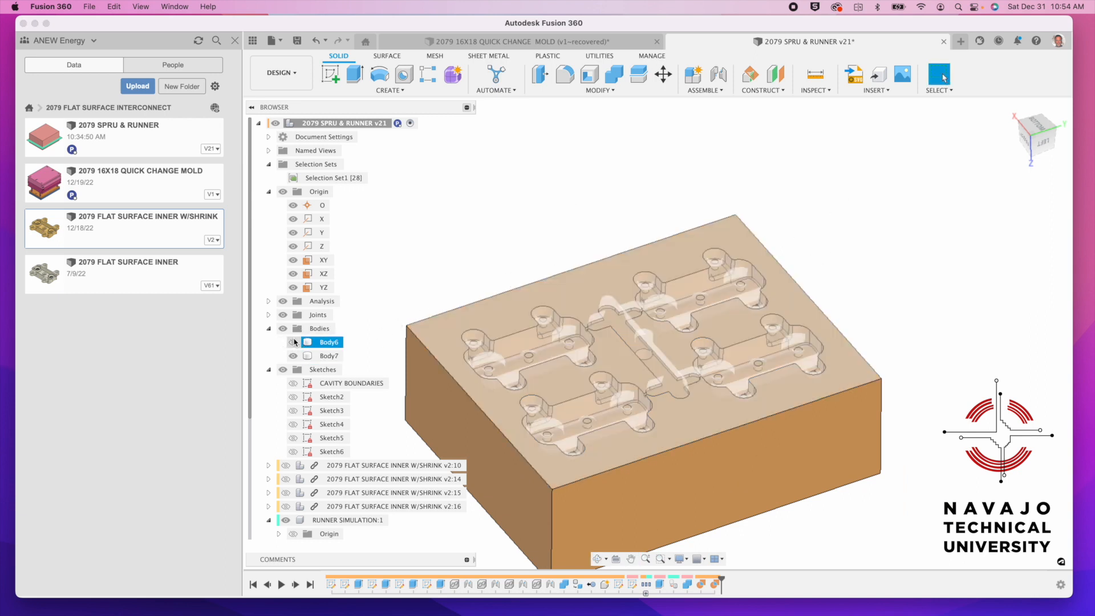
{"action": "left_click", "coordinate": [292, 342]}
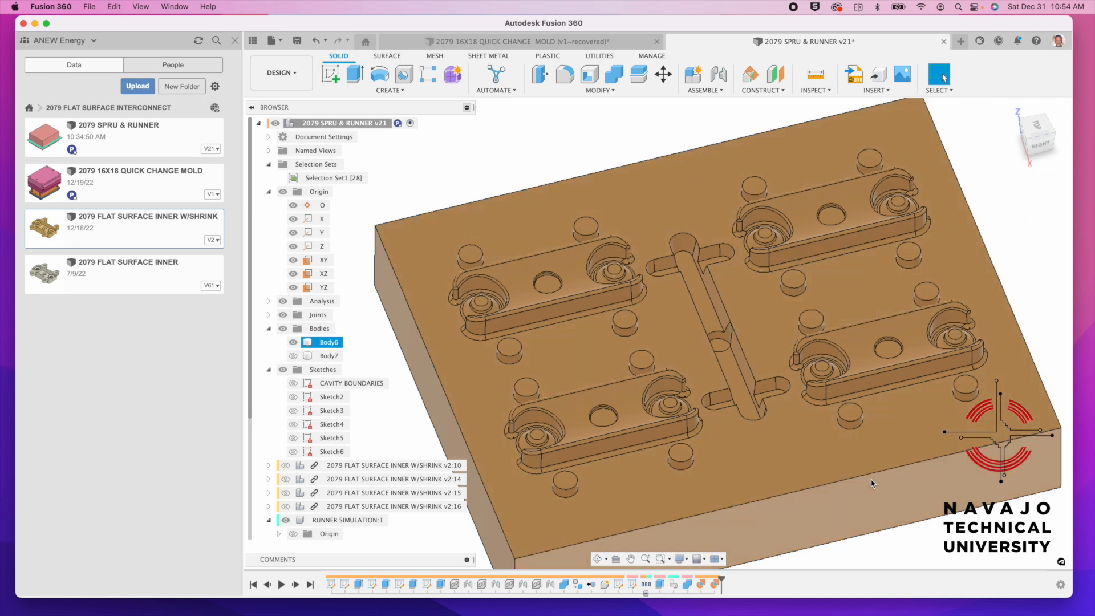
{"action": "mouse_move", "coordinate": [869, 491]}
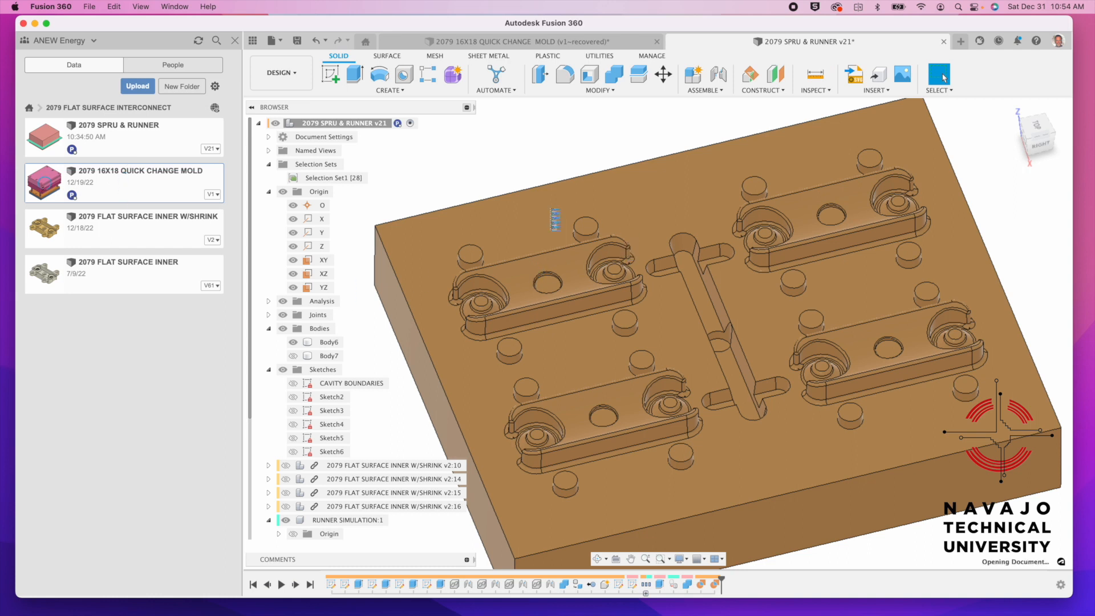
{"action": "left_click", "coordinate": [516, 41]}
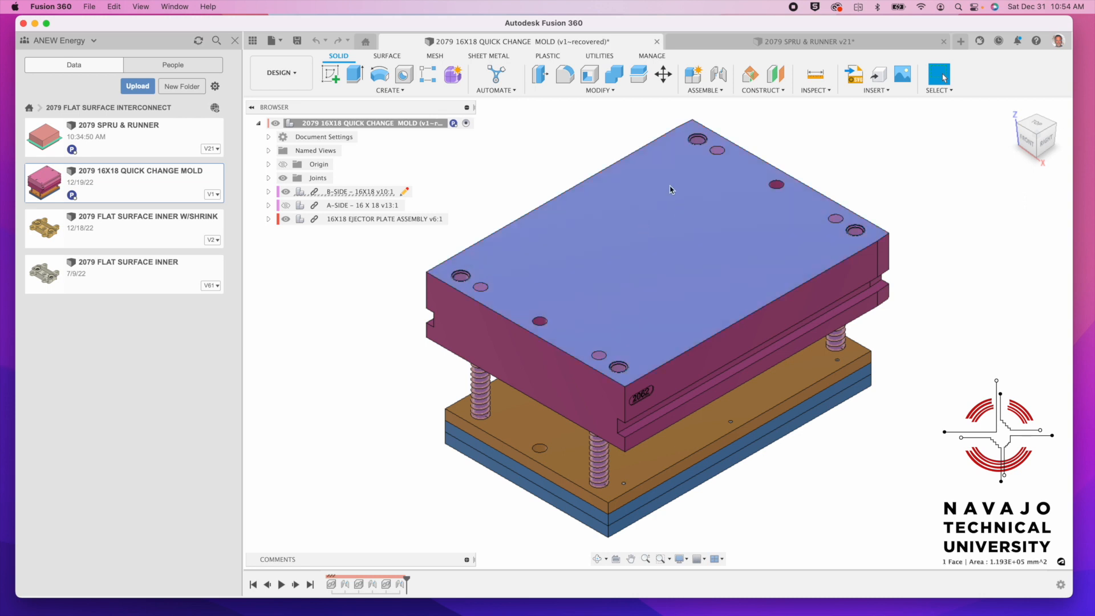
{"action": "mouse_move", "coordinate": [782, 249]}
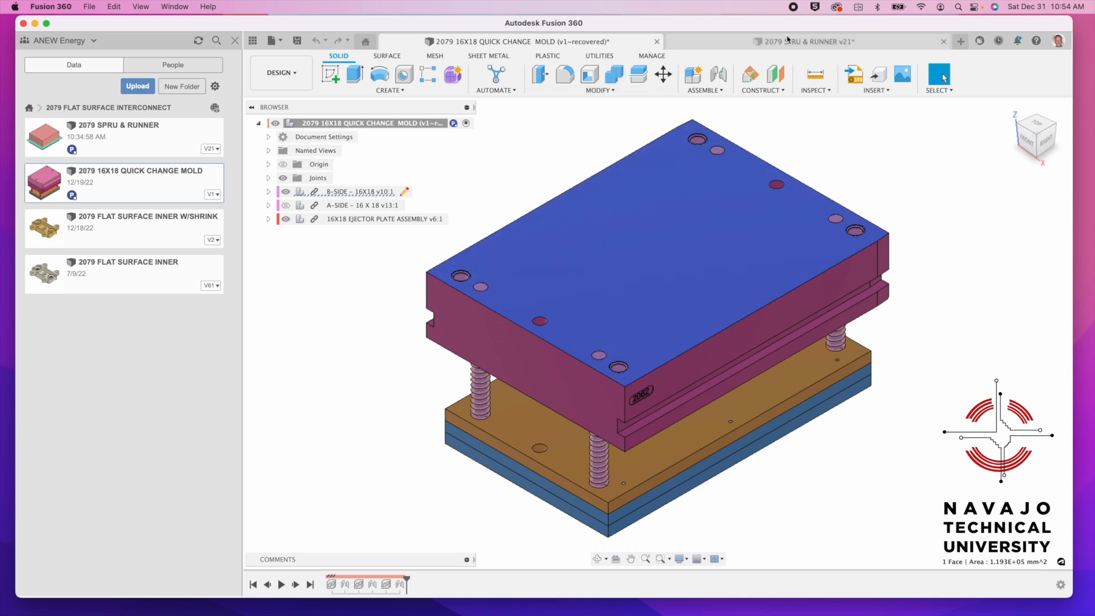
{"action": "left_click", "coordinate": [803, 41]}
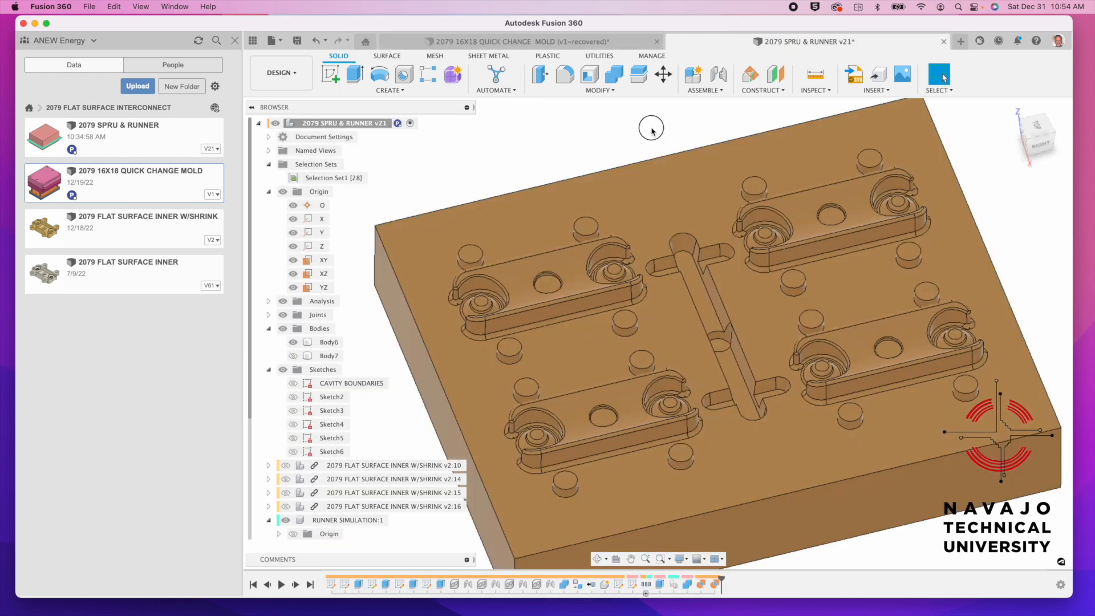